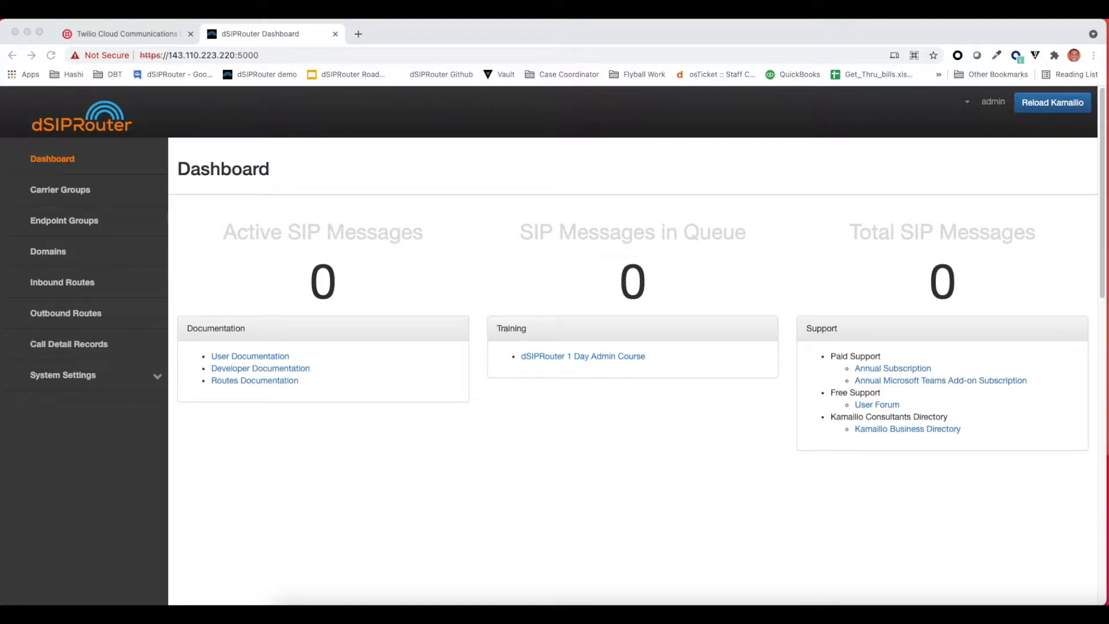
mouse_move(946, 438)
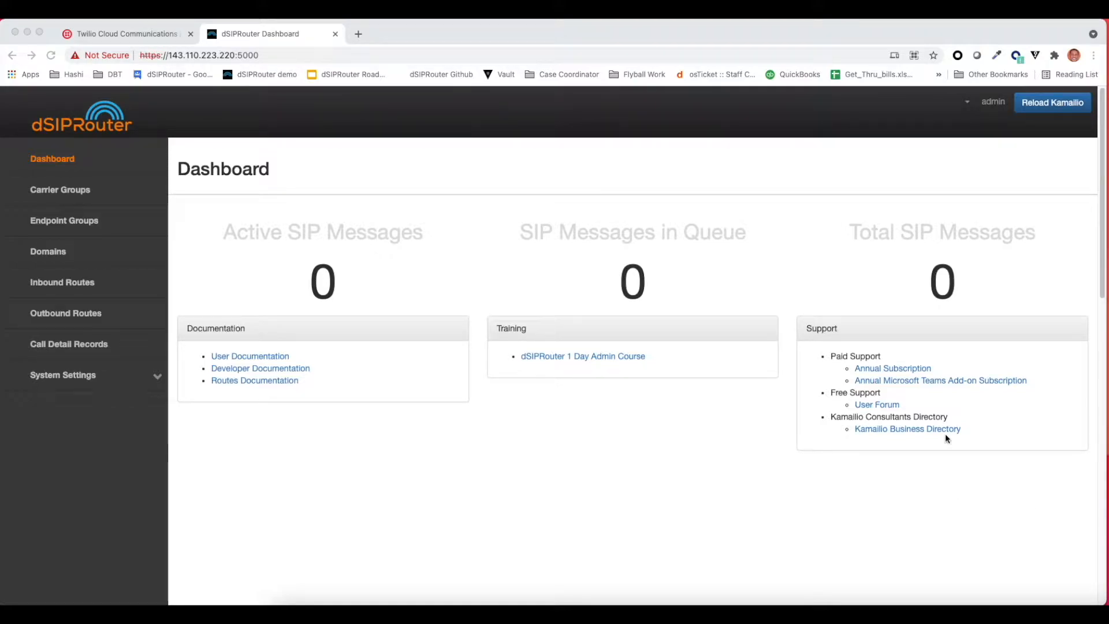
mouse_move(71, 242)
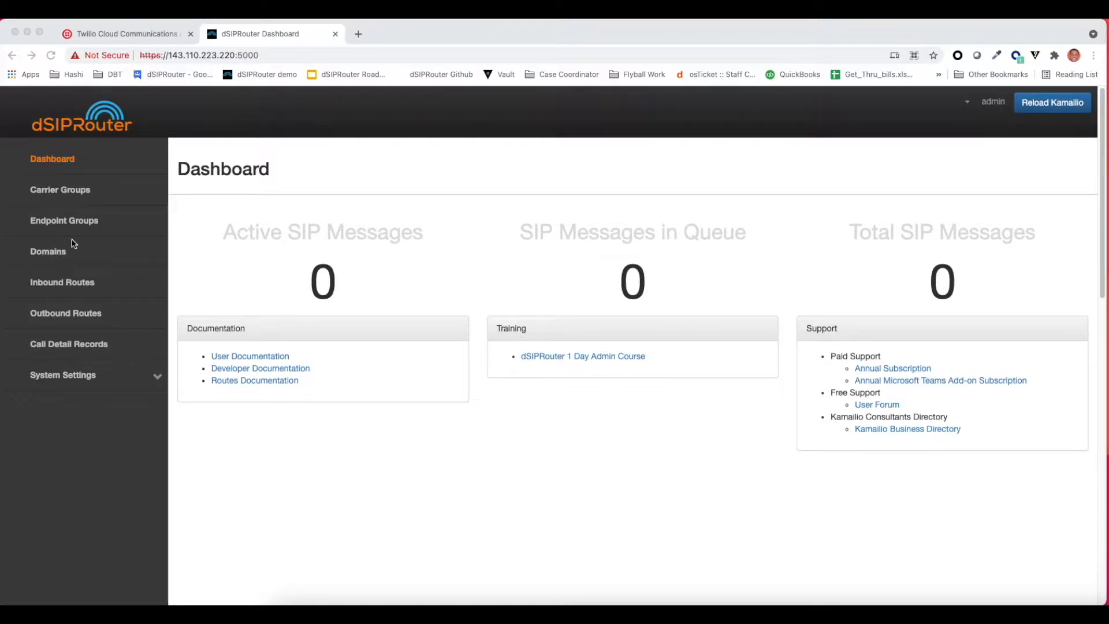
mouse_move(60, 190)
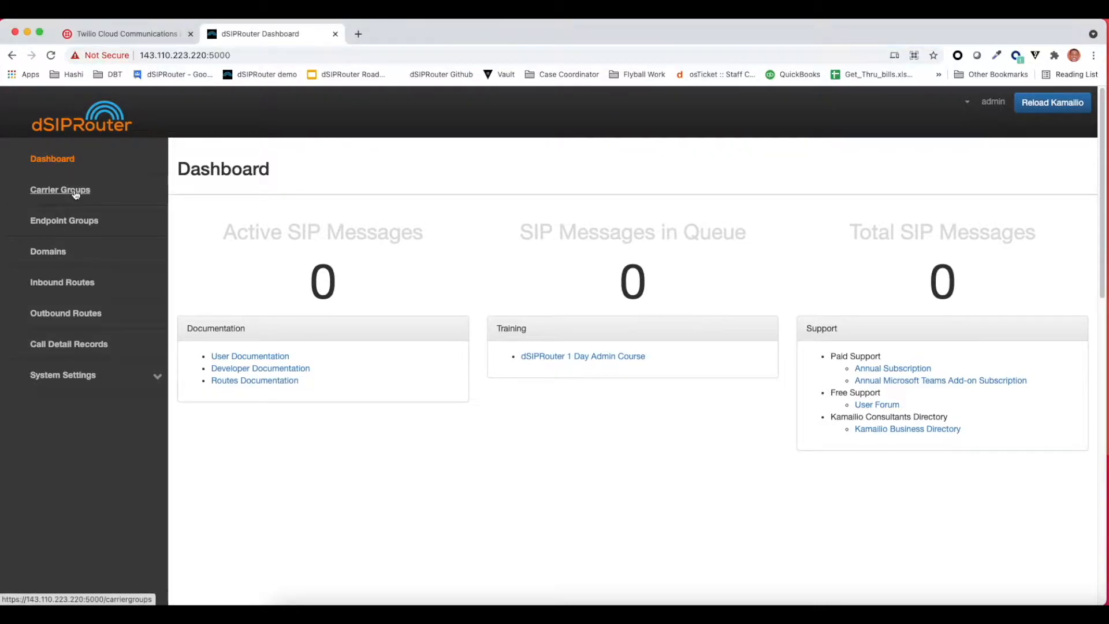
Open the Carrier Groups list and begin editing the Twilio NA CarrierGroup.
left_click(61, 190)
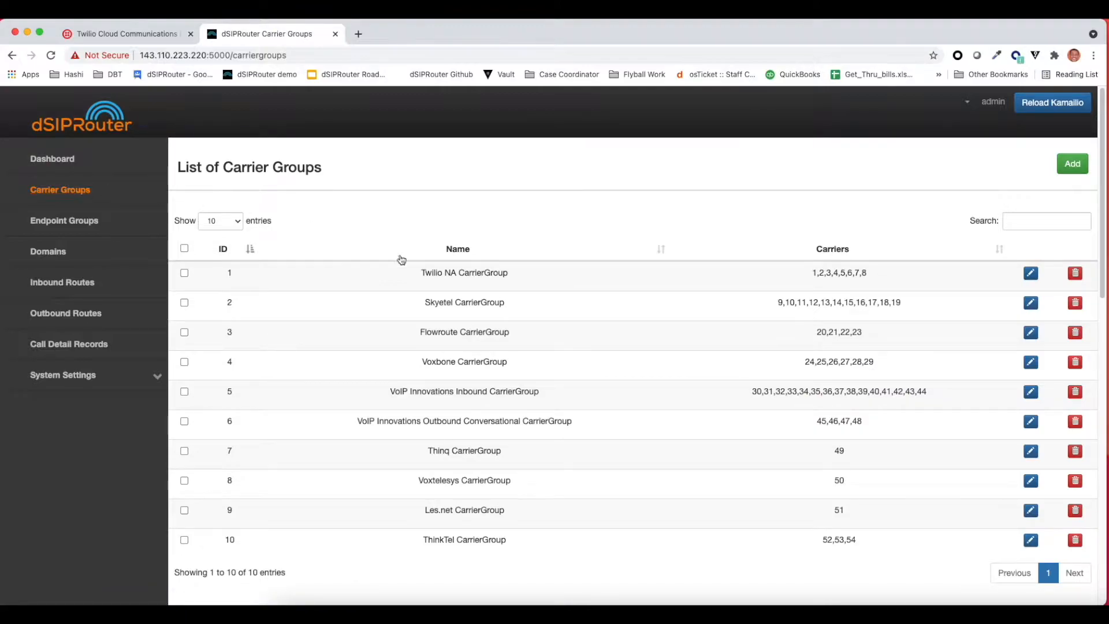
mouse_move(475, 314)
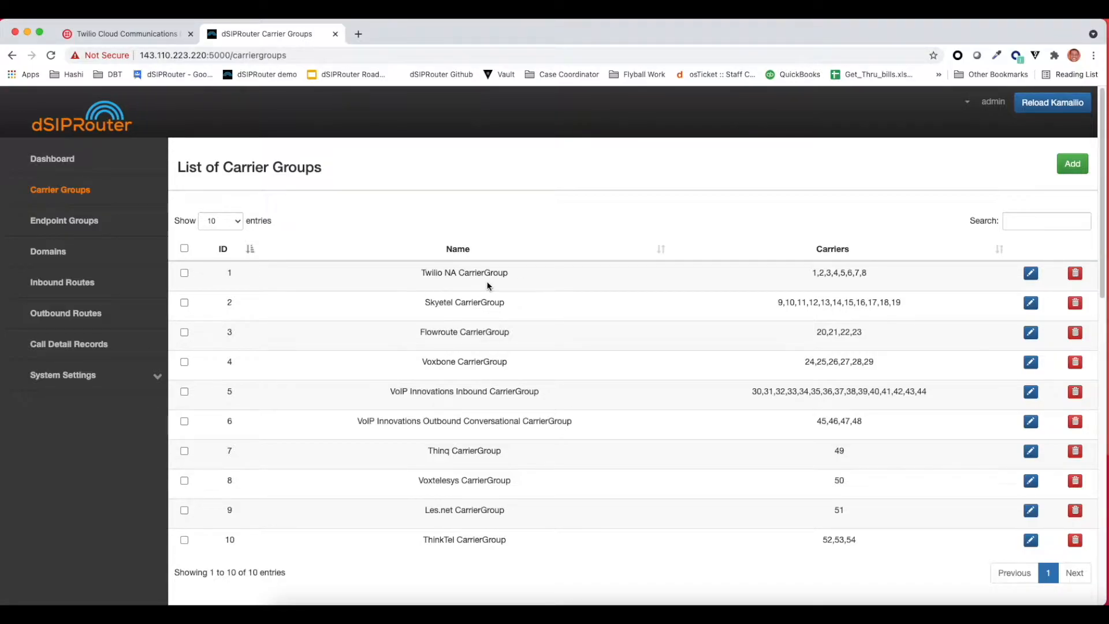
mouse_move(930, 281)
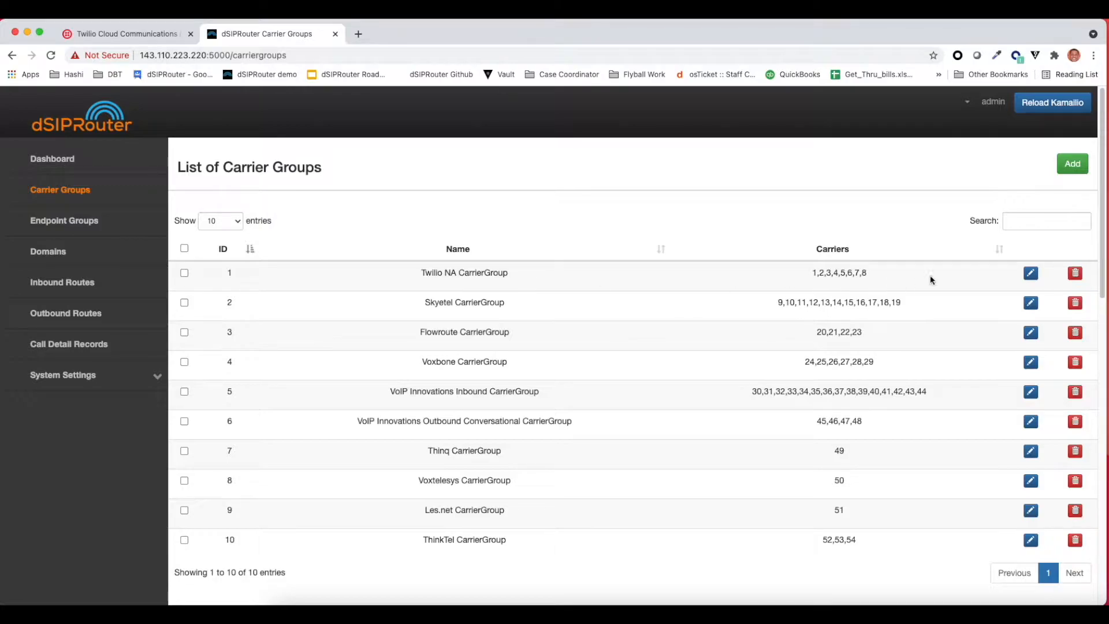
left_click(1031, 273)
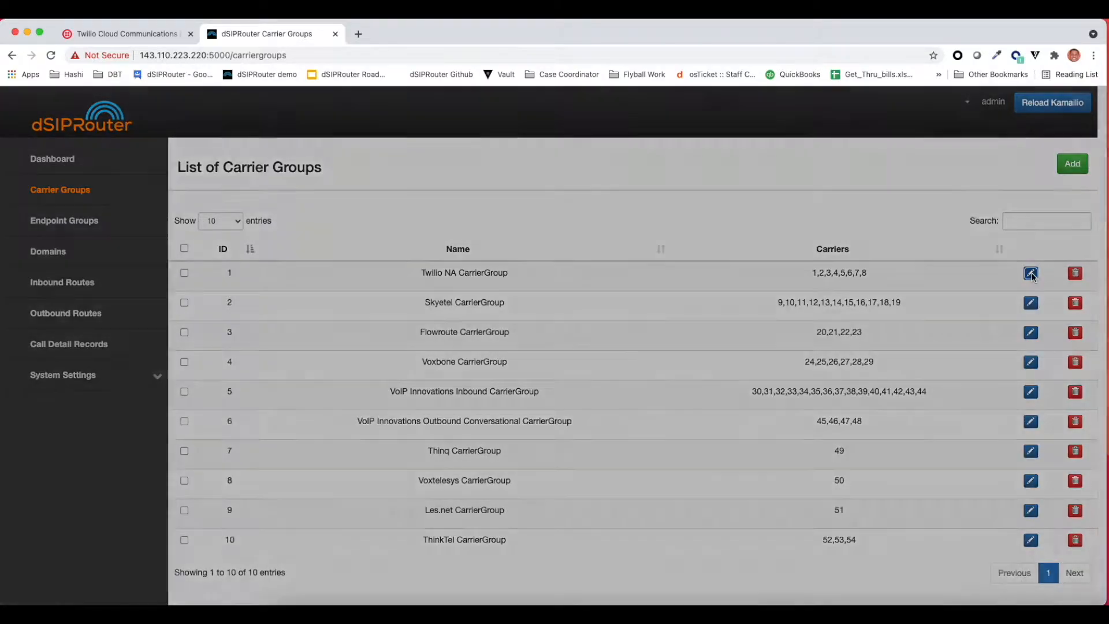
Show the group's endpoints, listing eight Twilio Virginia and Oregon carriers.
left_click(1030, 273)
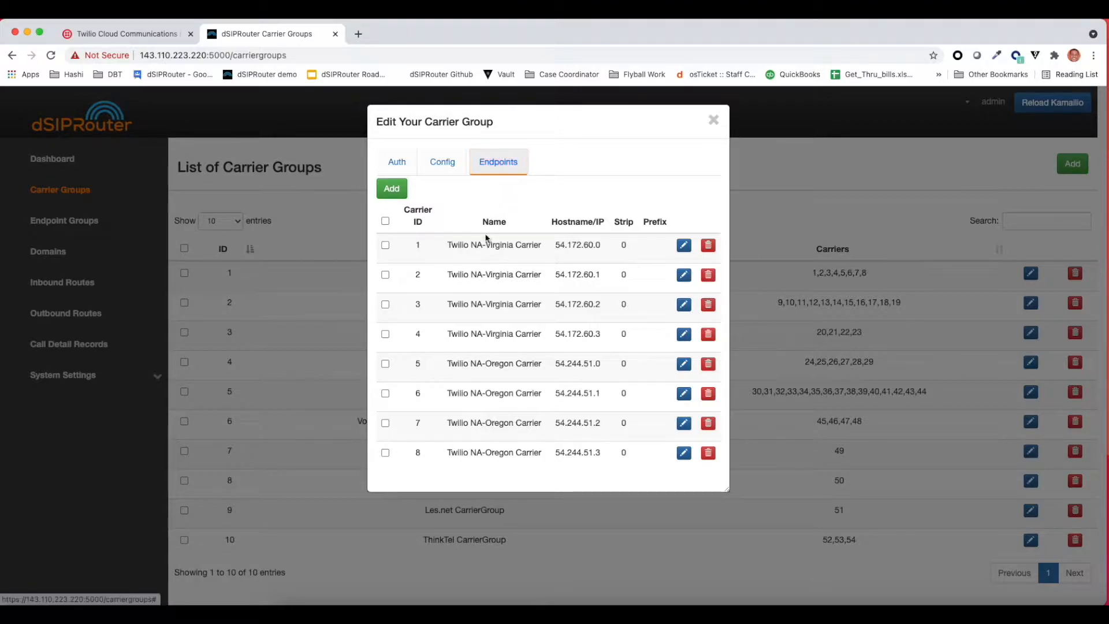
mouse_move(560, 480)
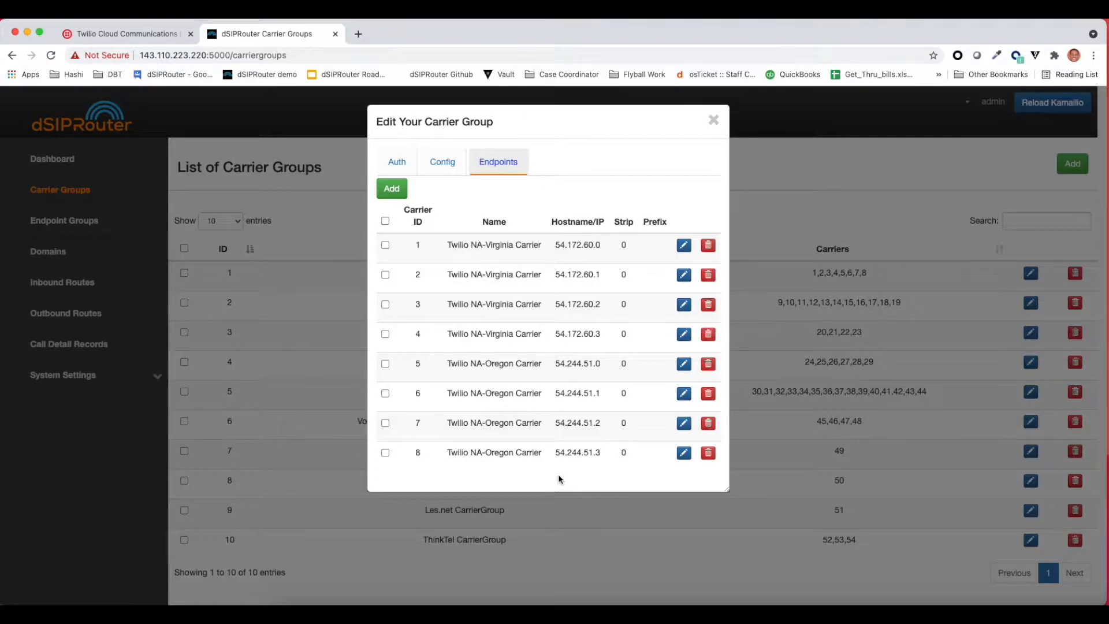
mouse_move(536, 213)
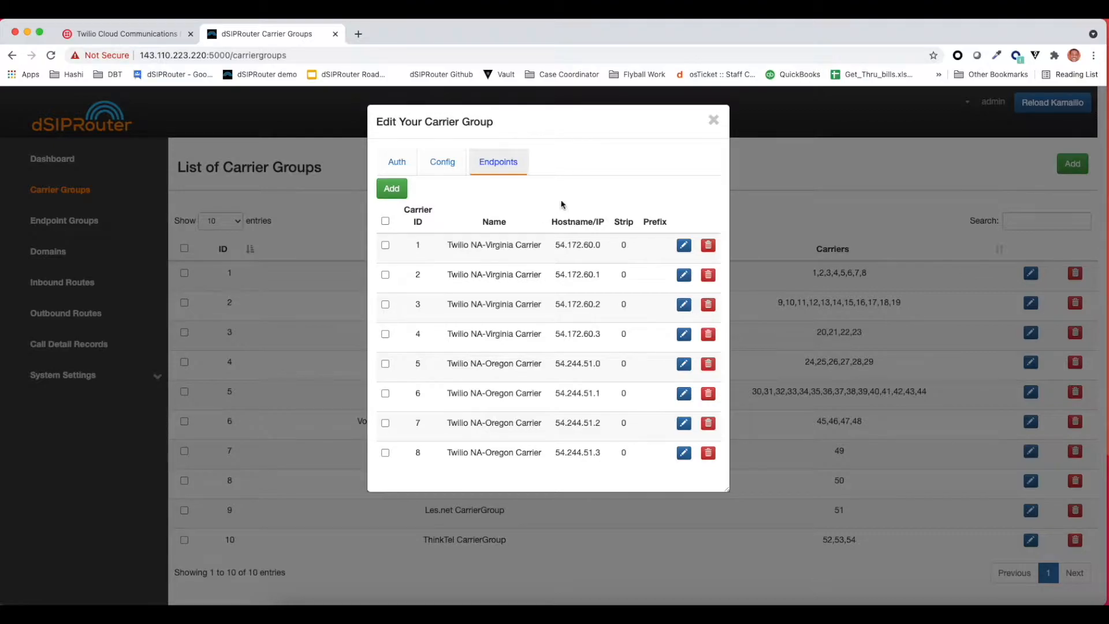
mouse_move(714, 121)
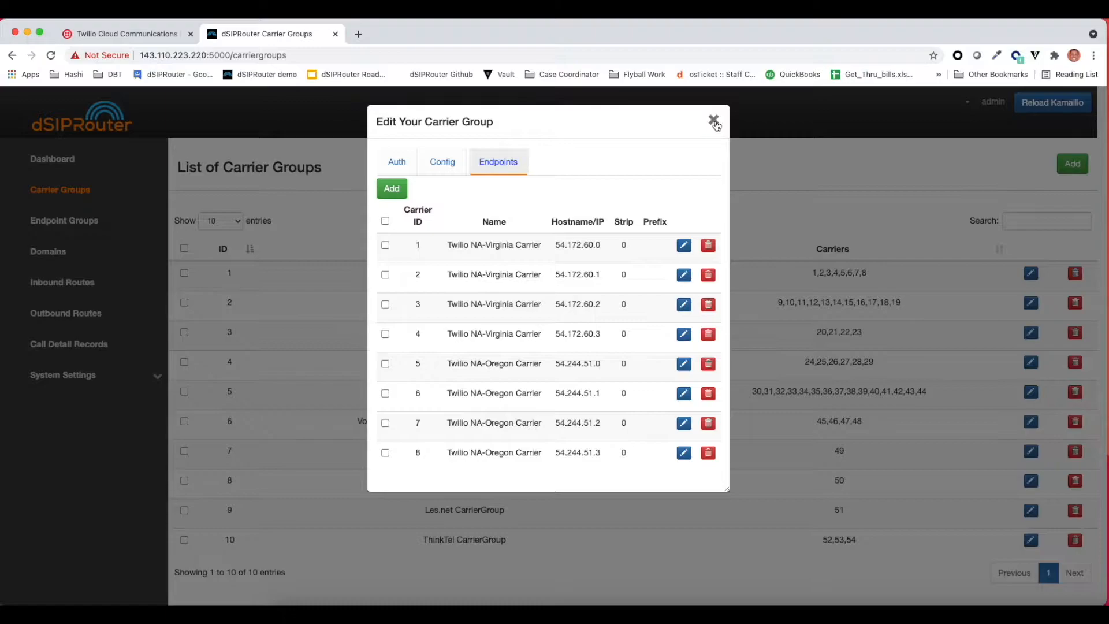
Close the Twilio NA edit dialog to return to the ten-group list.
left_click(714, 120)
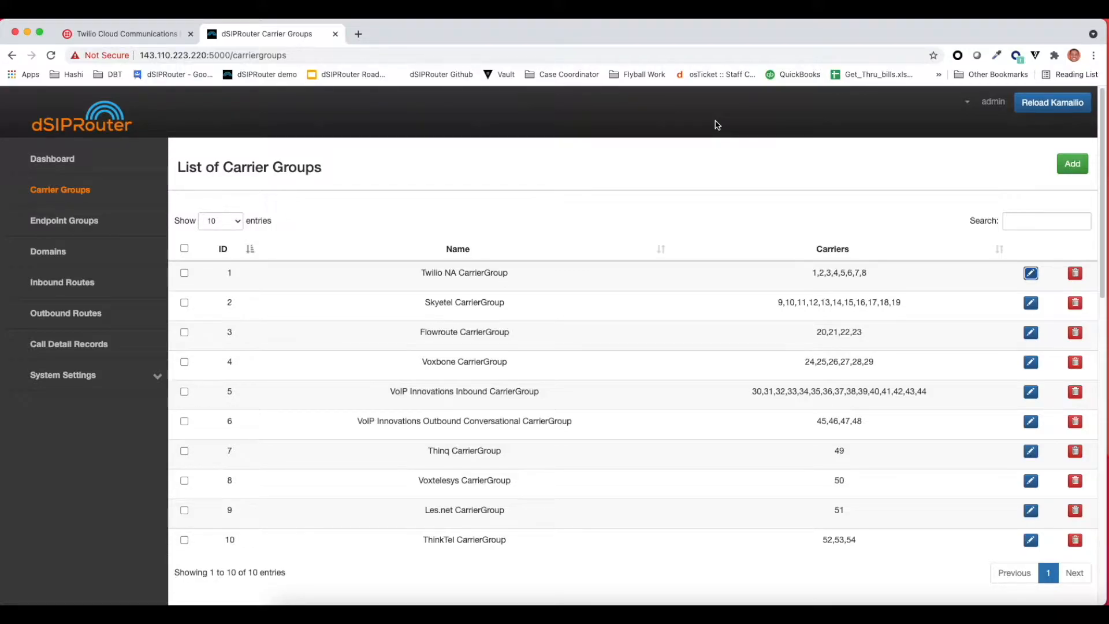
mouse_move(693, 238)
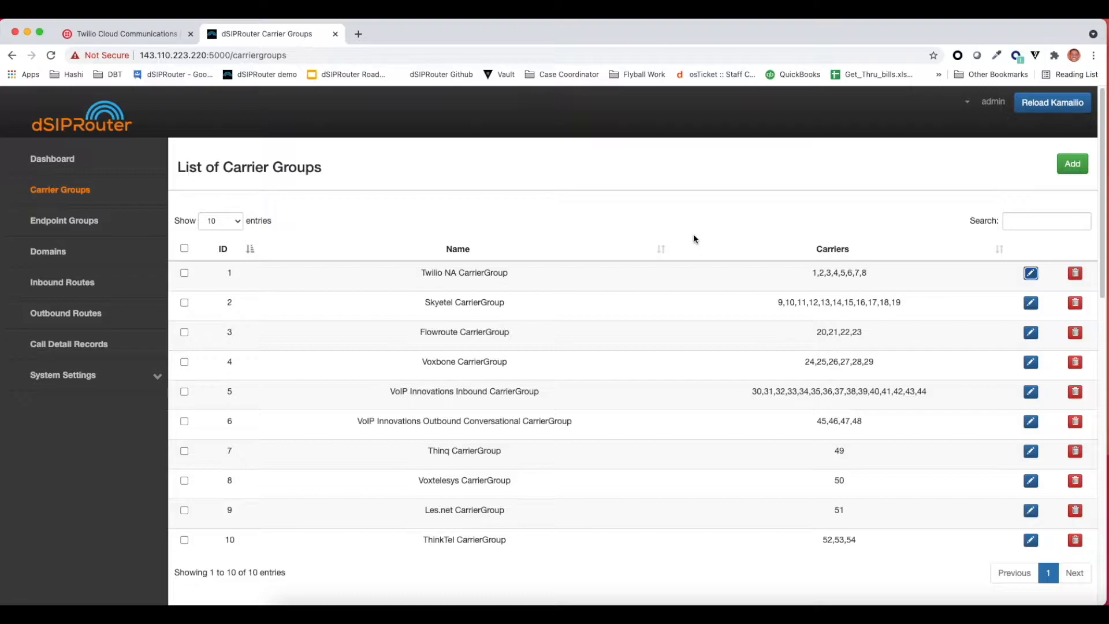
mouse_move(126, 33)
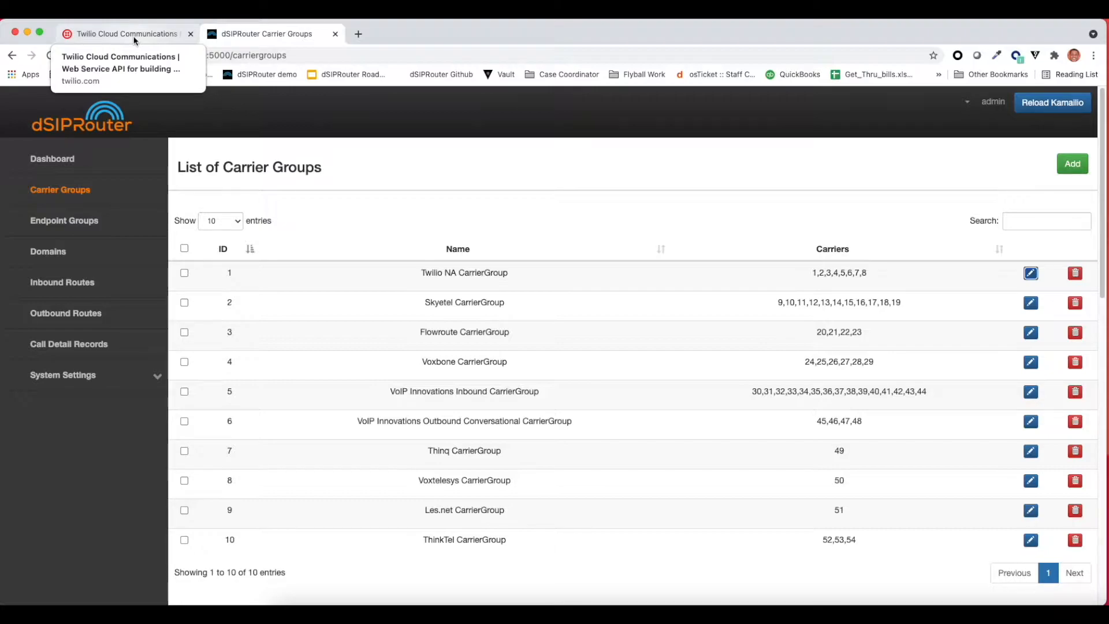
Switch to Twilio Console and navigate to Elastic SIP Trunking's empty Trunks page.
left_click(126, 33)
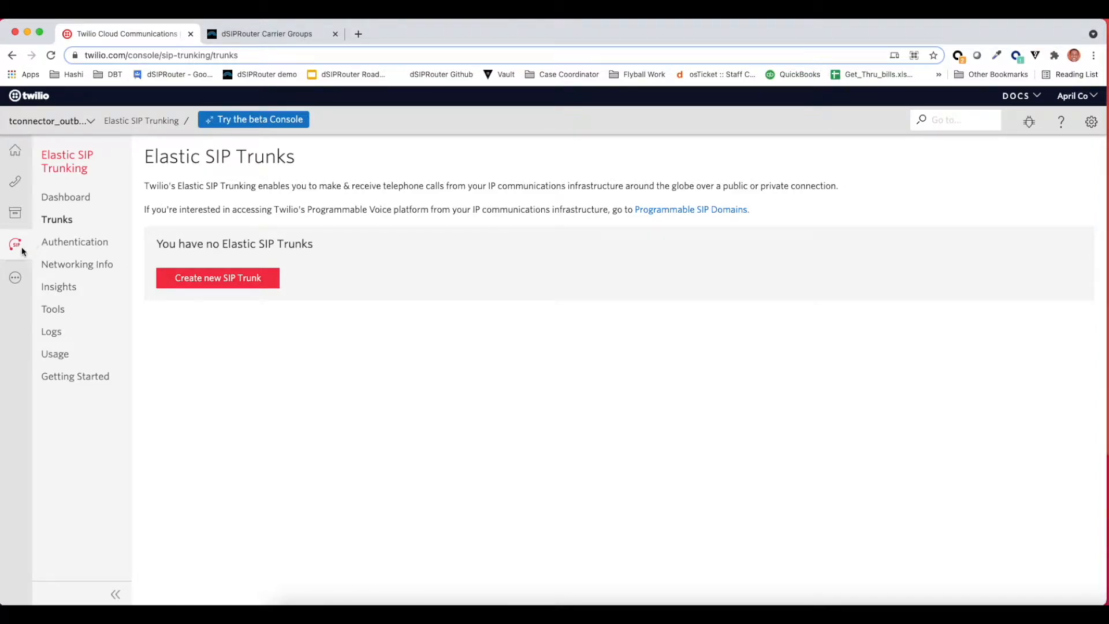
left_click(16, 244)
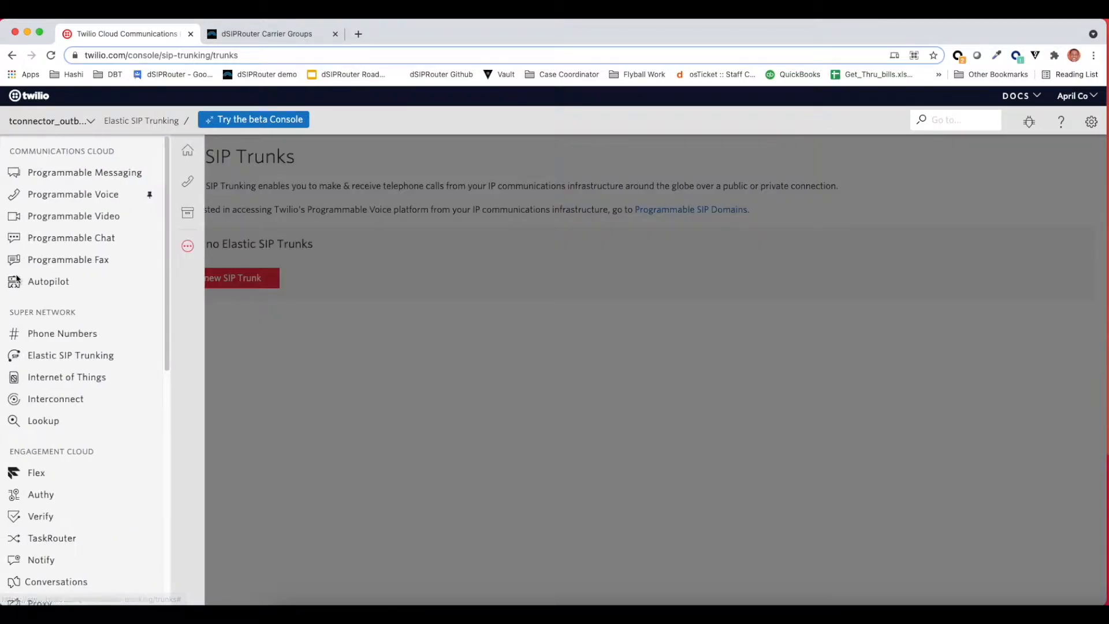
mouse_move(42, 324)
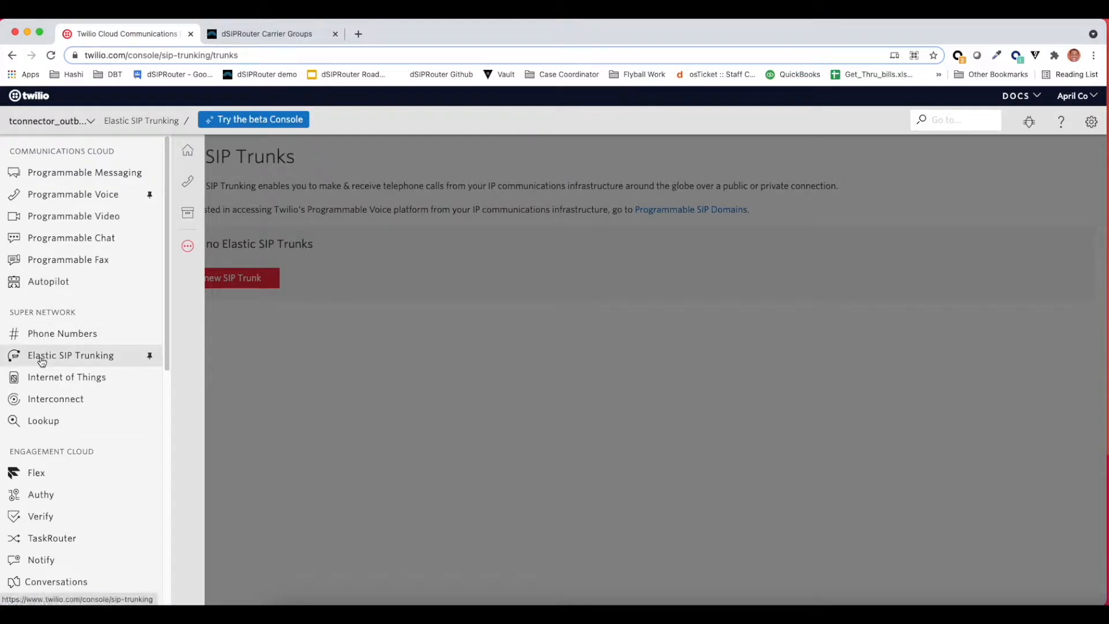
mouse_move(56, 361)
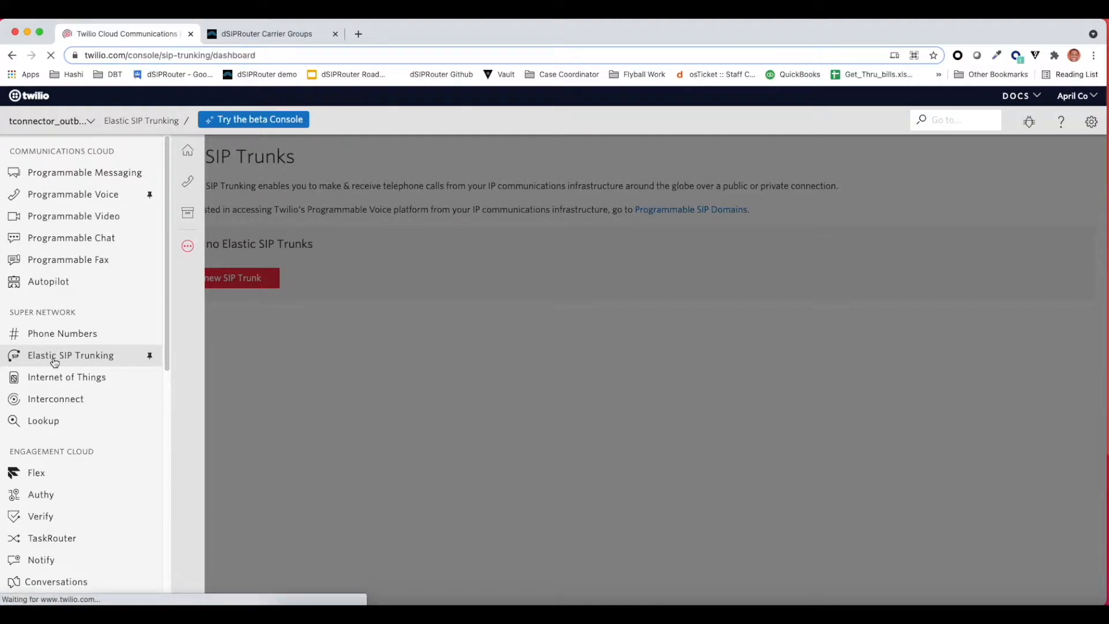
left_click(70, 355)
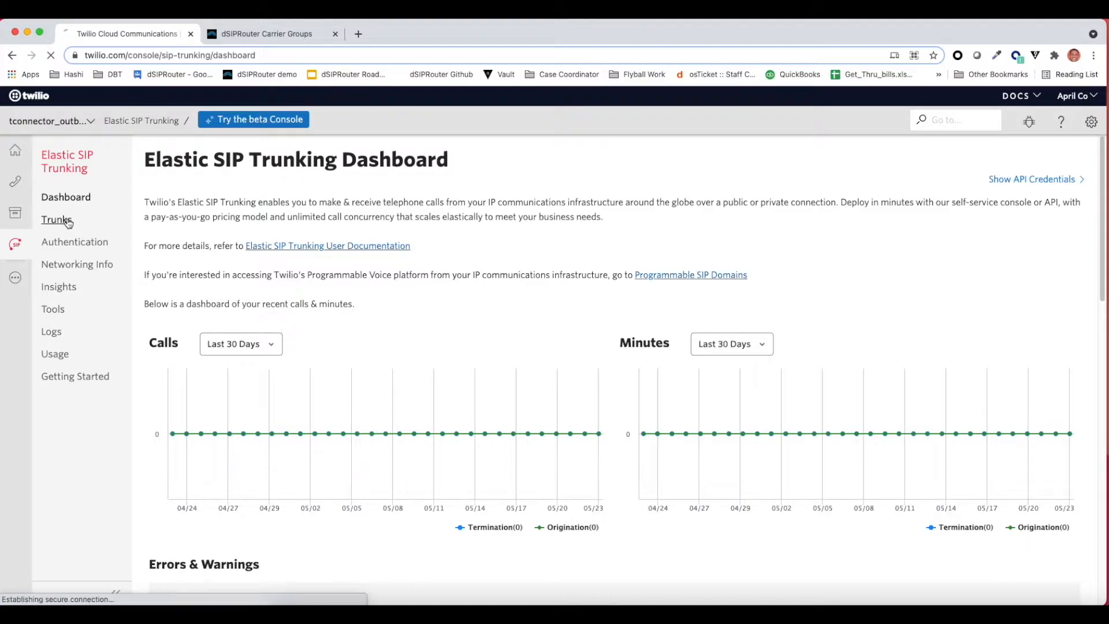
left_click(57, 220)
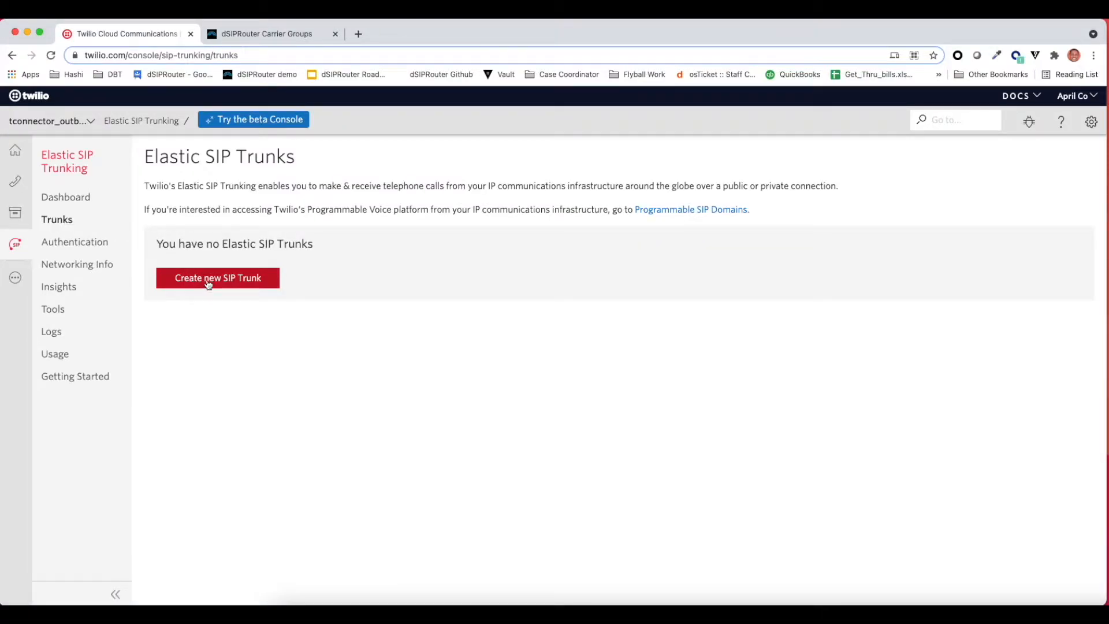
Create a SIP trunk with the friendly name 'dSIPRouter Test'.
left_click(217, 277)
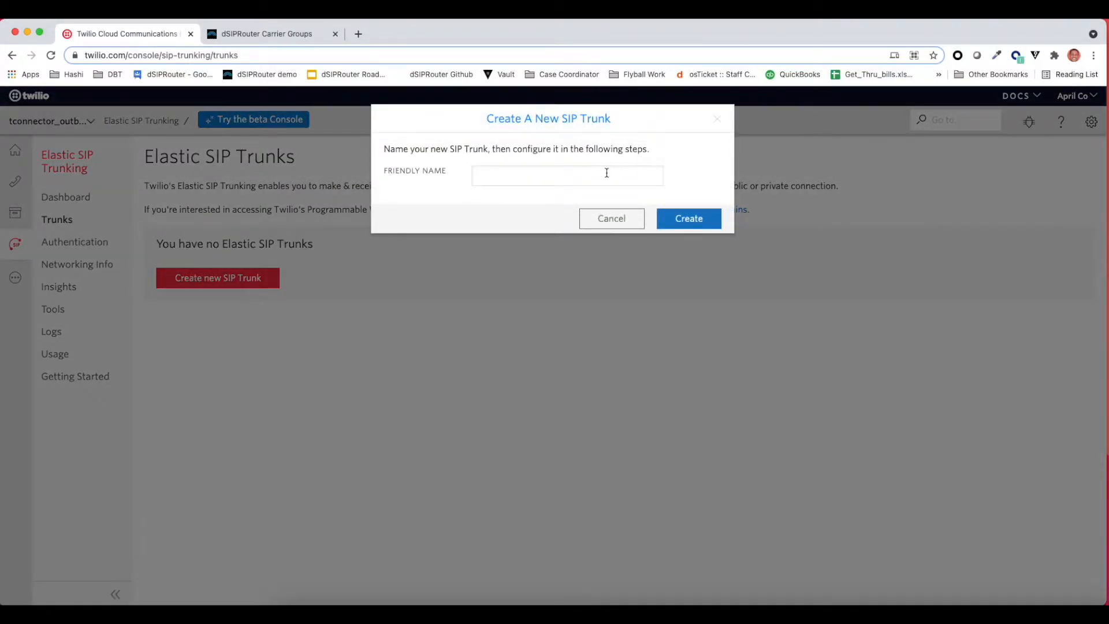
type("dSIPRouter")
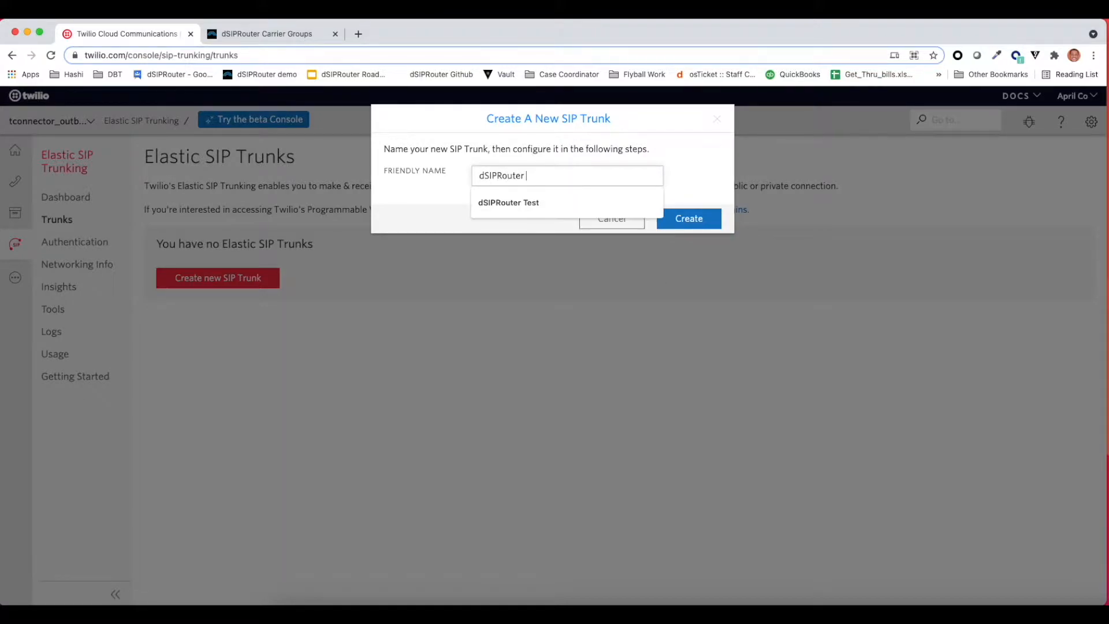
left_click(508, 202)
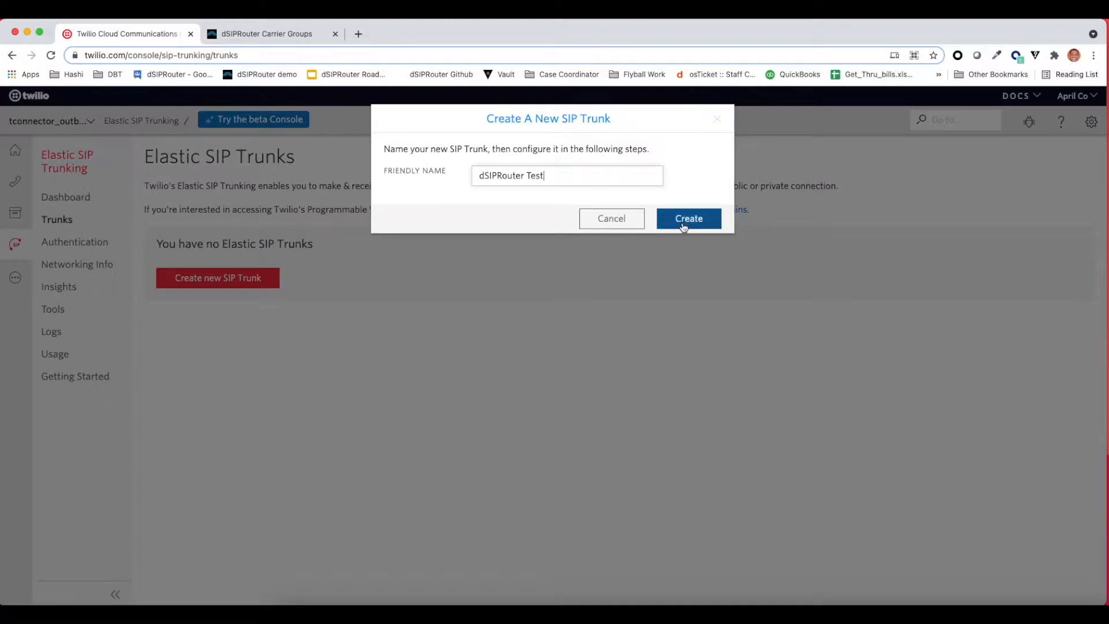
left_click(687, 219)
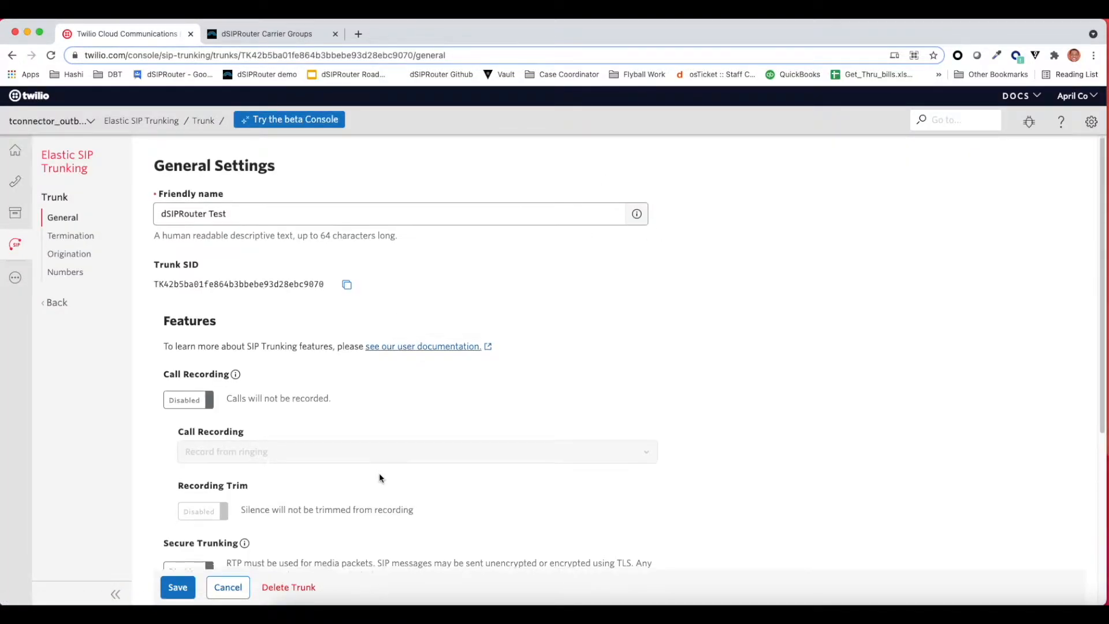
Open the dSIPRouter Test trunk's Termination page, whose SIP URI is still empty.
scroll("down", 3)
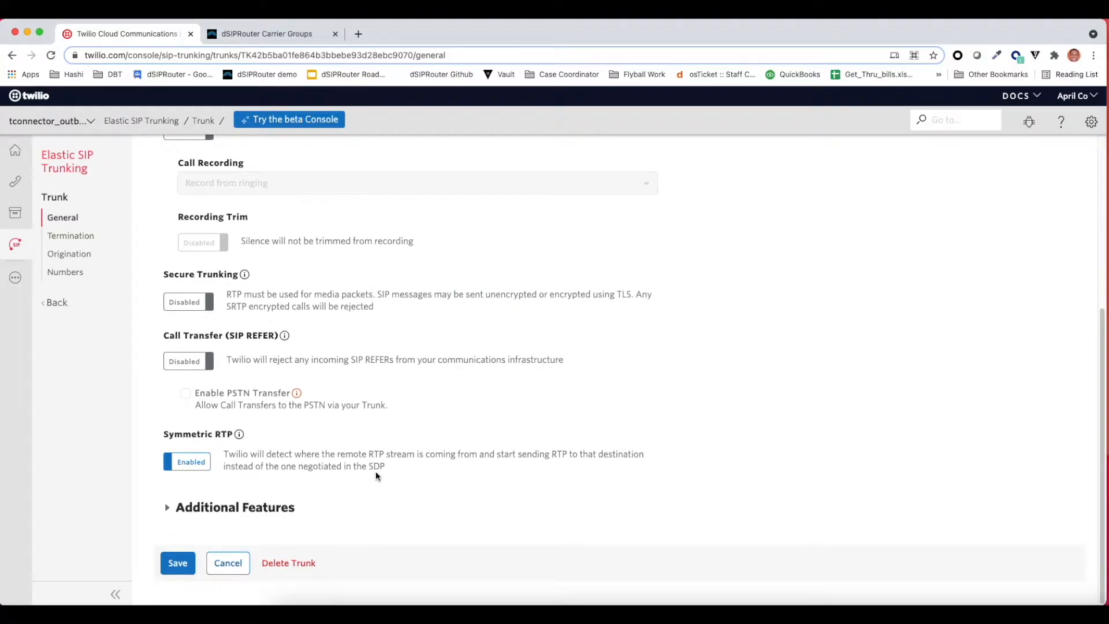
scroll("up", 3)
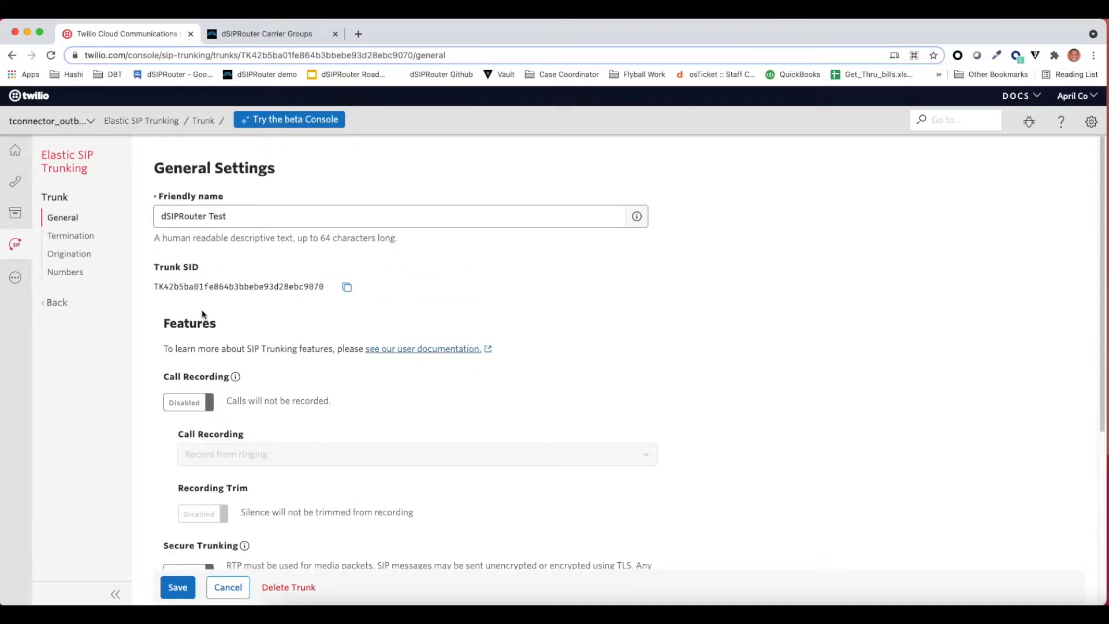
mouse_move(70, 236)
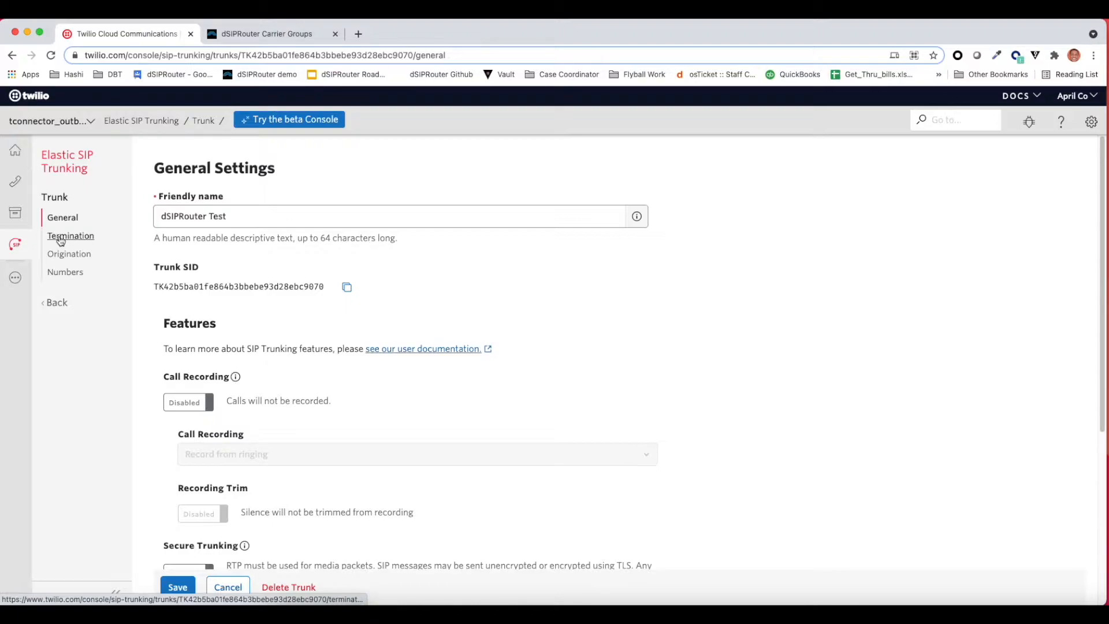
mouse_move(62, 240)
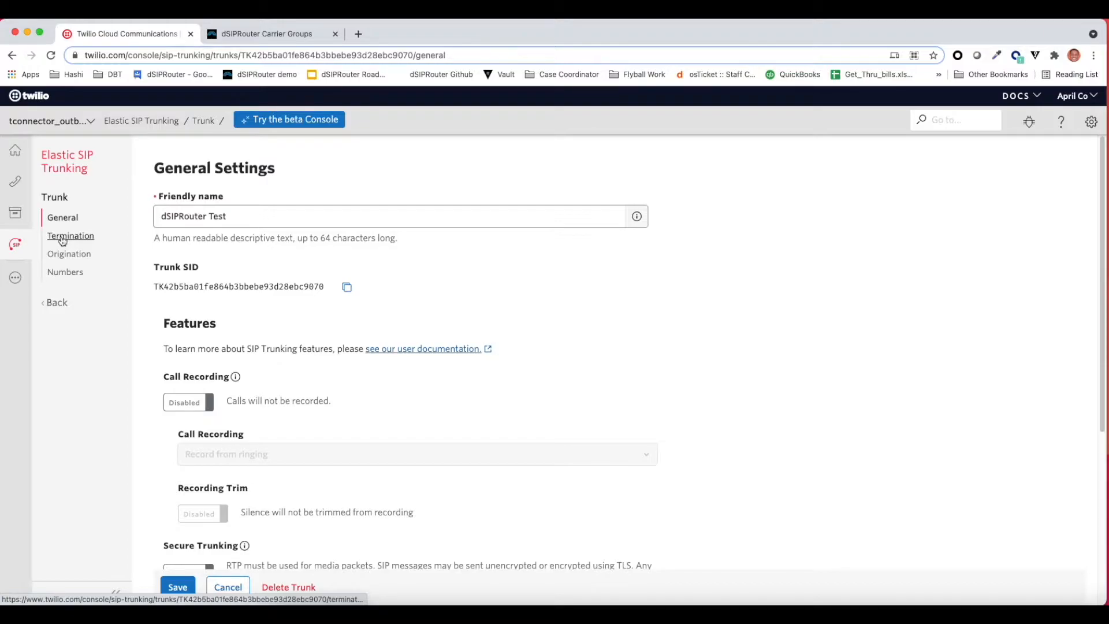
left_click(70, 236)
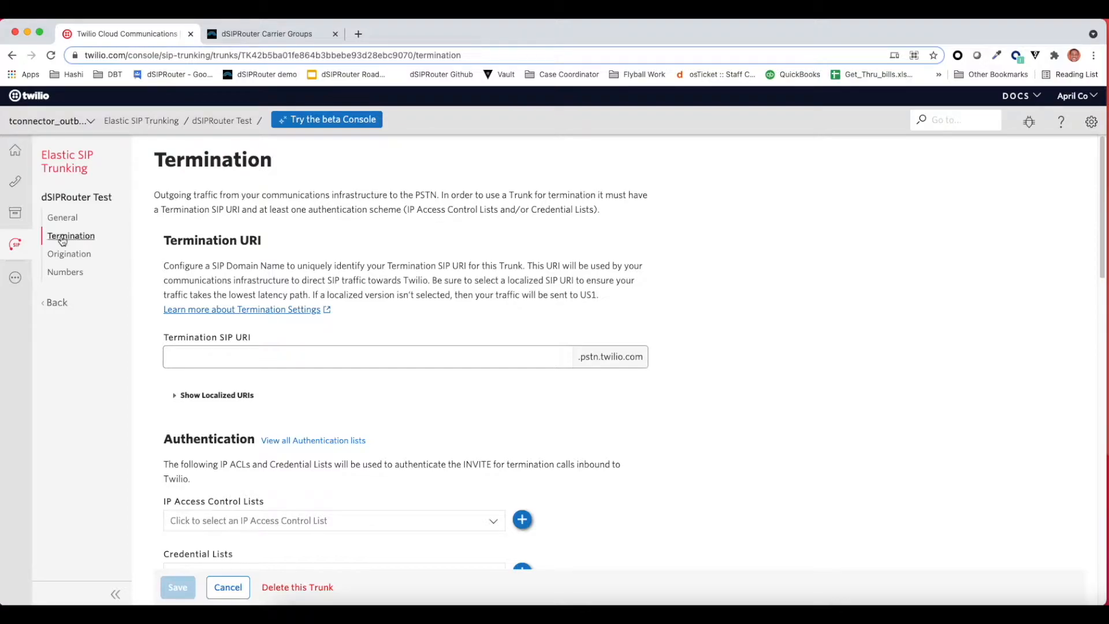
Enter 'dsiproutertest' as the Termination SIP URI and list the IP Access Control Lists.
left_click(368, 356)
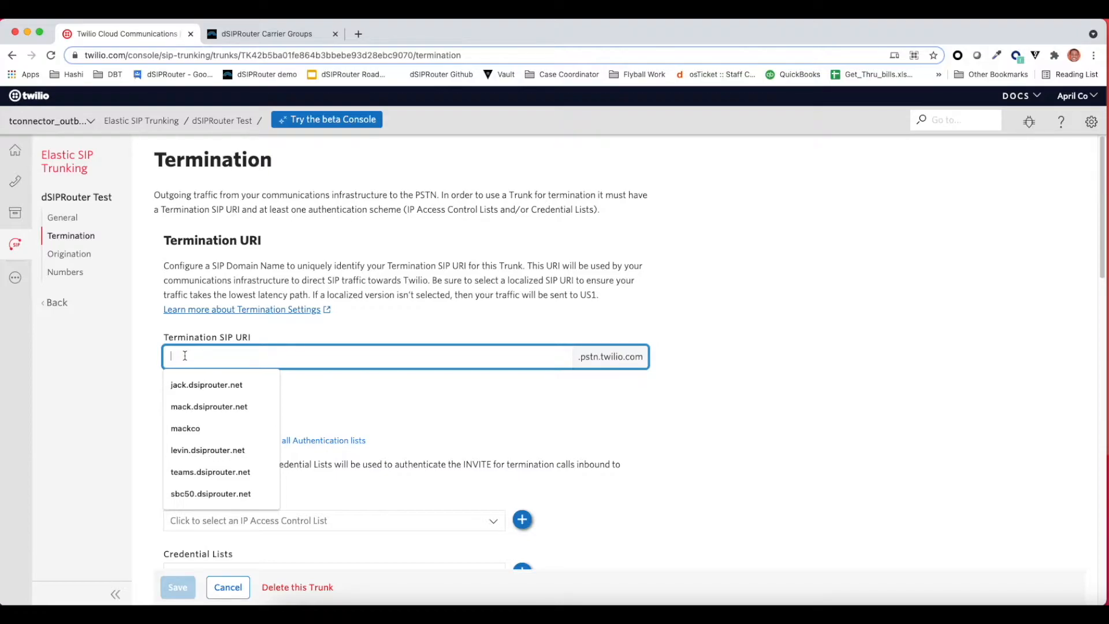
type("dsiproutertest")
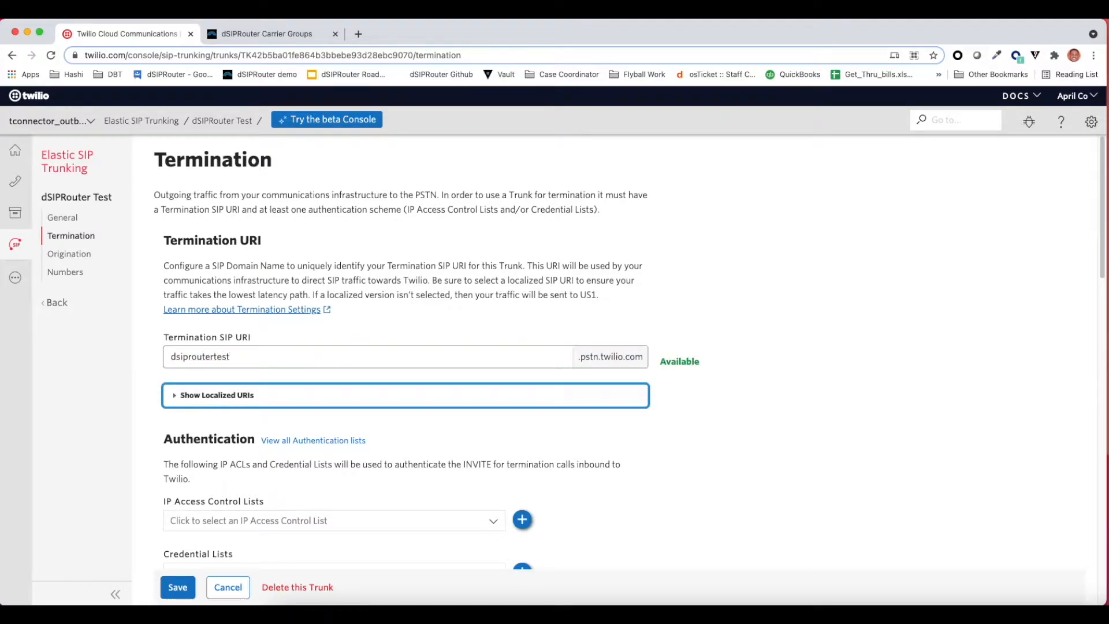
scroll("down", 3)
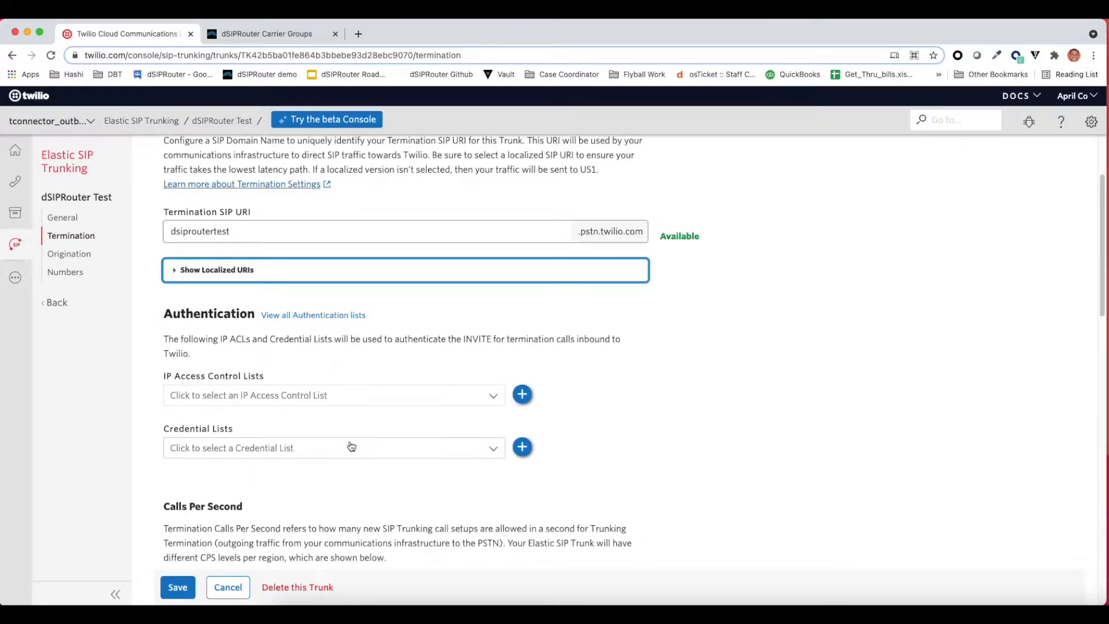
mouse_move(245, 394)
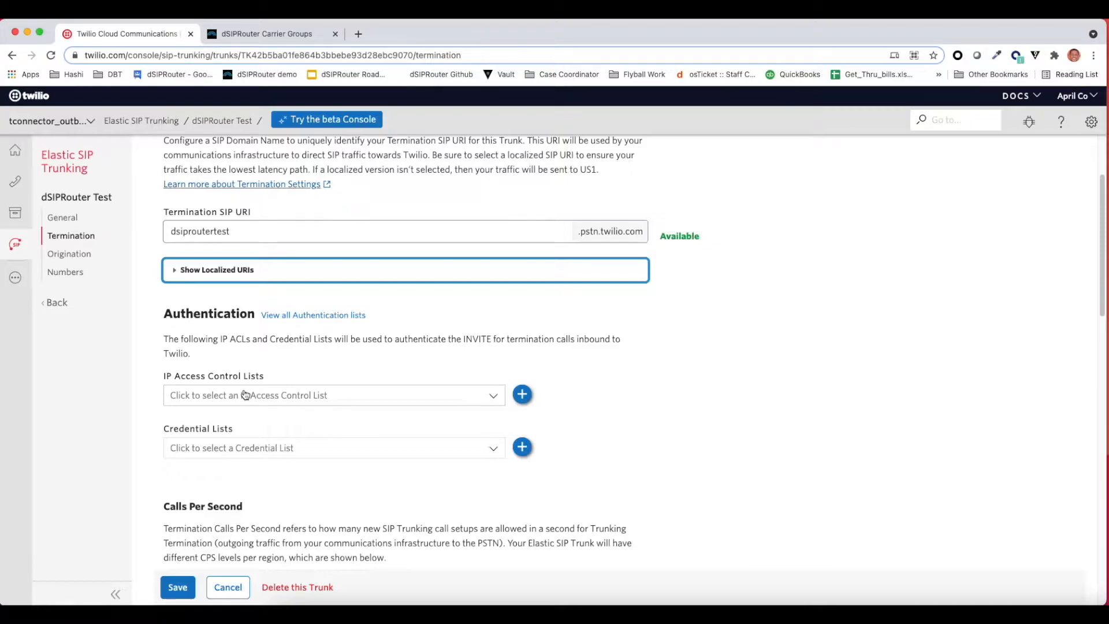
mouse_move(331, 397)
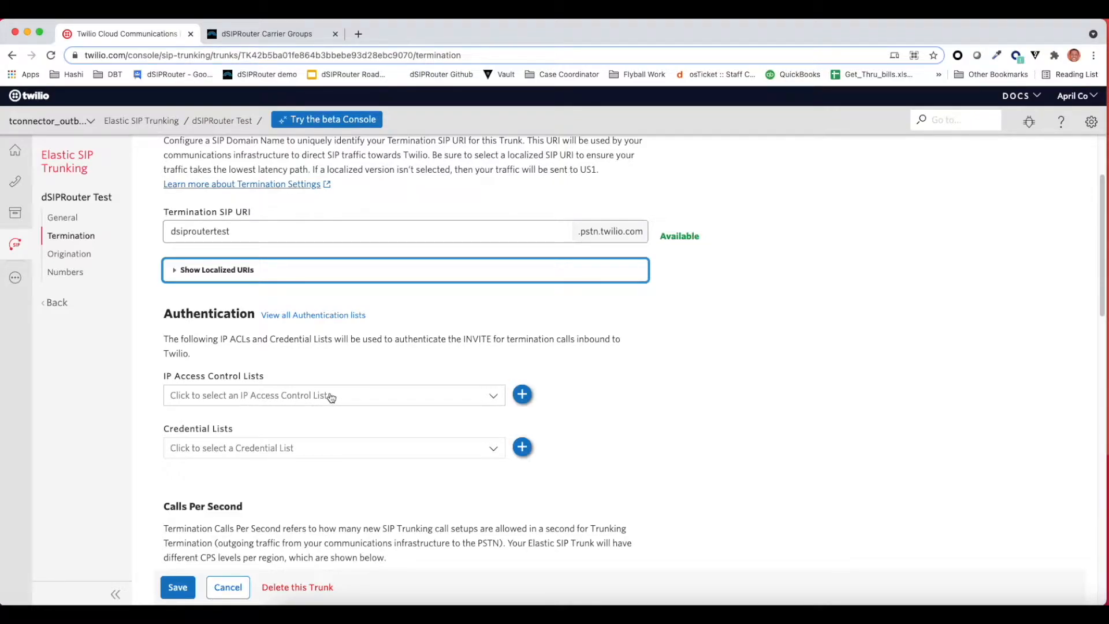
left_click(333, 394)
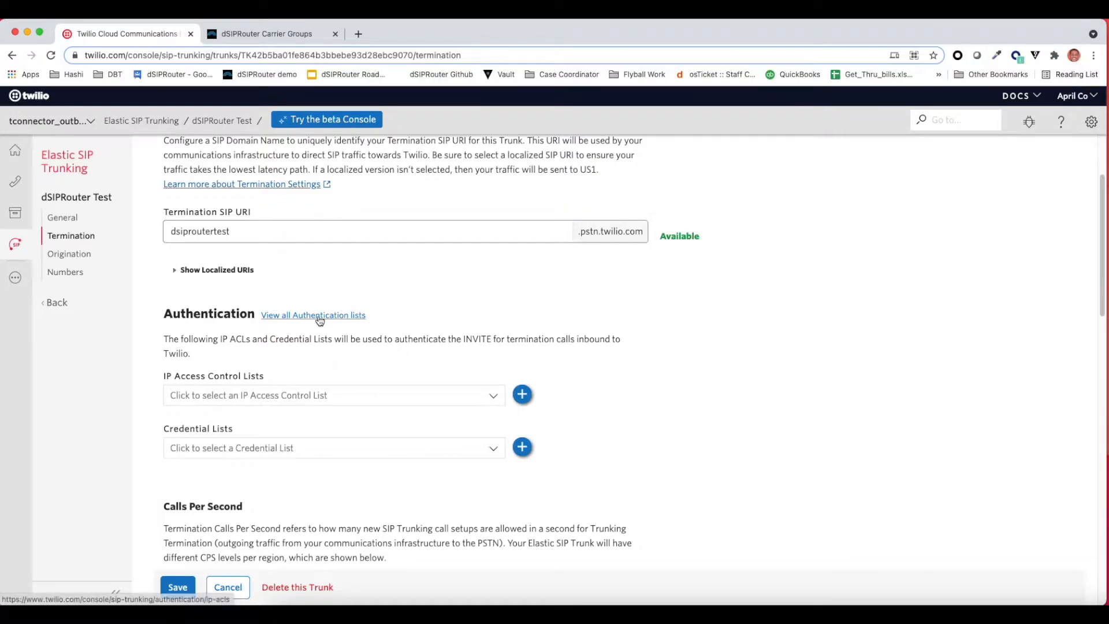
mouse_move(346, 369)
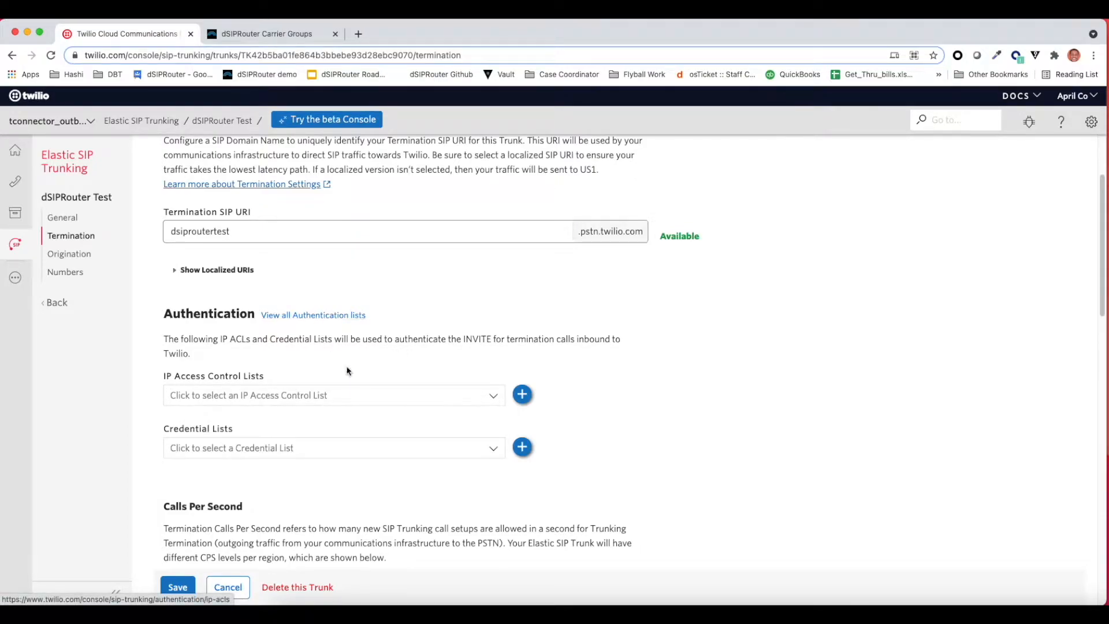
left_click(333, 395)
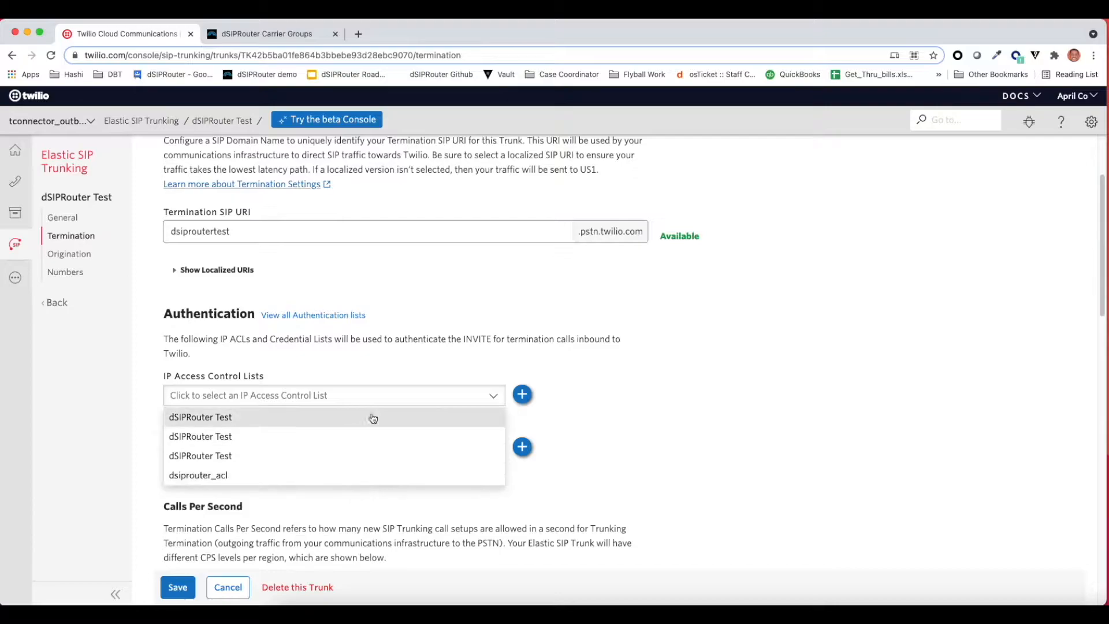
Start a new IP access control list named 'dSIPRouter Demo ACL'.
left_click(522, 394)
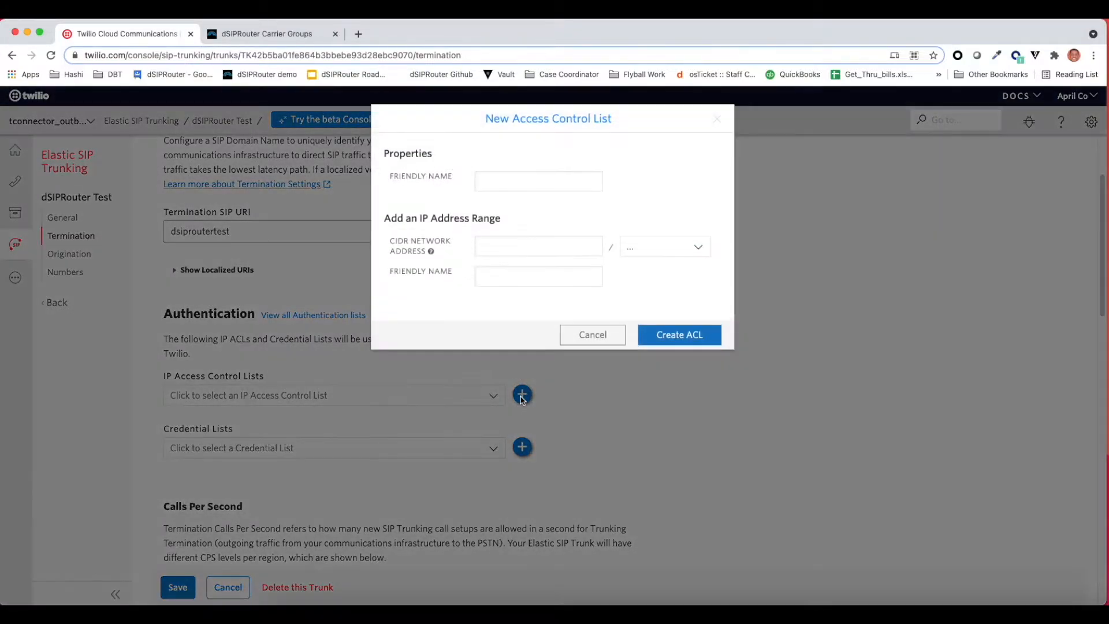
type("d")
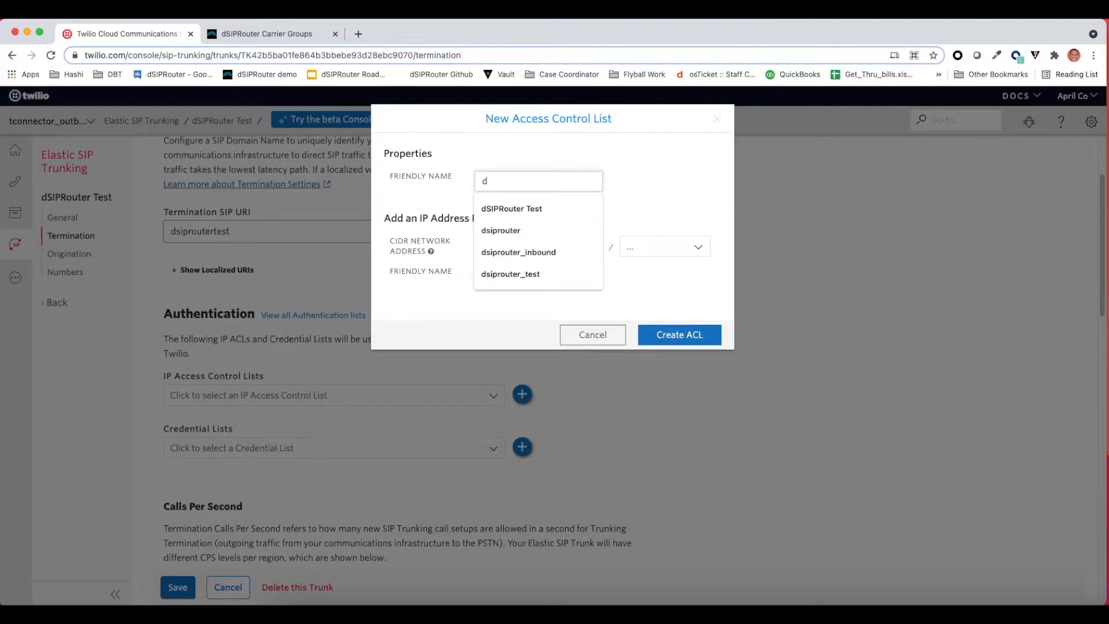
type("SIPRouter Demo")
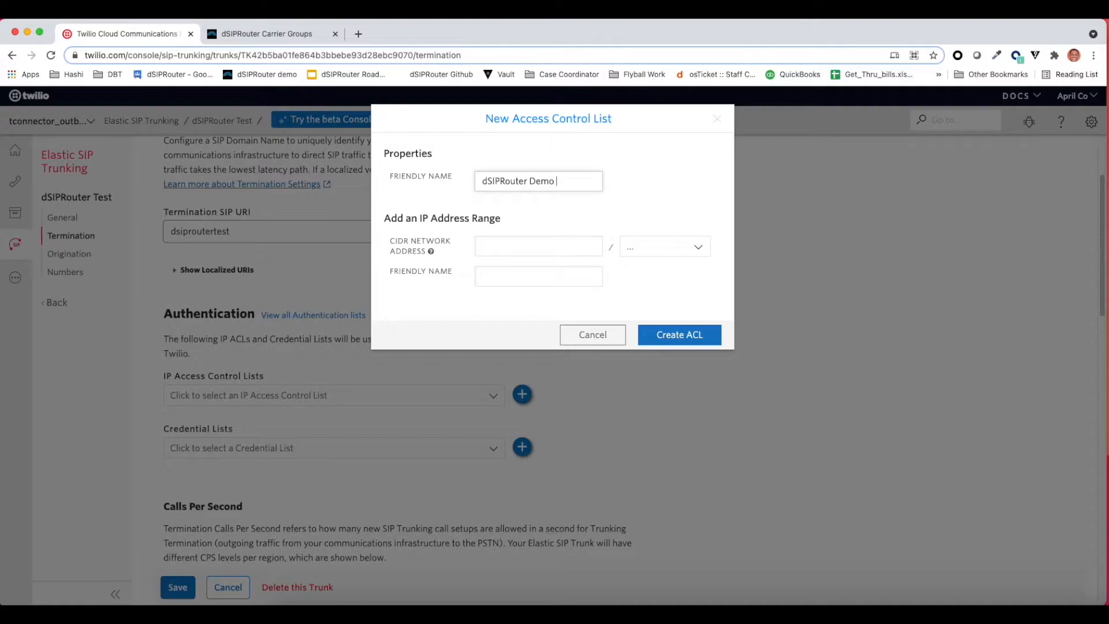
type("ACL")
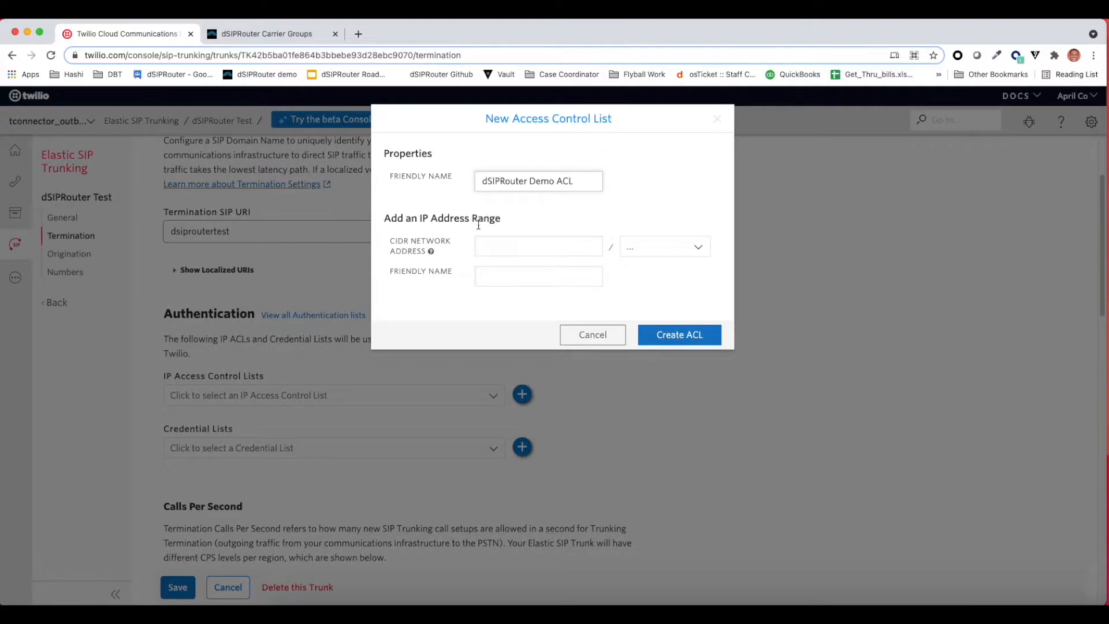
Add dSIPRouter's IP 143.110.223.220 with /32 and create the ACL.
left_click(537, 246)
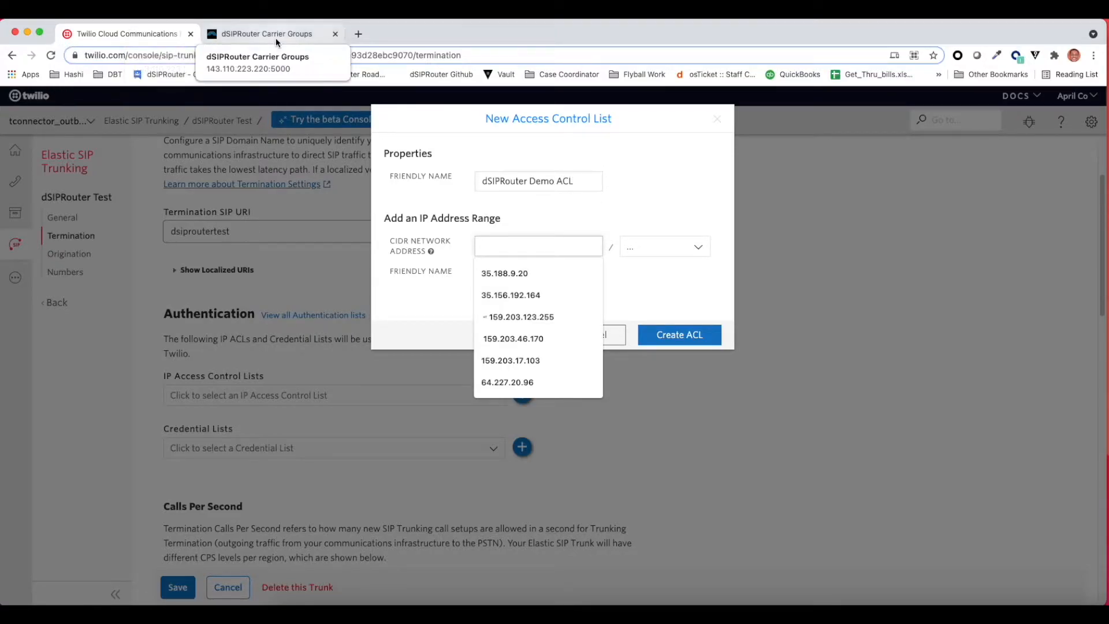
left_click(267, 33)
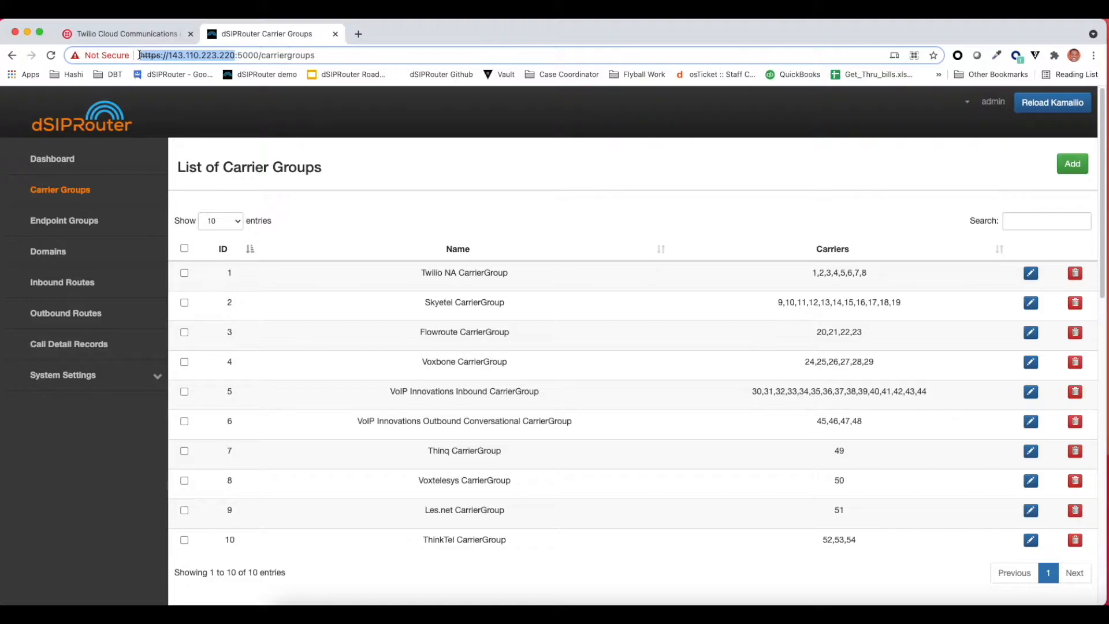
left_click(127, 34)
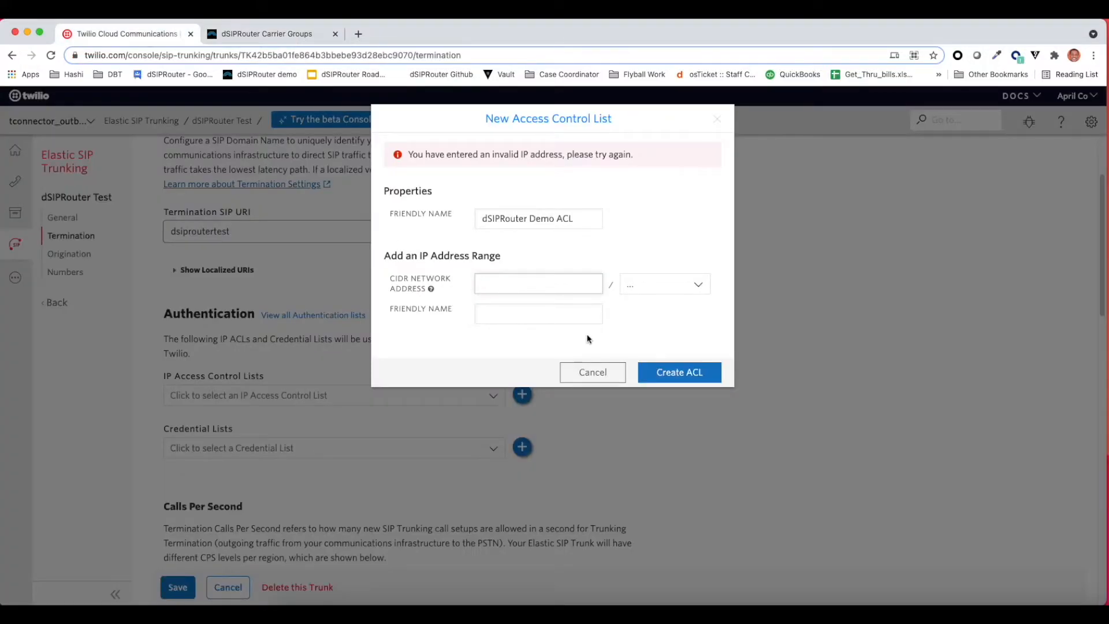
type("https")
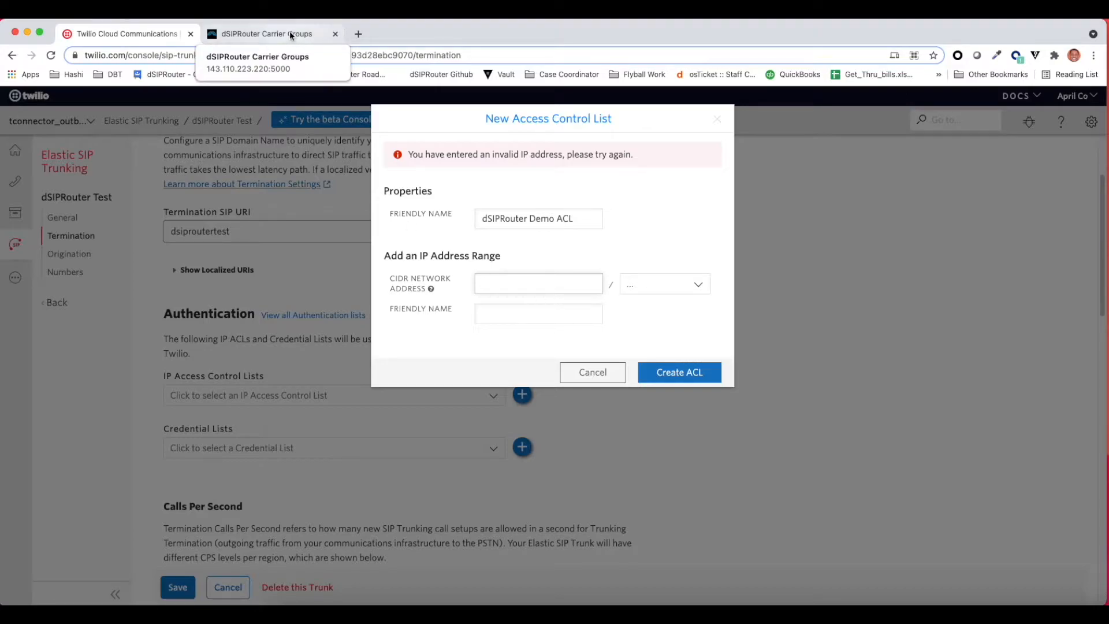
left_click(267, 33)
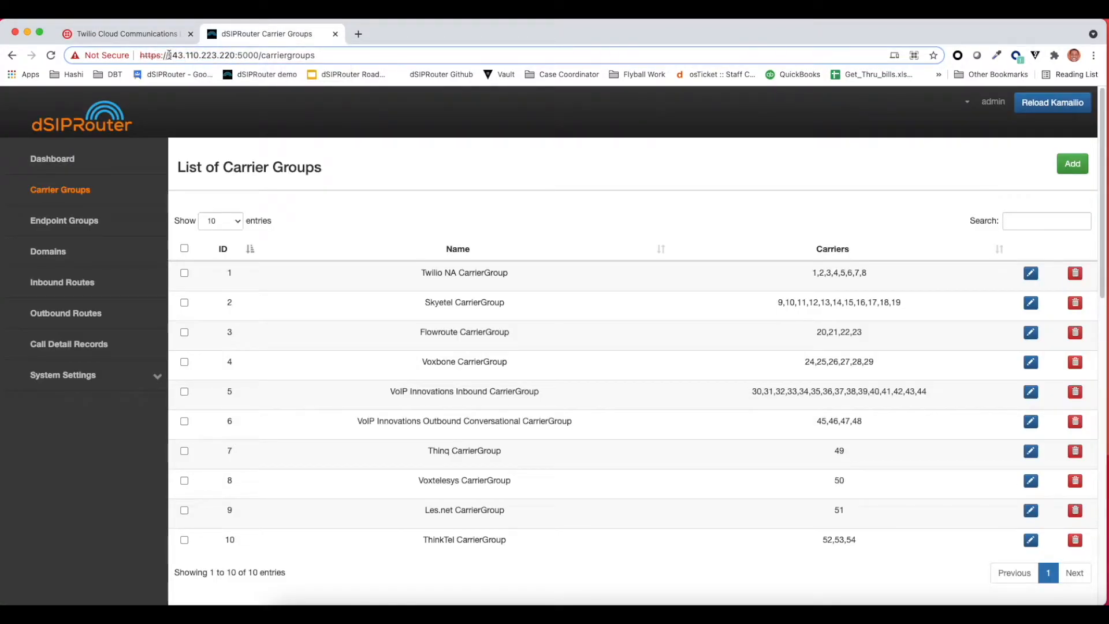
double_click(205, 56)
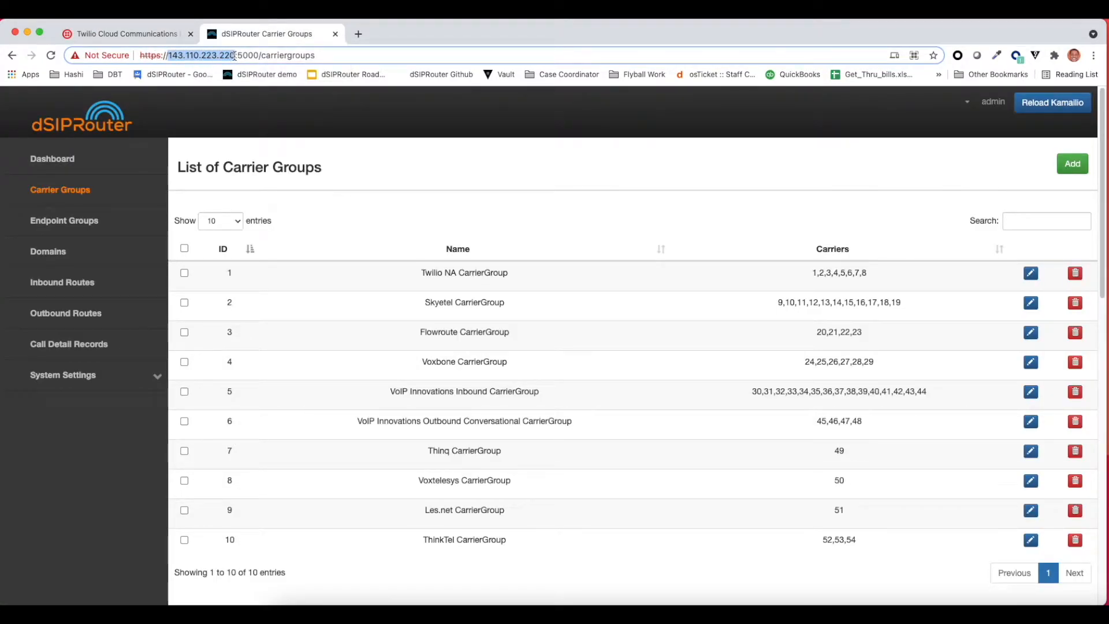
left_click(126, 33)
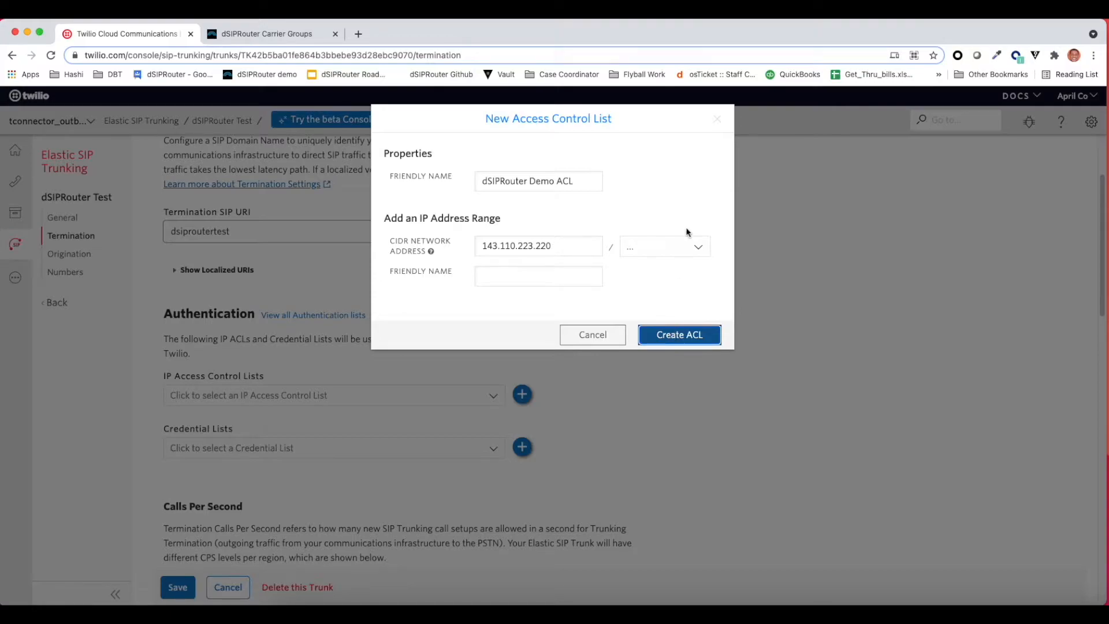
left_click(662, 246)
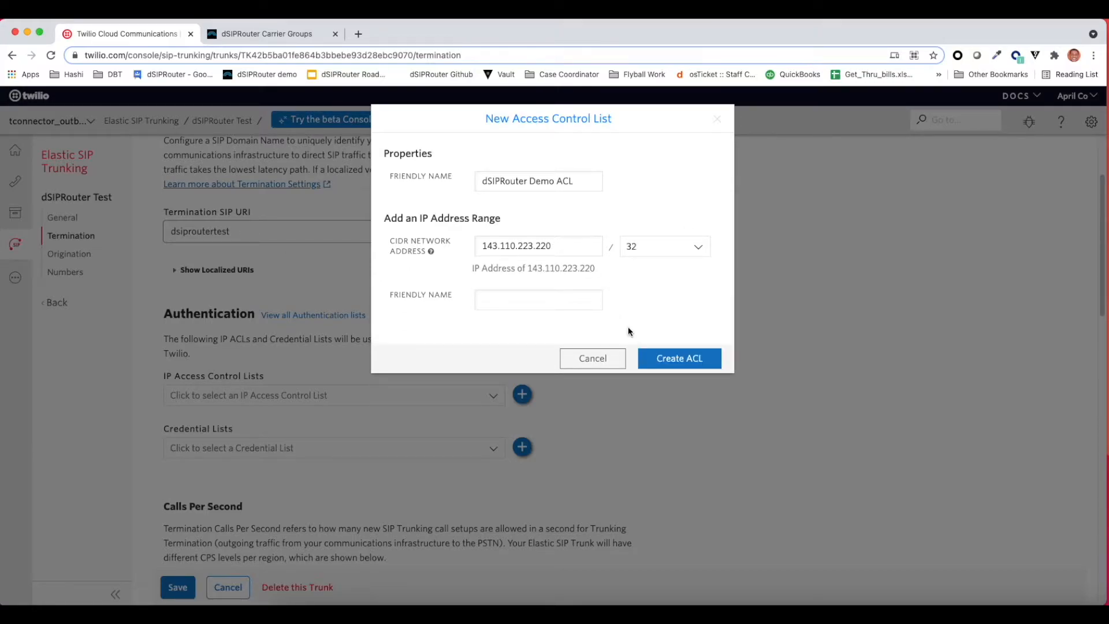
mouse_move(678, 359)
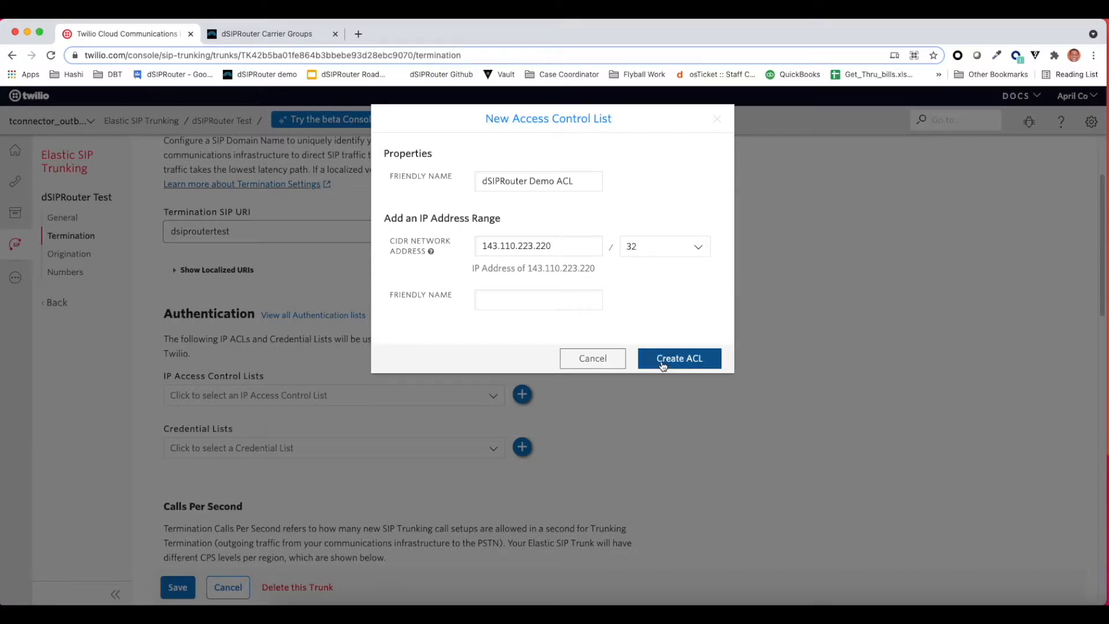
left_click(678, 358)
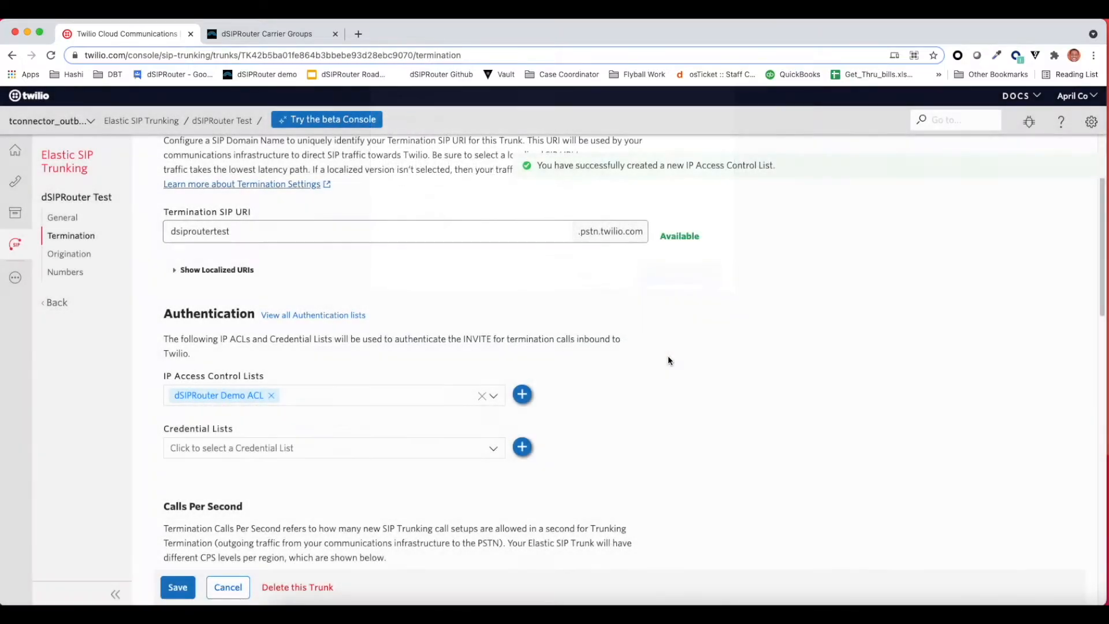
scroll("down", 3)
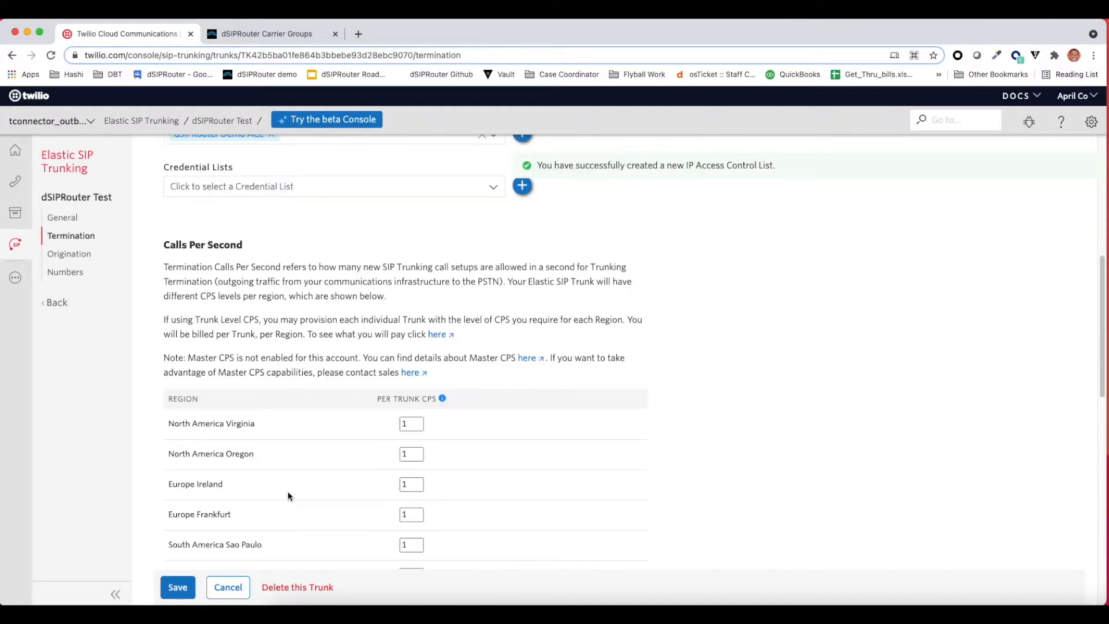
scroll("down", 3)
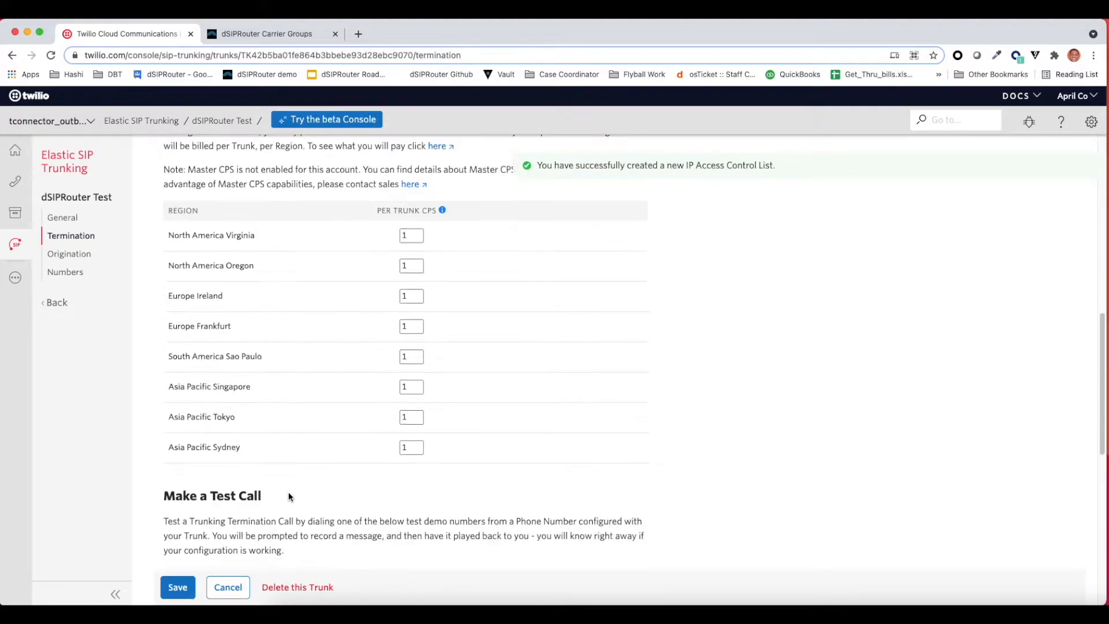
scroll("down", 3)
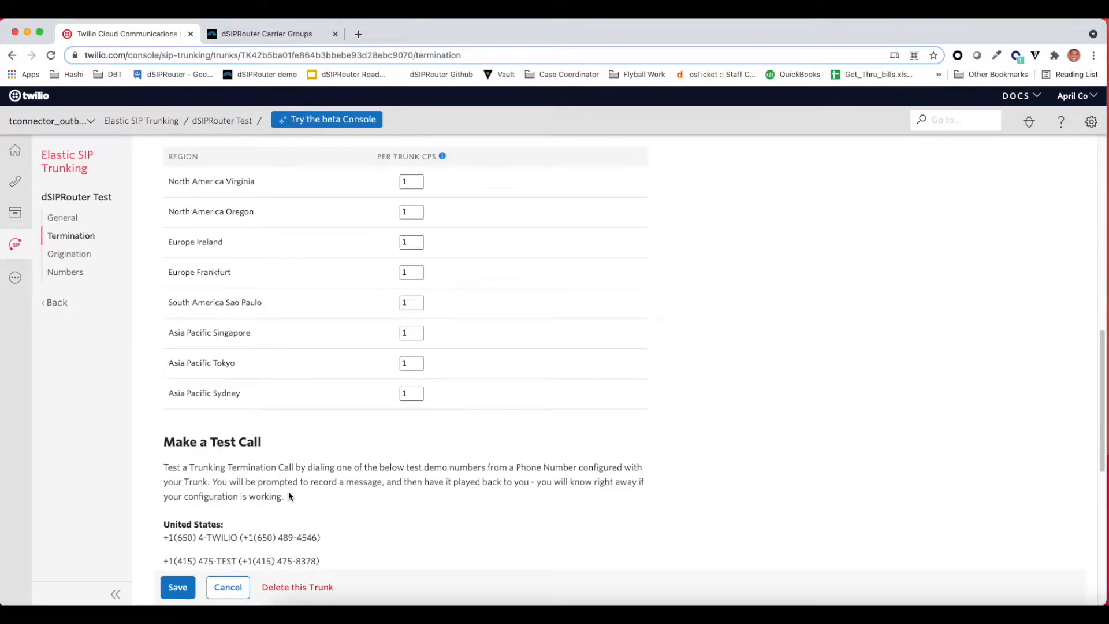
scroll("down", 3)
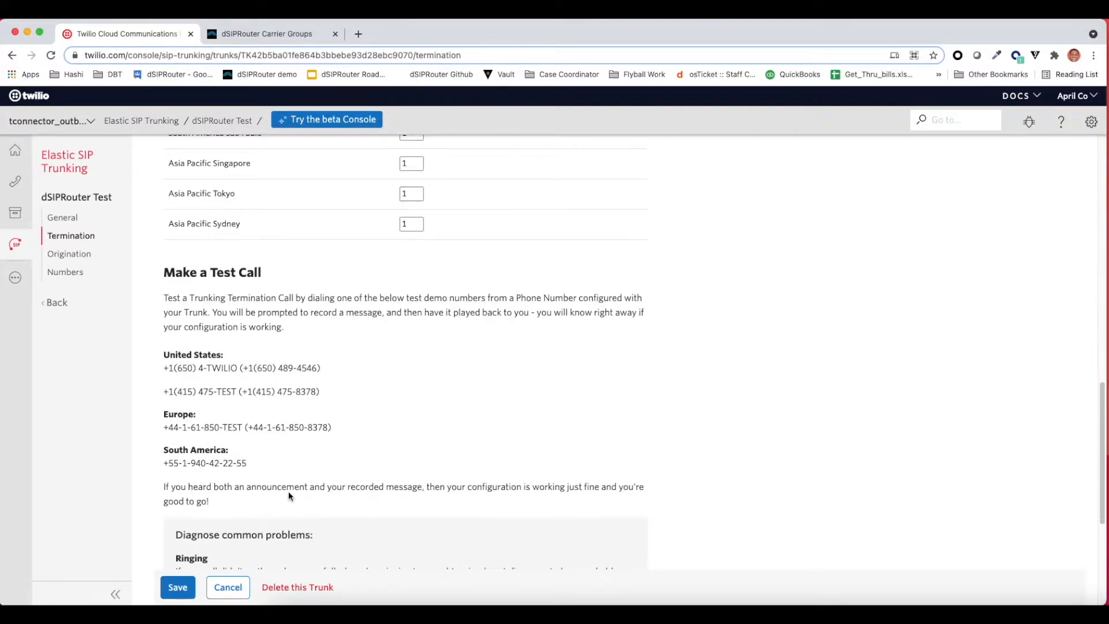
scroll("down", 3)
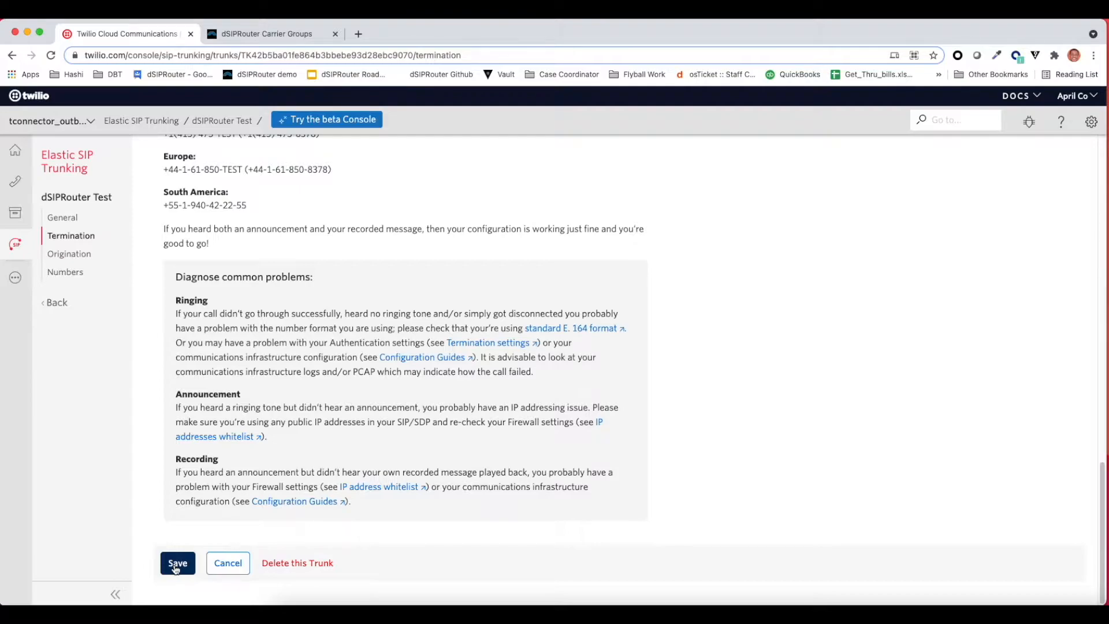
left_click(178, 562)
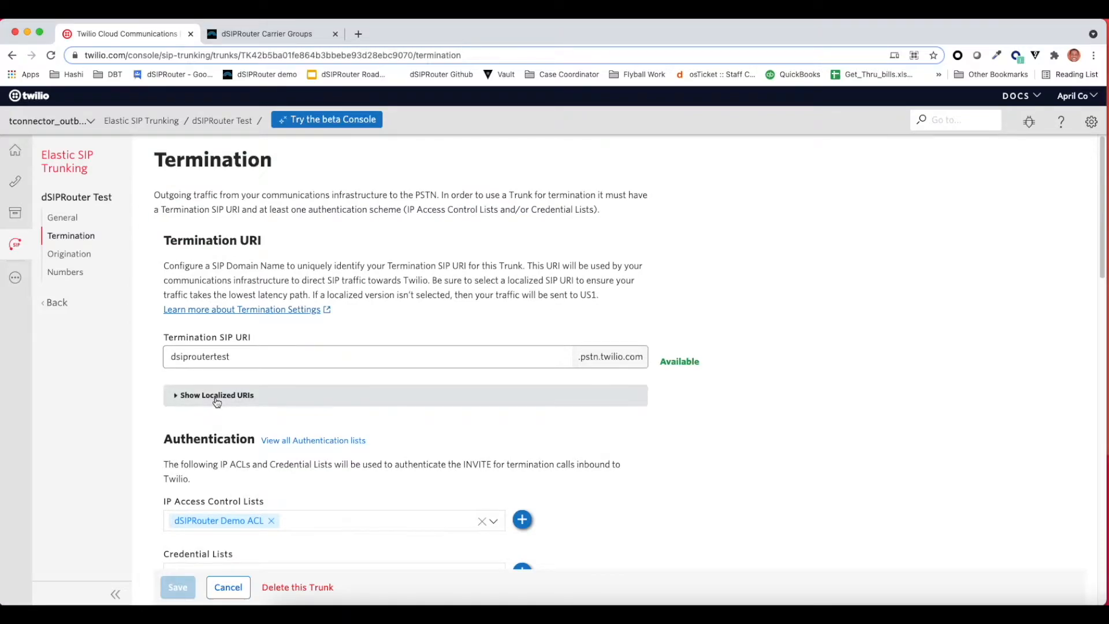
scroll("down", 3)
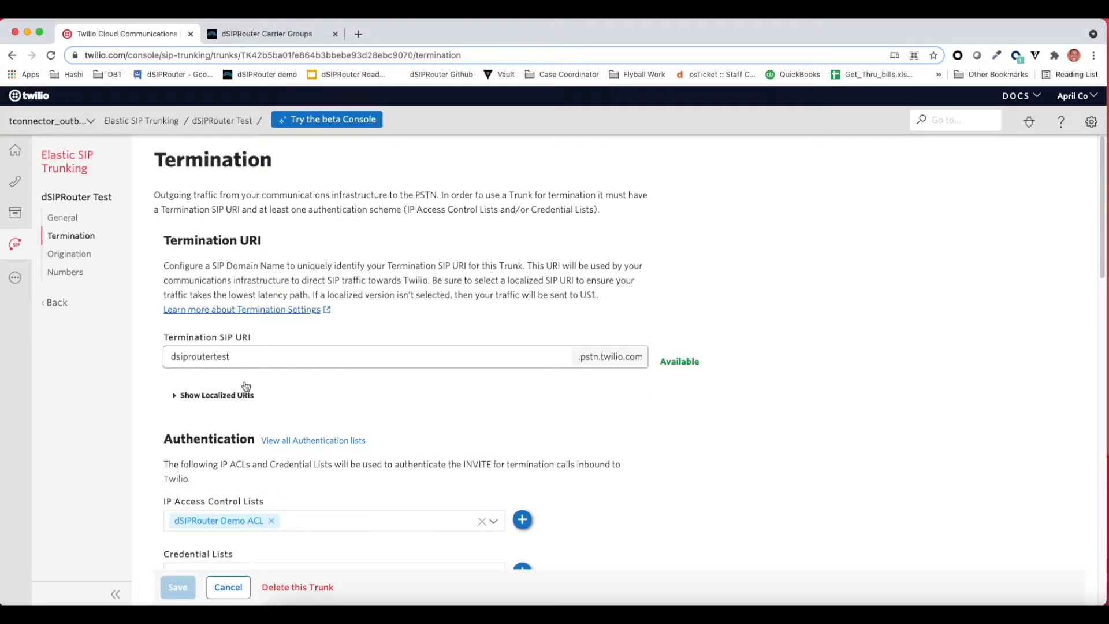
double_click(219, 356)
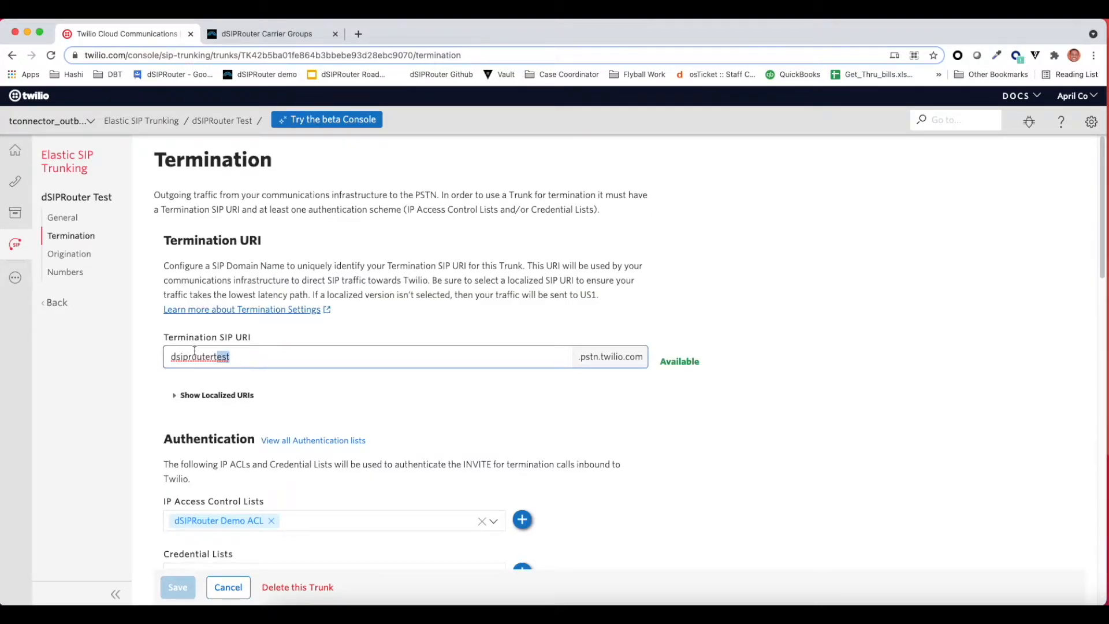
triple_click(199, 356)
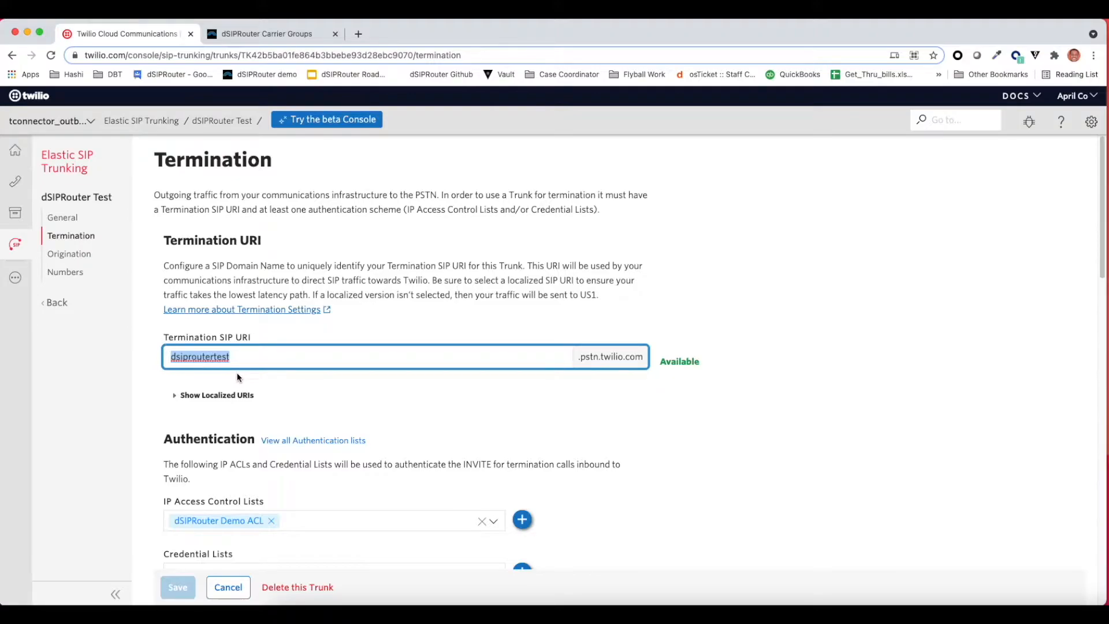
mouse_move(263, 365)
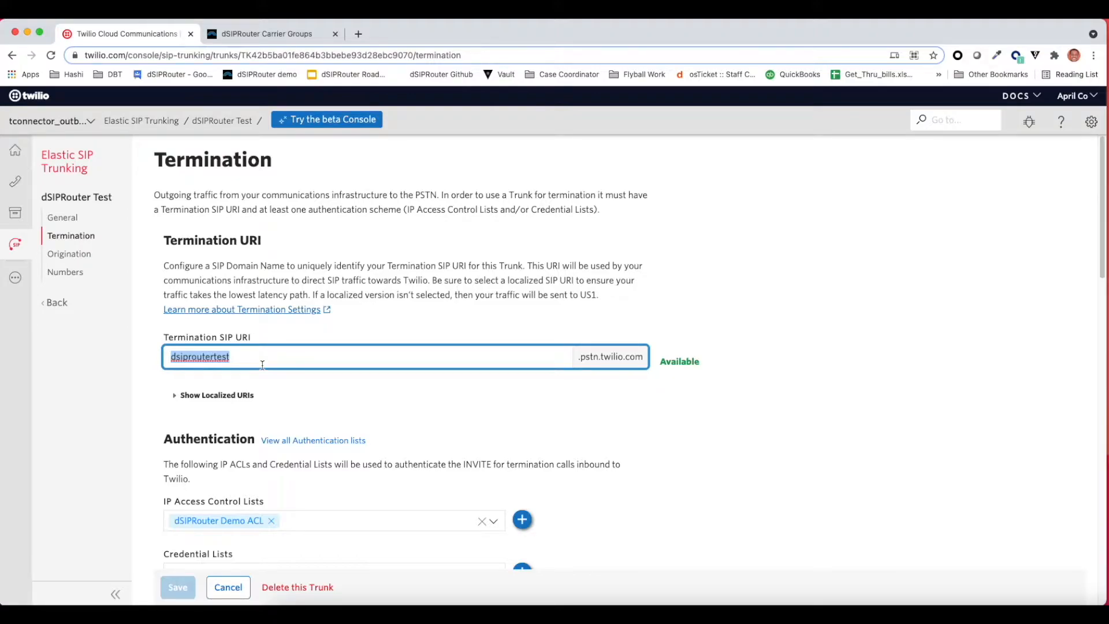
mouse_move(272, 34)
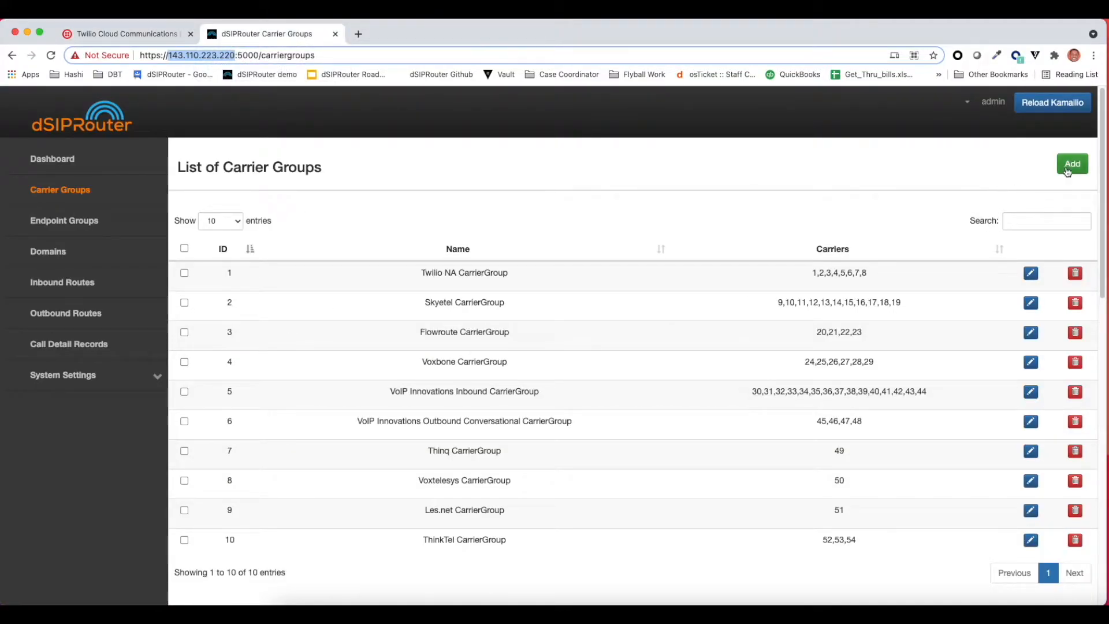
Add IP-auth carrier group 'Twilio Outbound' and view it on page 2 of the list.
left_click(1071, 164)
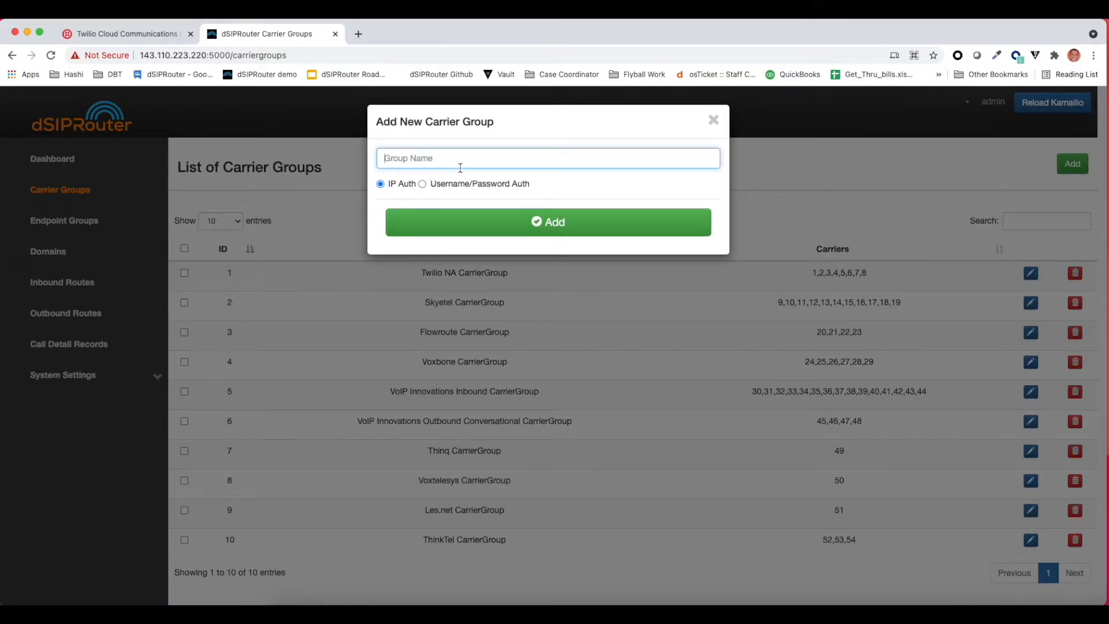
type("Twi")
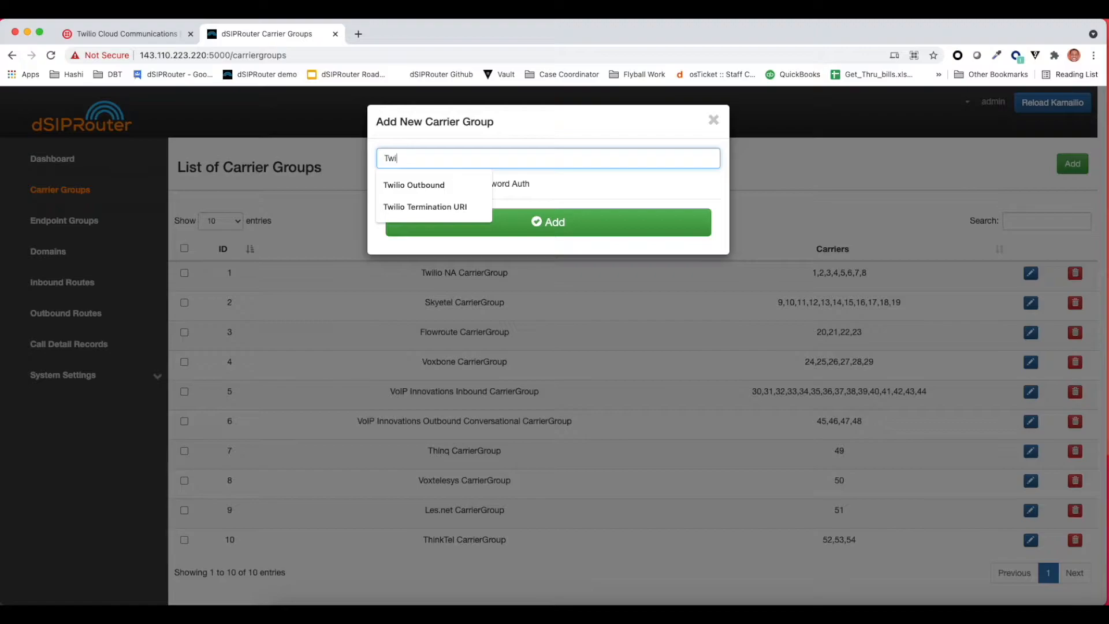
left_click(413, 185)
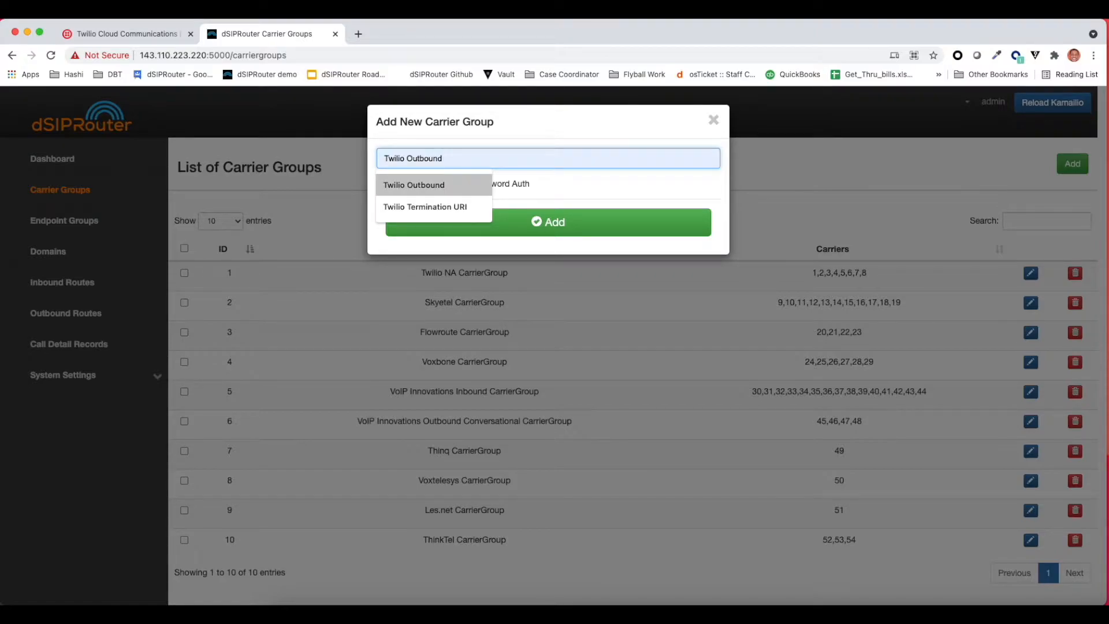
left_click(413, 185)
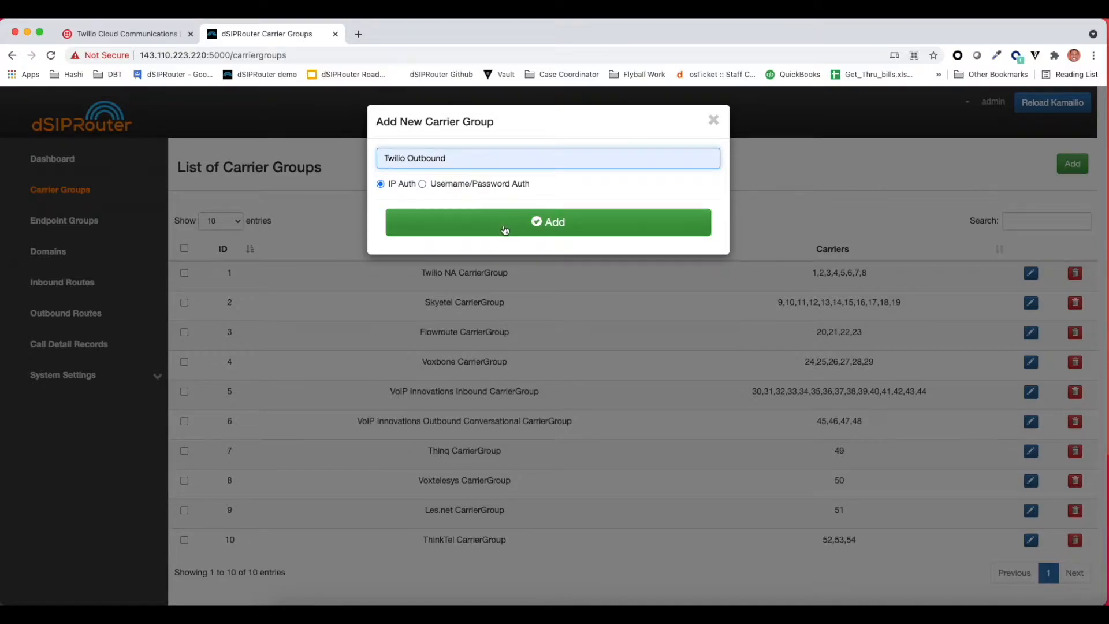
left_click(547, 221)
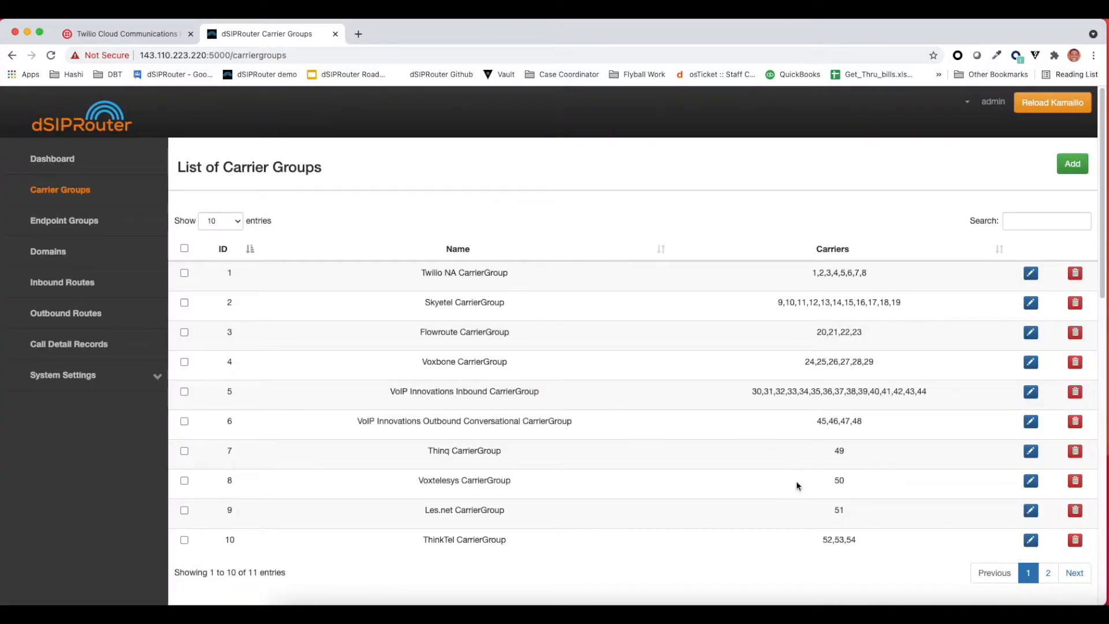
scroll("down", 3)
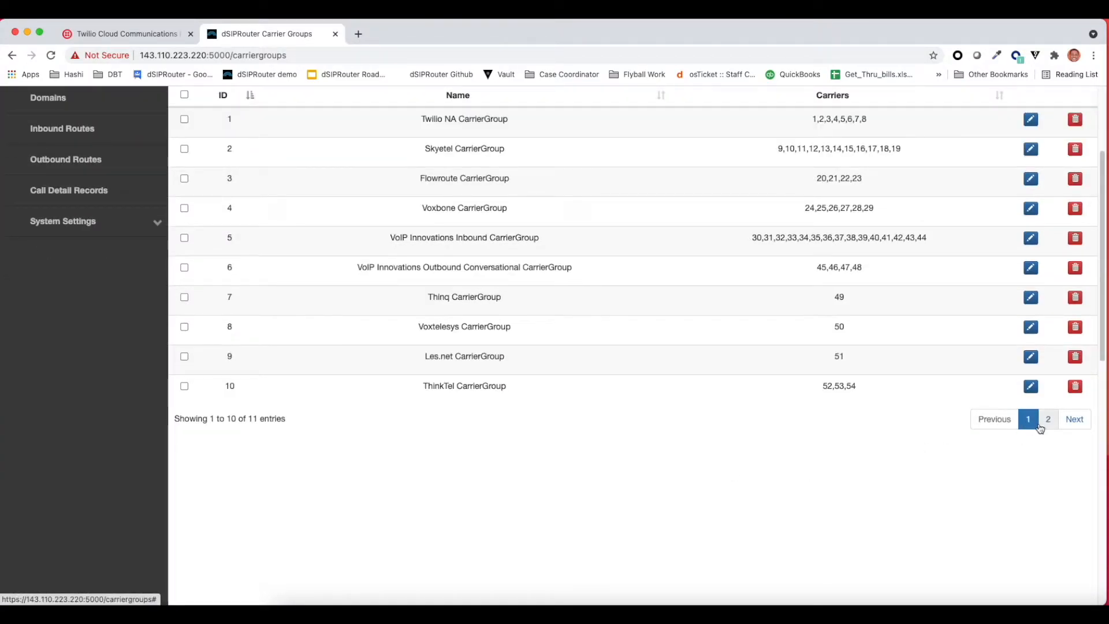
left_click(1047, 419)
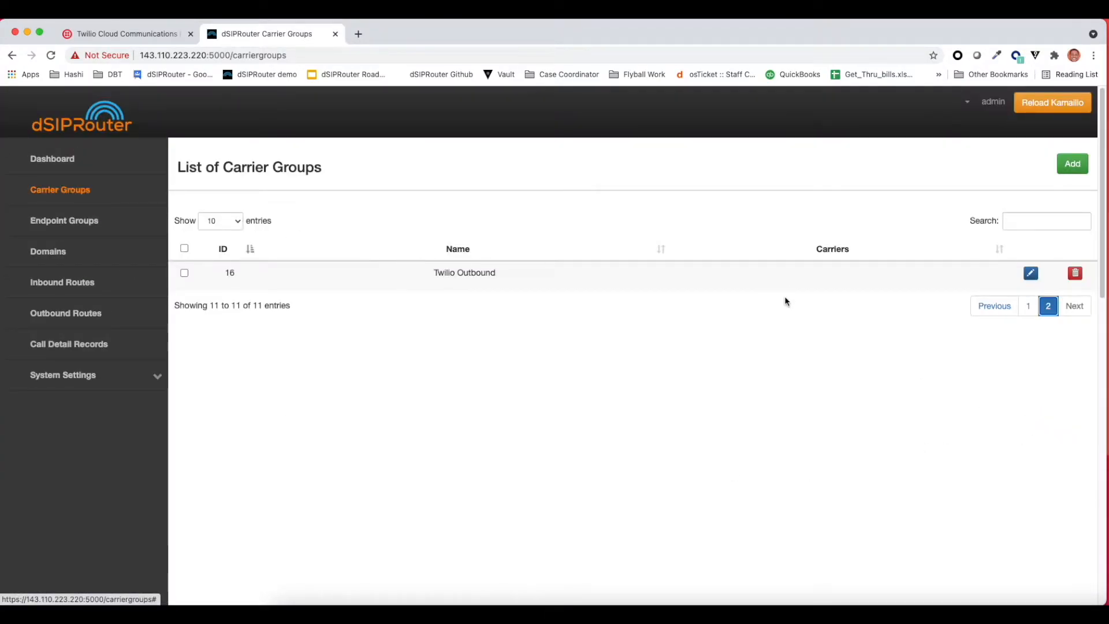
Add endpoint 'dSIPRouter Test' at dsiproutertest.pstn.twilio.com to Twilio Outbound, then close the editor.
left_click(1030, 273)
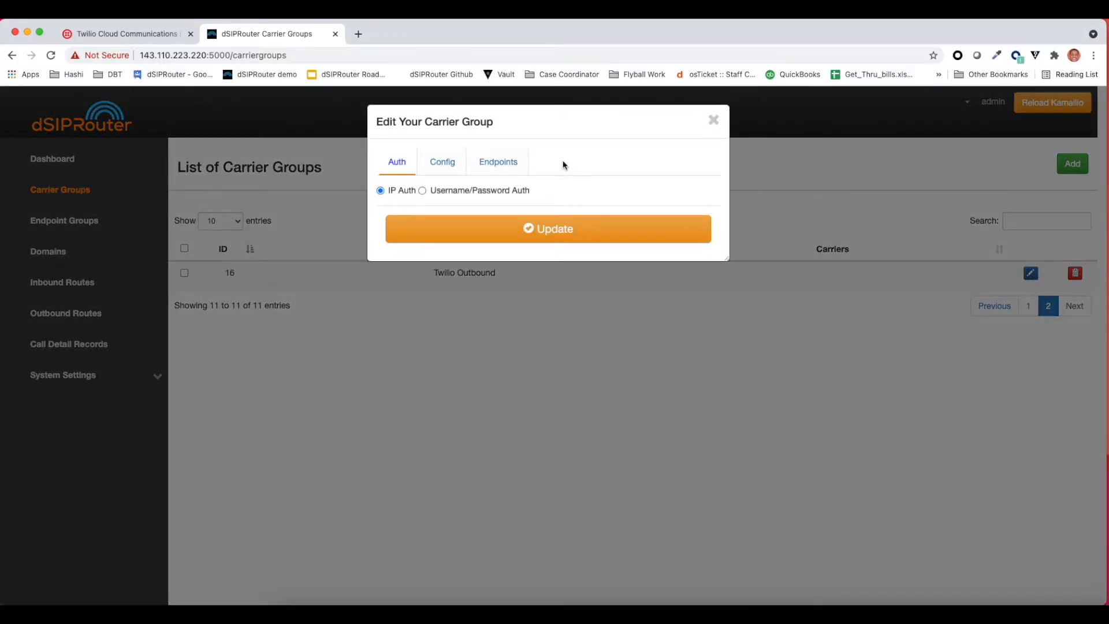
left_click(498, 161)
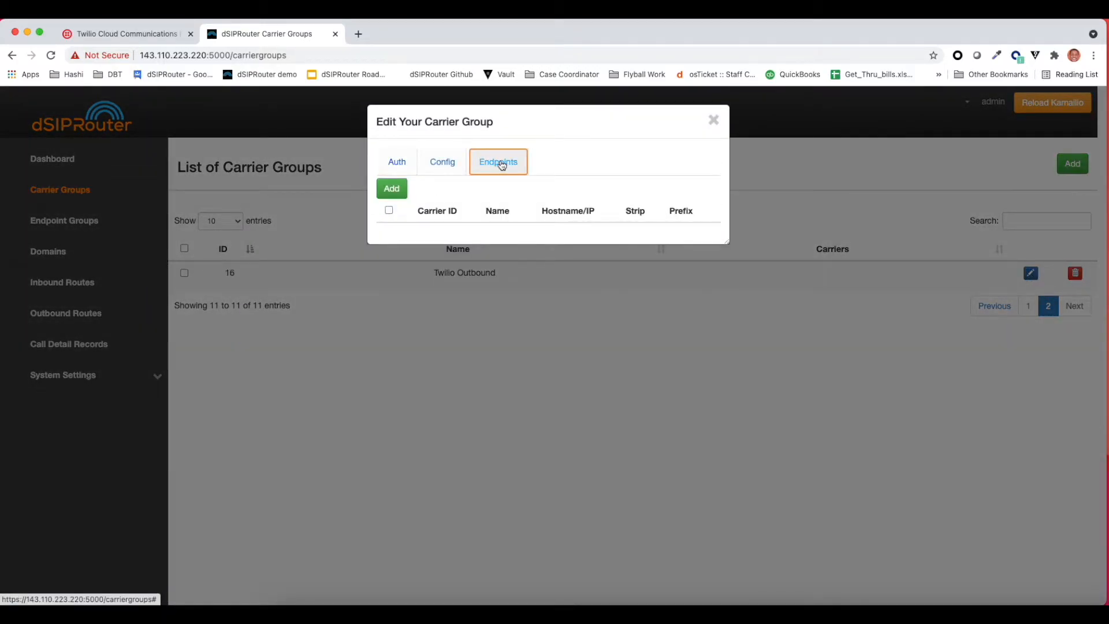
left_click(391, 189)
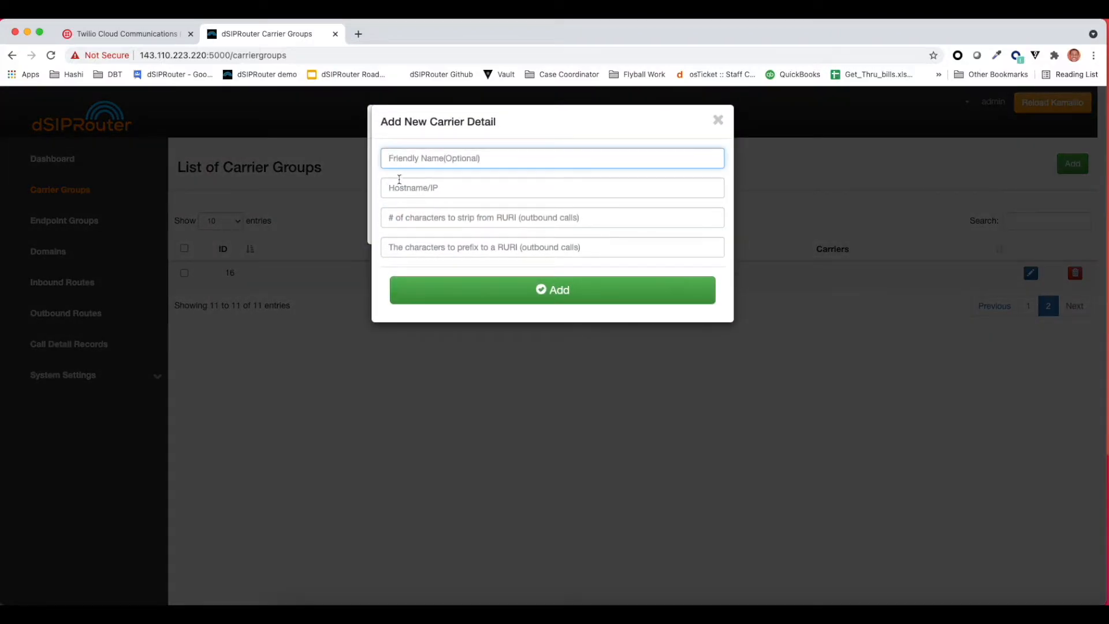
type("dSIPRouter Test")
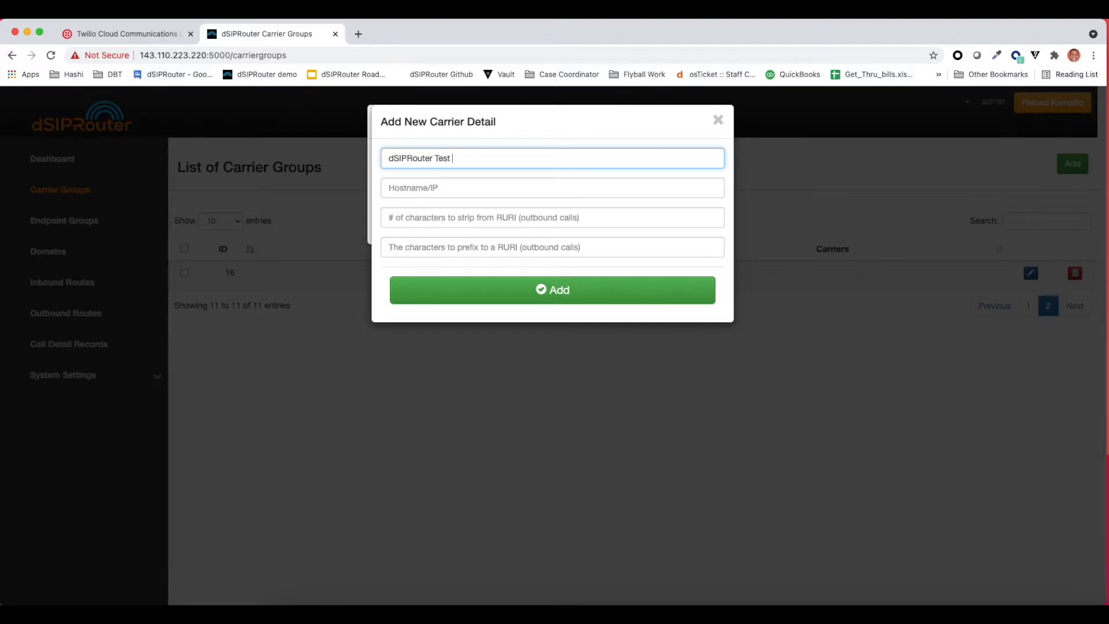
mouse_move(400, 187)
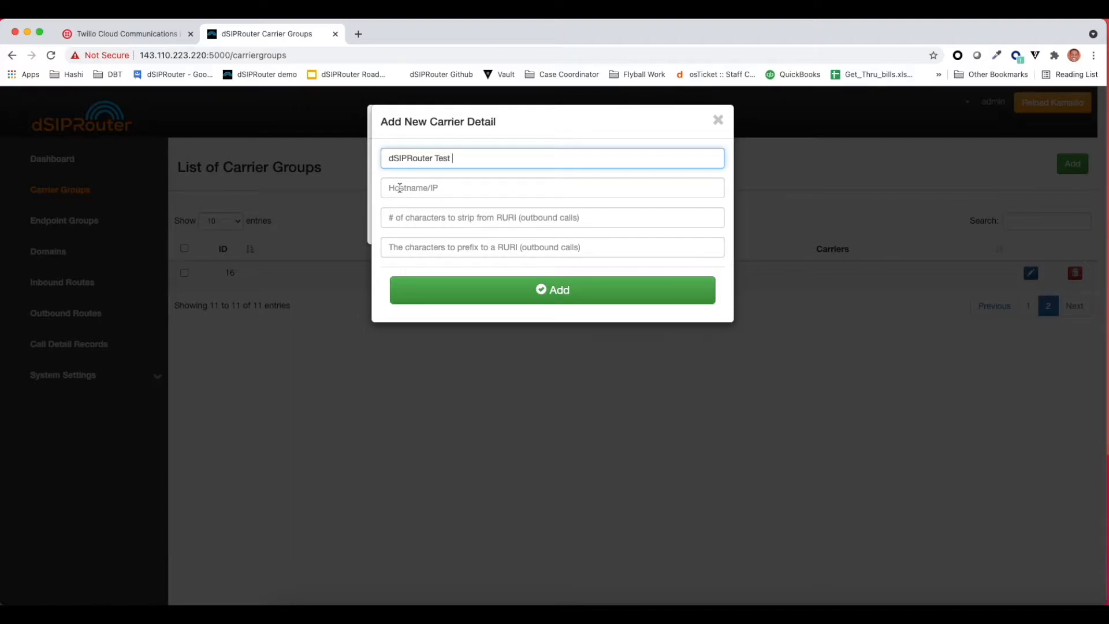
left_click(552, 188)
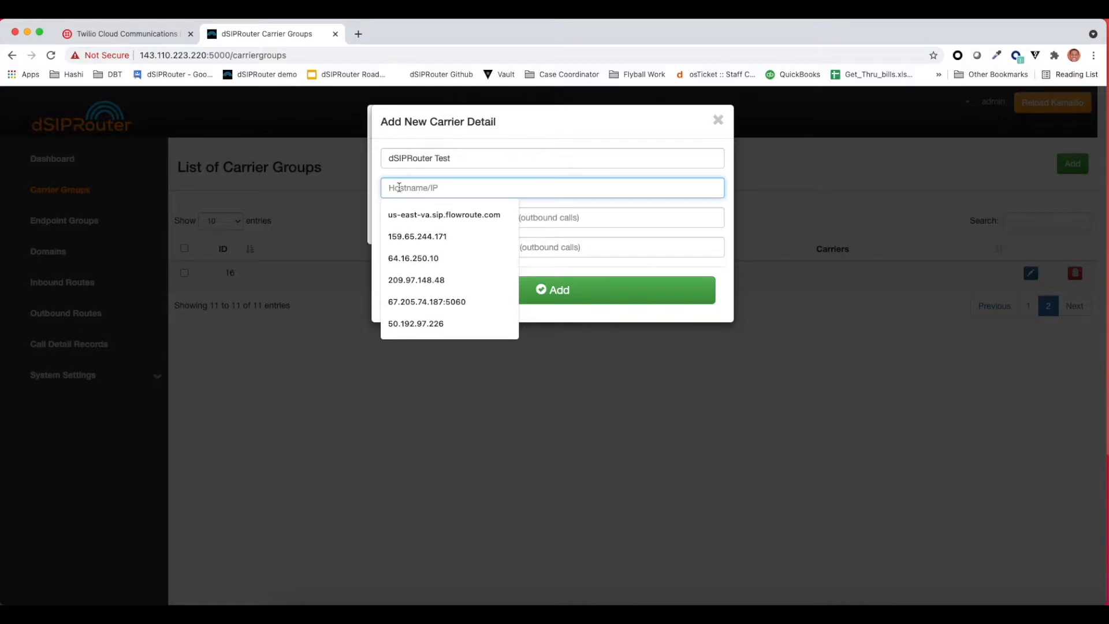
type("dsiproutertest.")
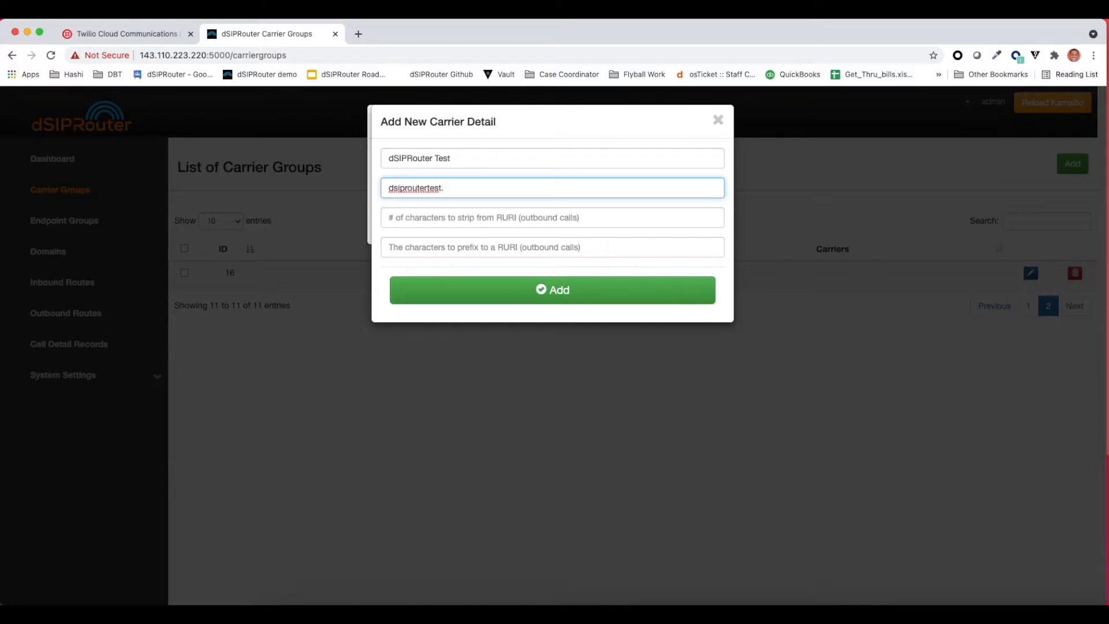
type("ps")
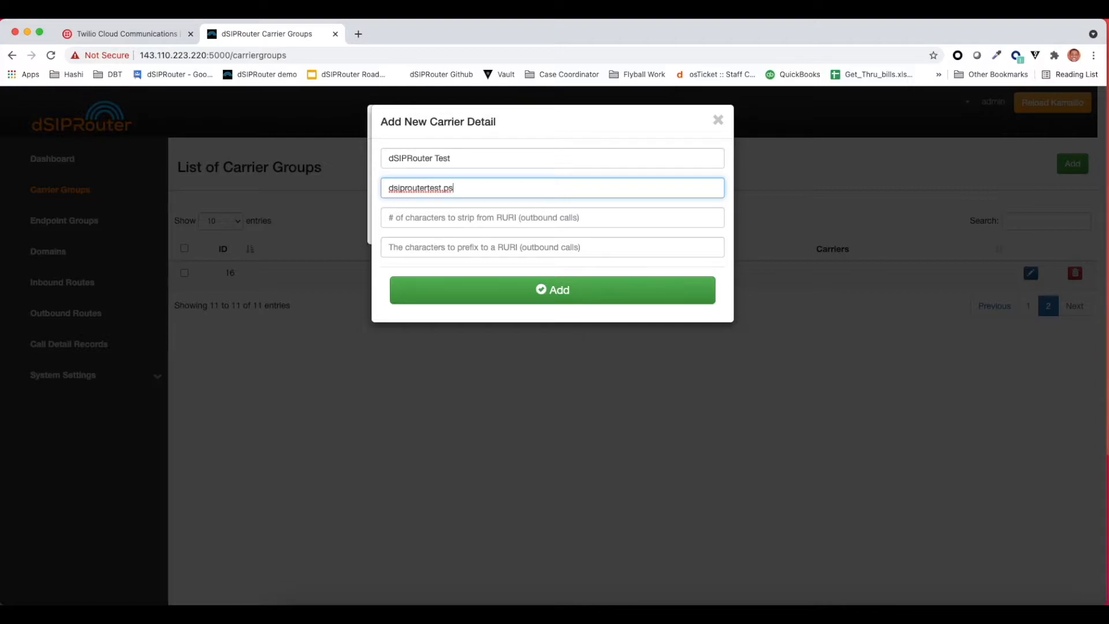
type("tn.t")
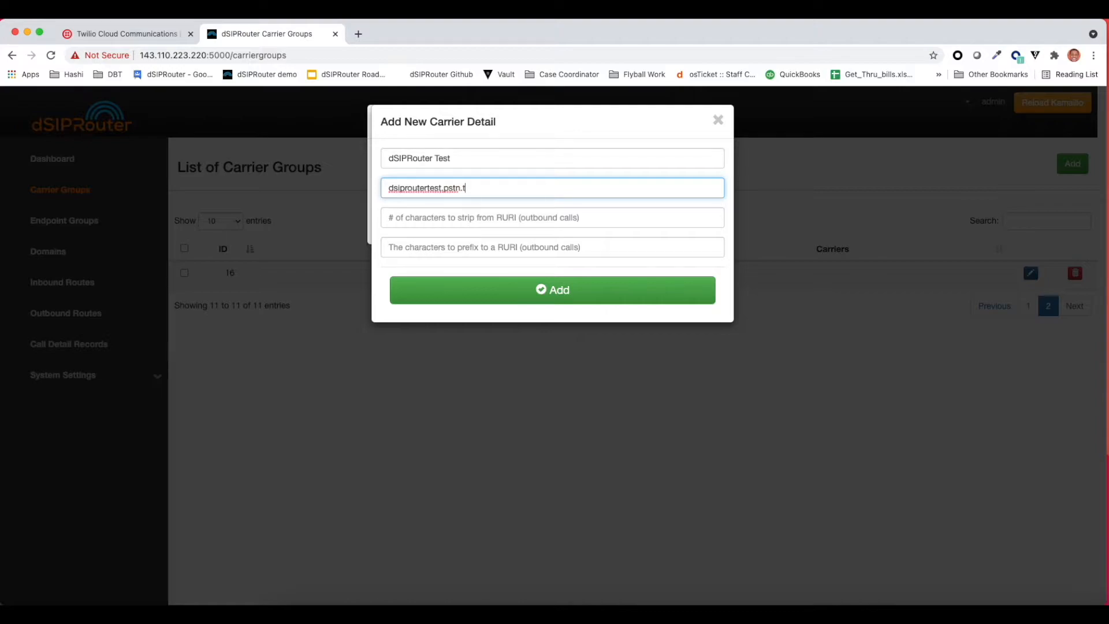
type("wilio.com")
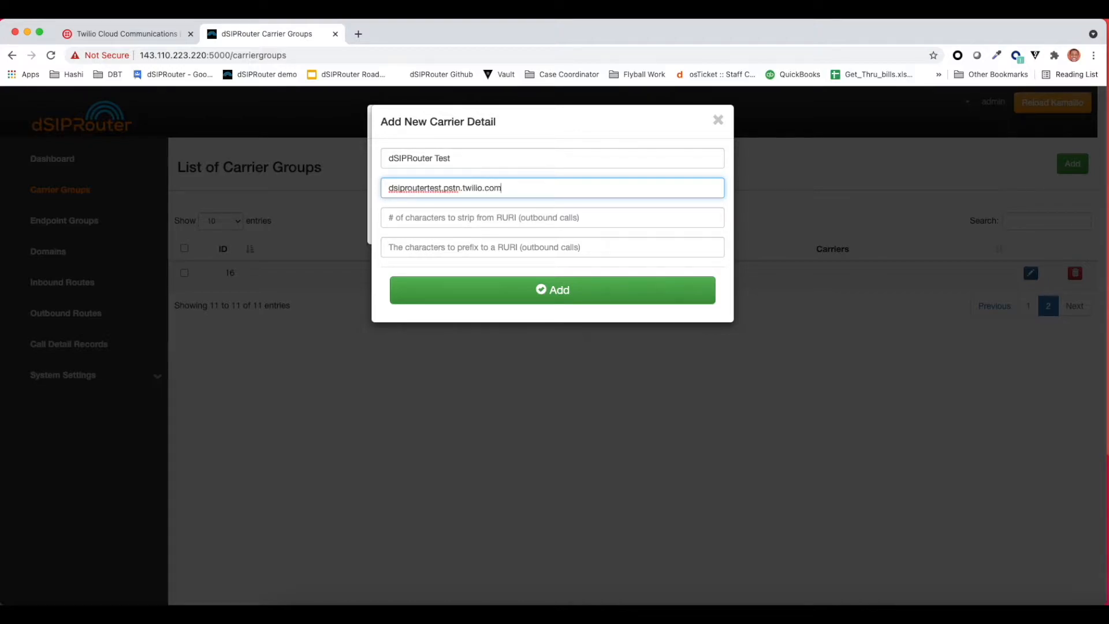
mouse_move(127, 33)
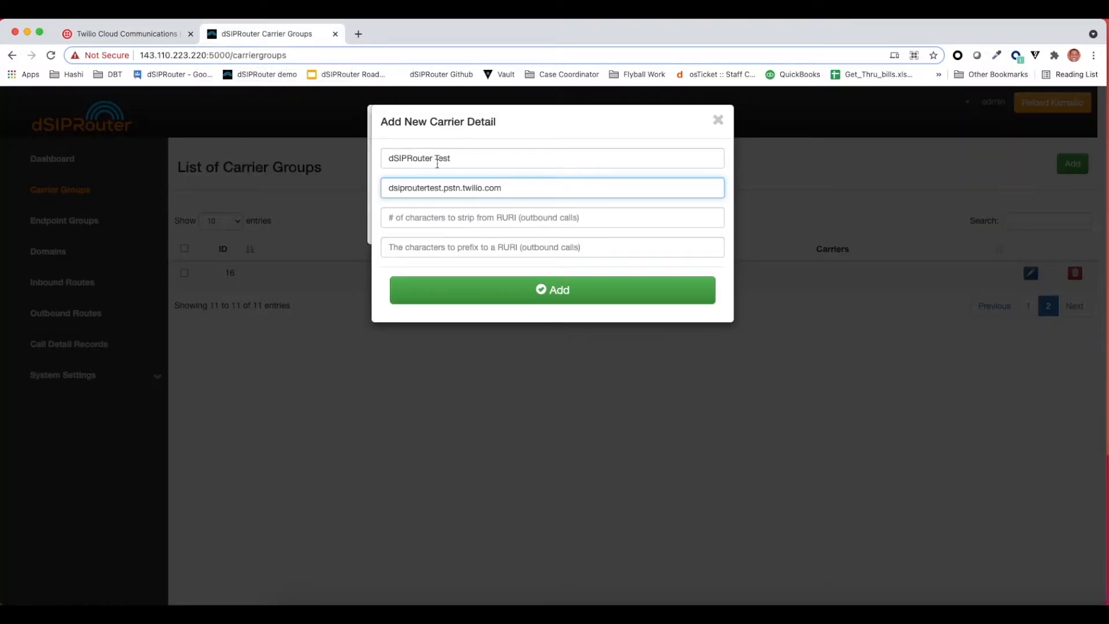
mouse_move(490, 291)
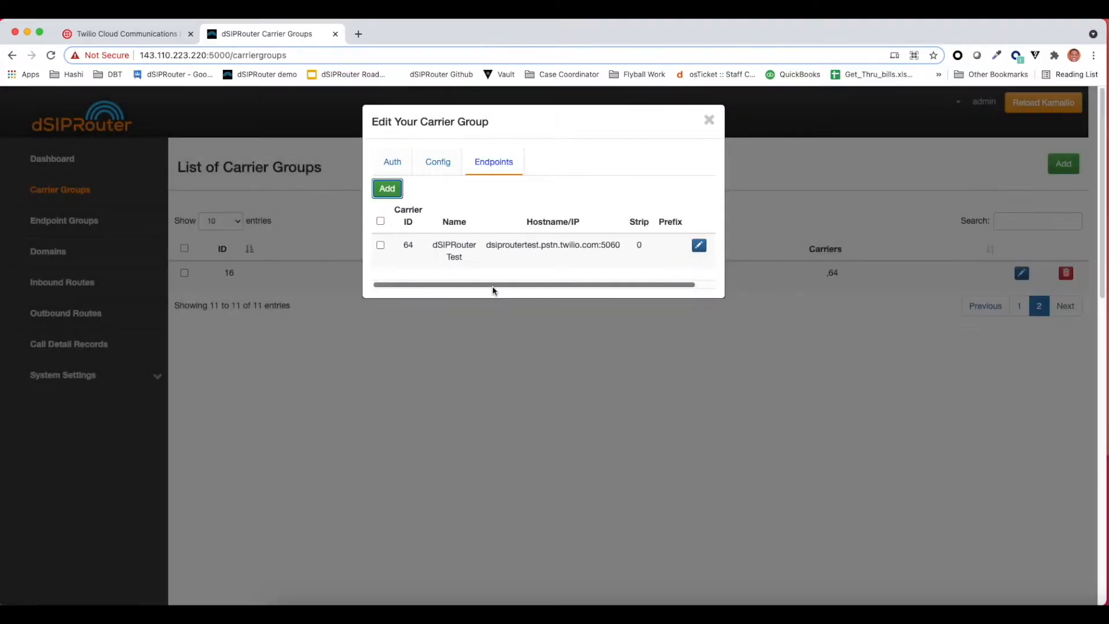
left_click(708, 119)
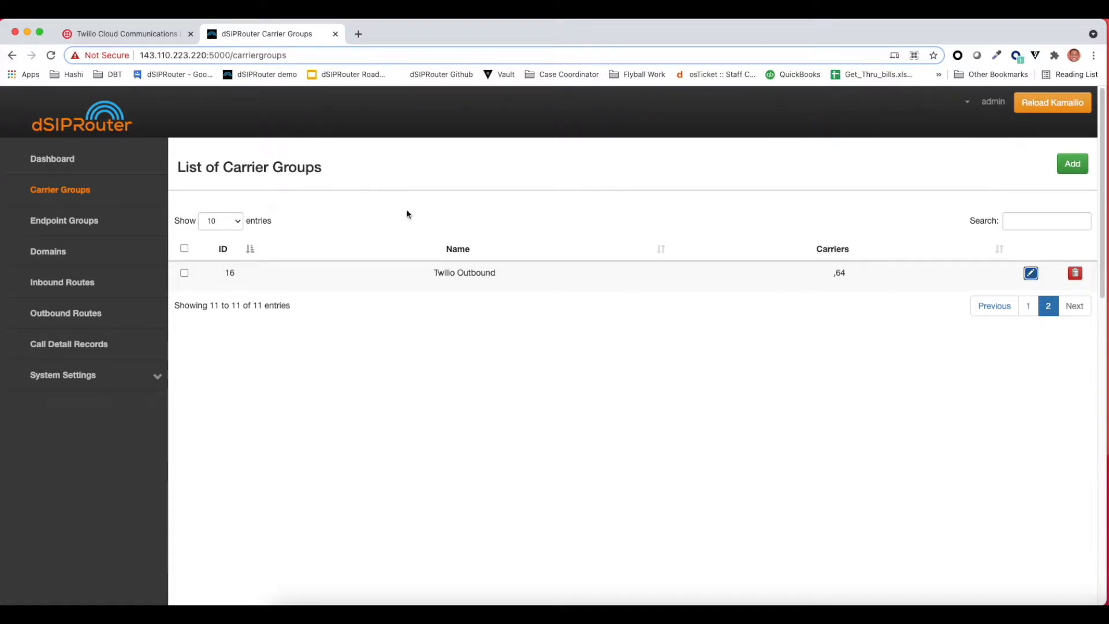
mouse_move(53, 236)
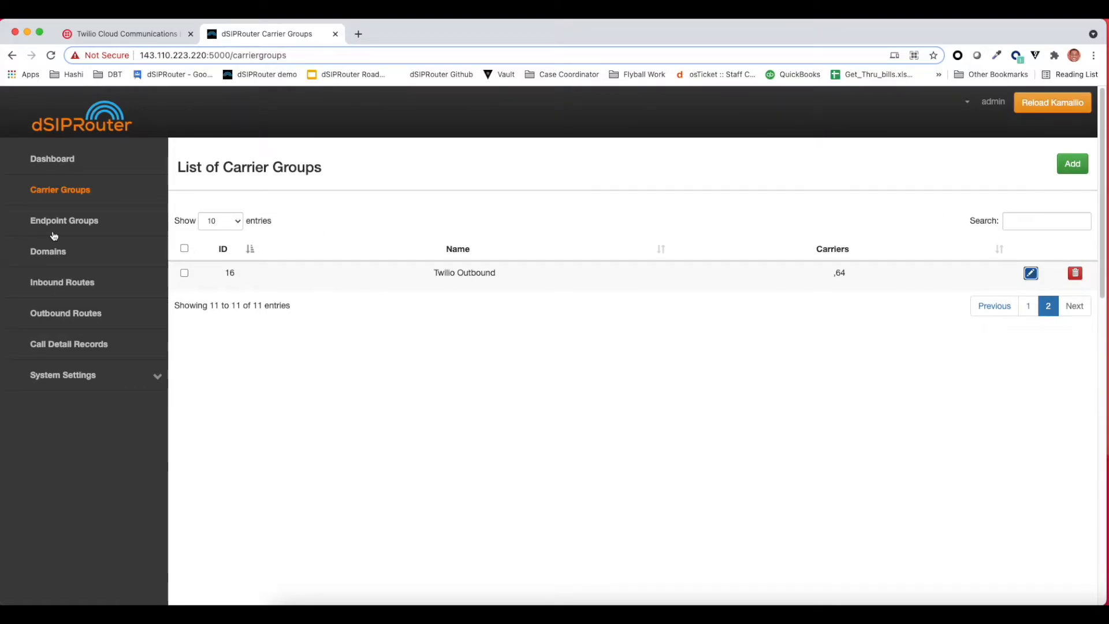
mouse_move(64, 220)
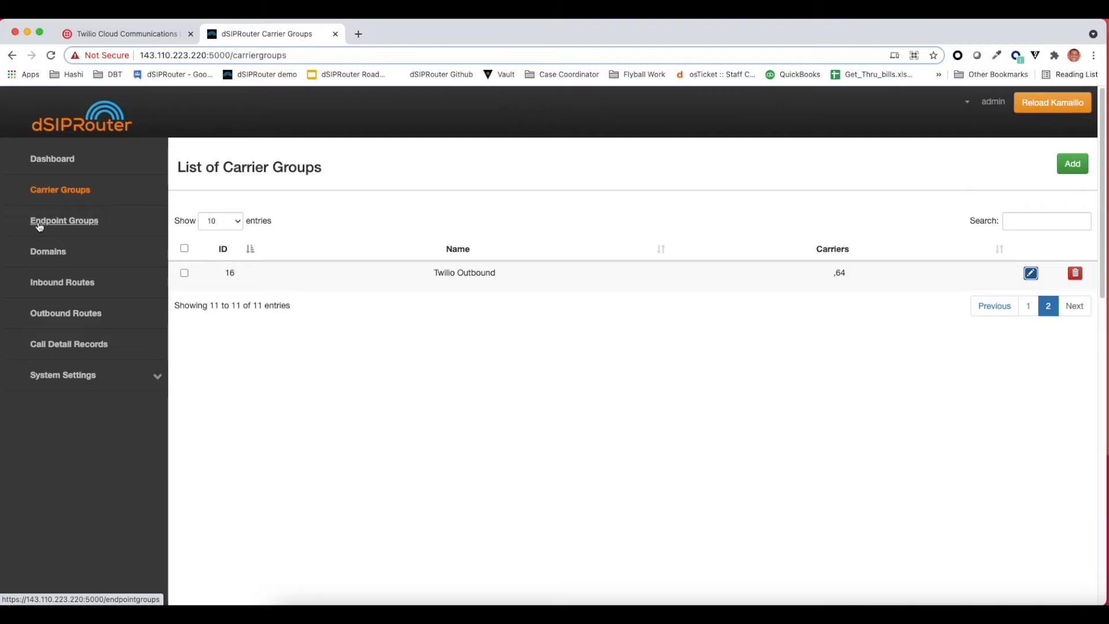
Save endpoint group TestUA with endpoint 50.192.97.226, then reload Kamailio.
left_click(64, 220)
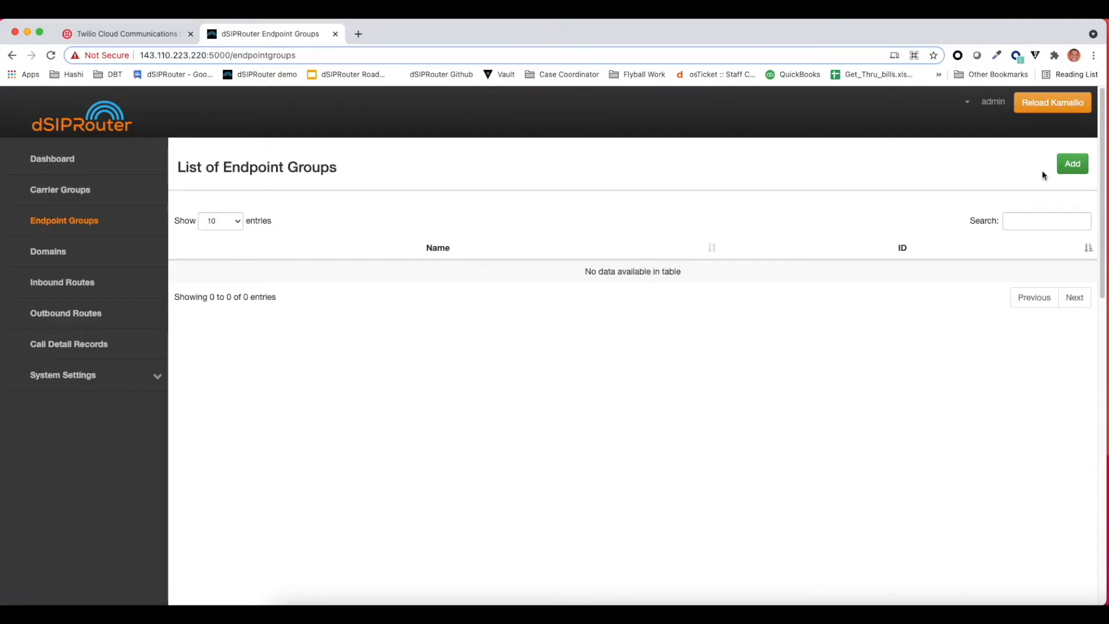
left_click(1071, 163)
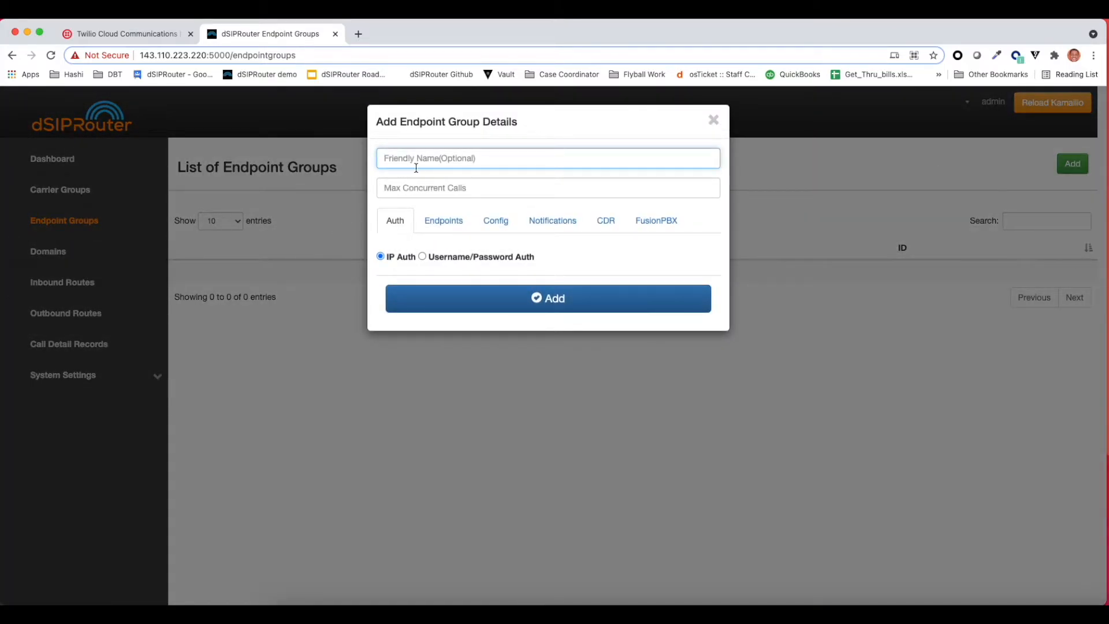
type("TestUA")
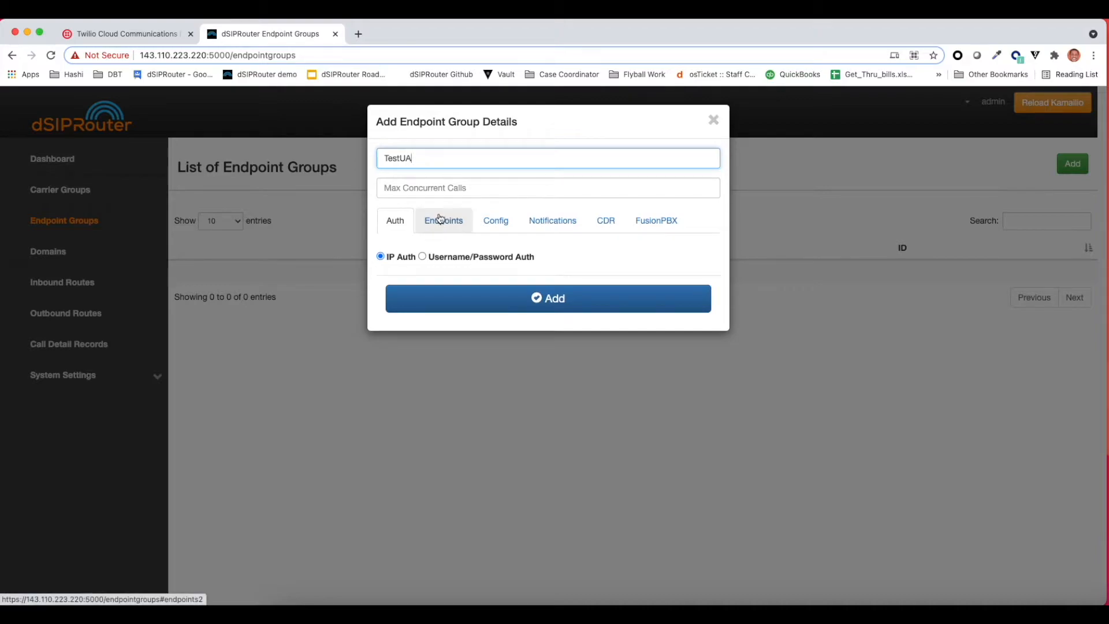
left_click(443, 220)
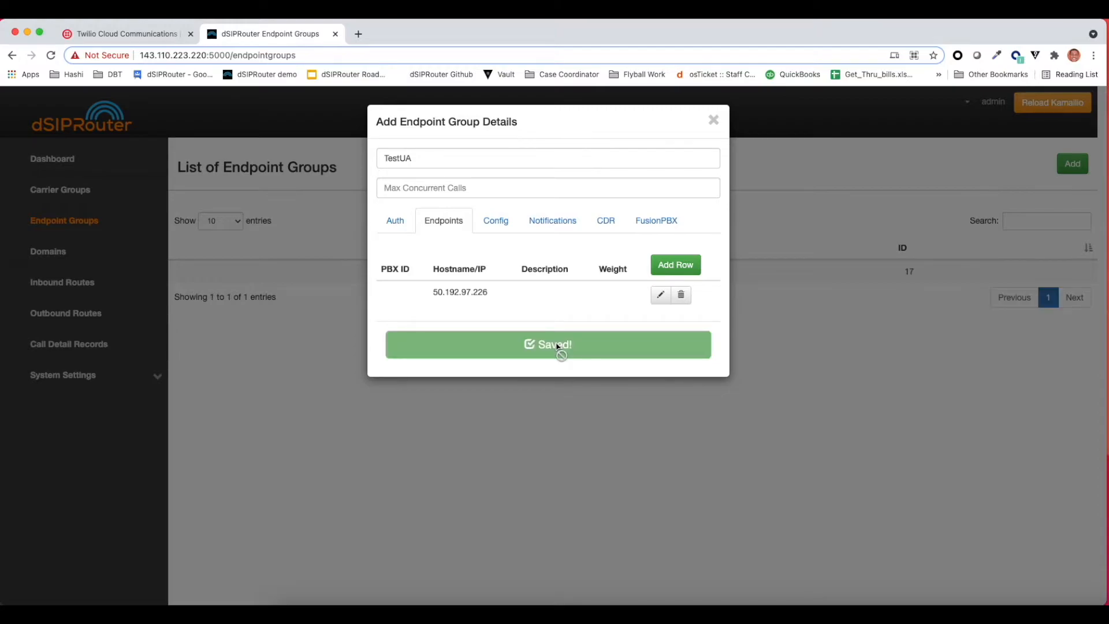
left_click(547, 344)
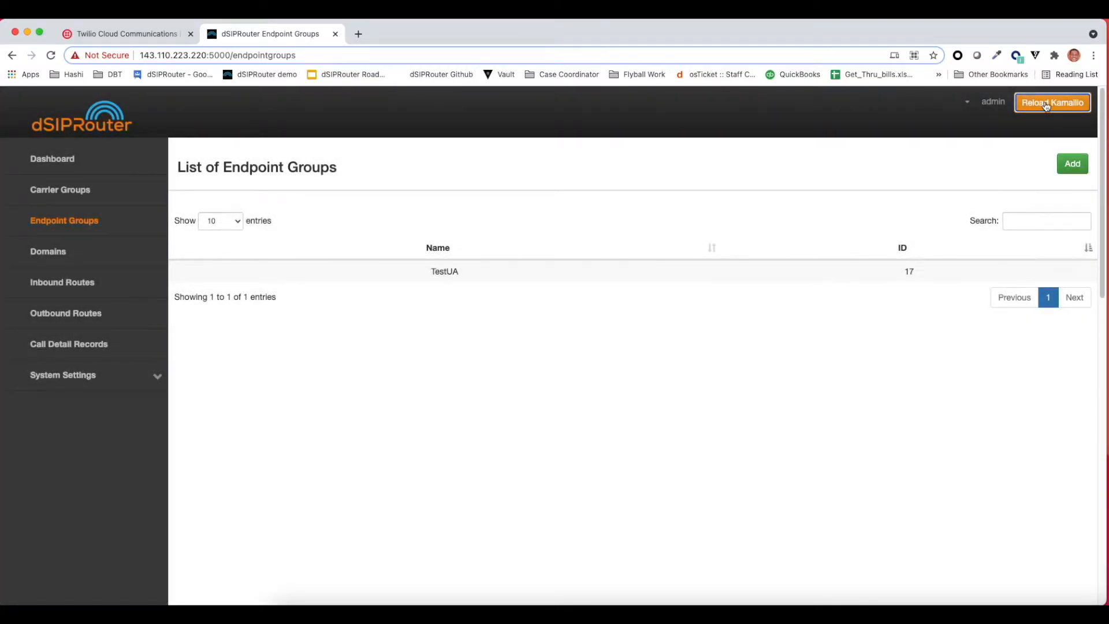
left_click(1051, 103)
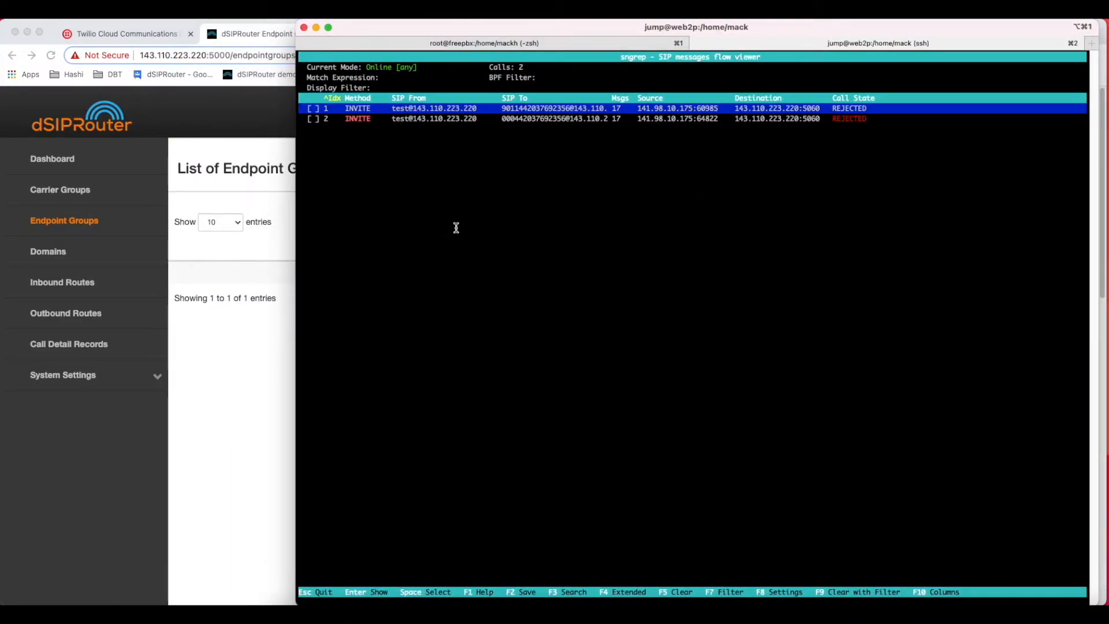
mouse_move(436, 213)
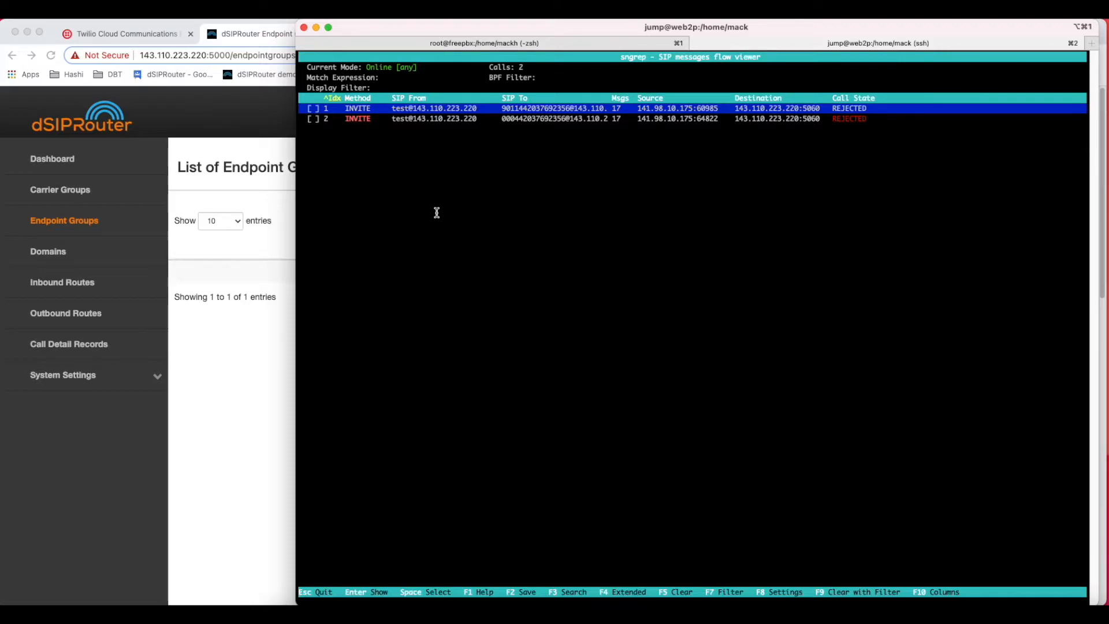
mouse_move(611, 337)
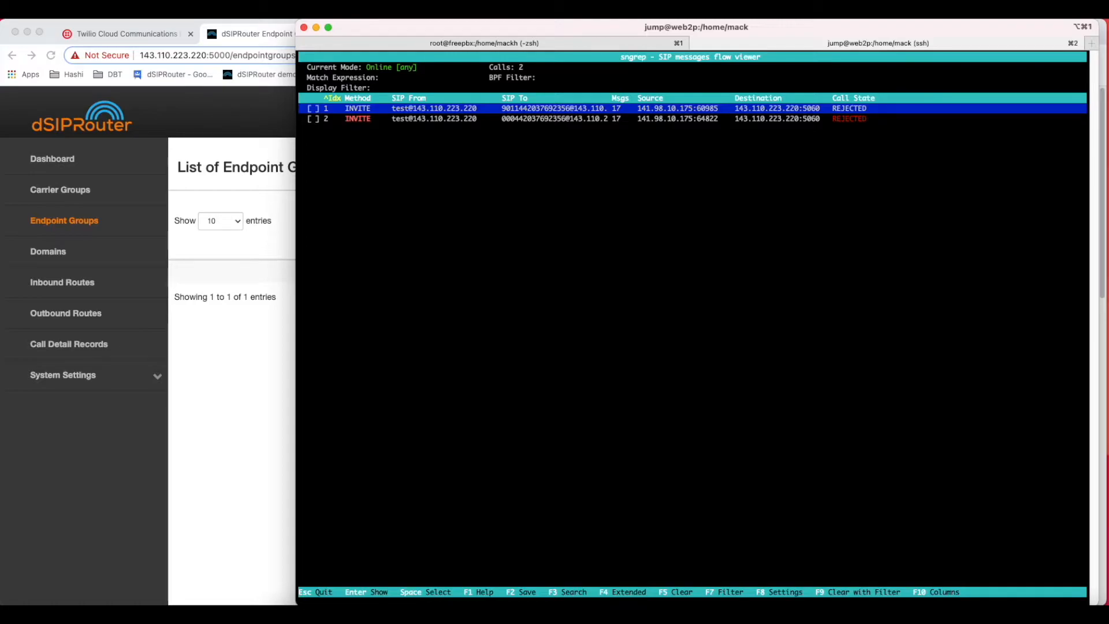
Open Spotlight to bring up Zoiper5 over the sngrep capture.
key("cmd+space")
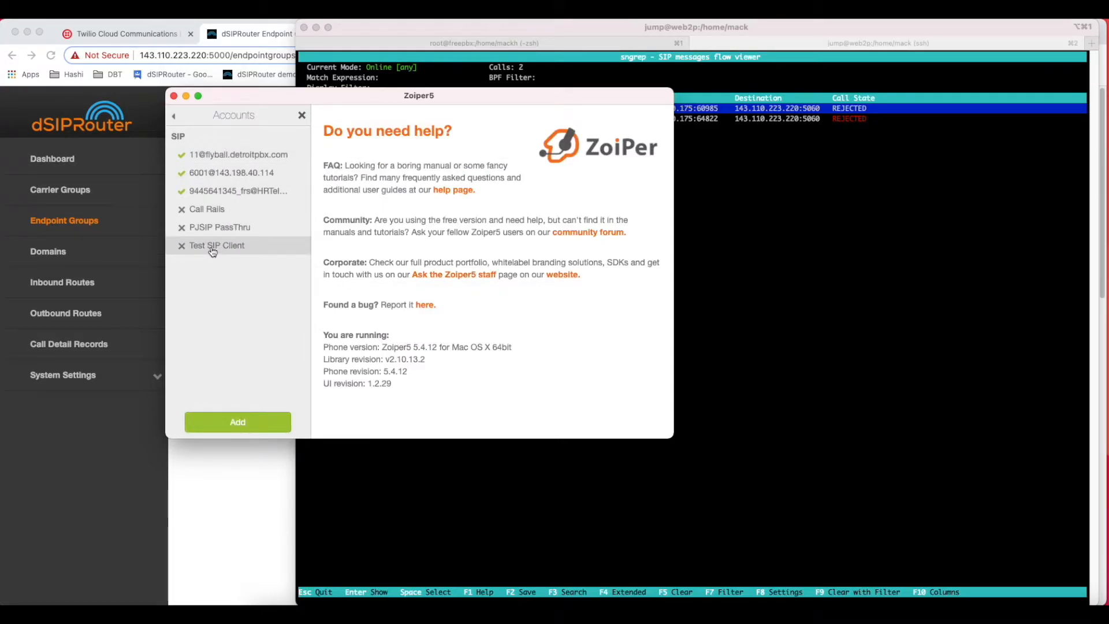
Change the Test SIP Client domain to 143.110.223.220 and confirm saving on exit.
left_click(216, 246)
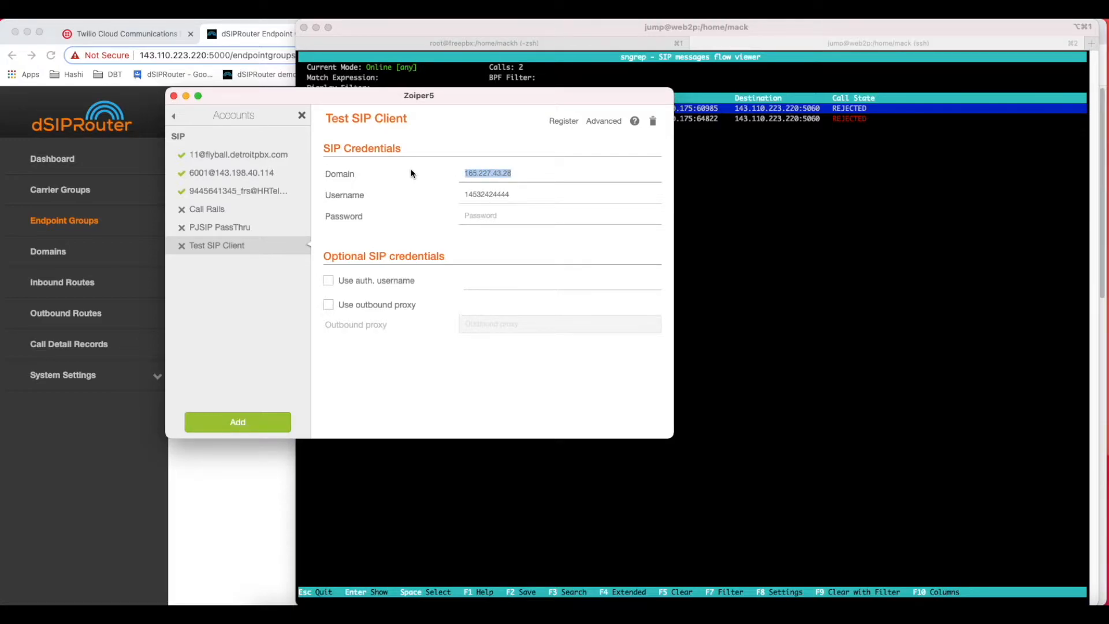
mouse_move(412, 173)
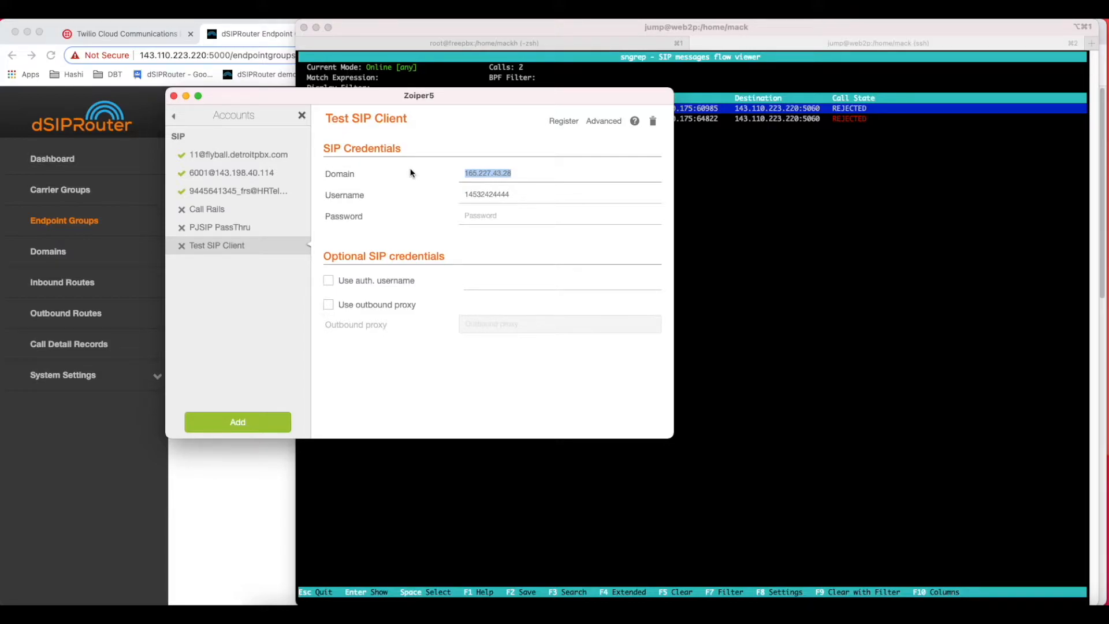
type("1")
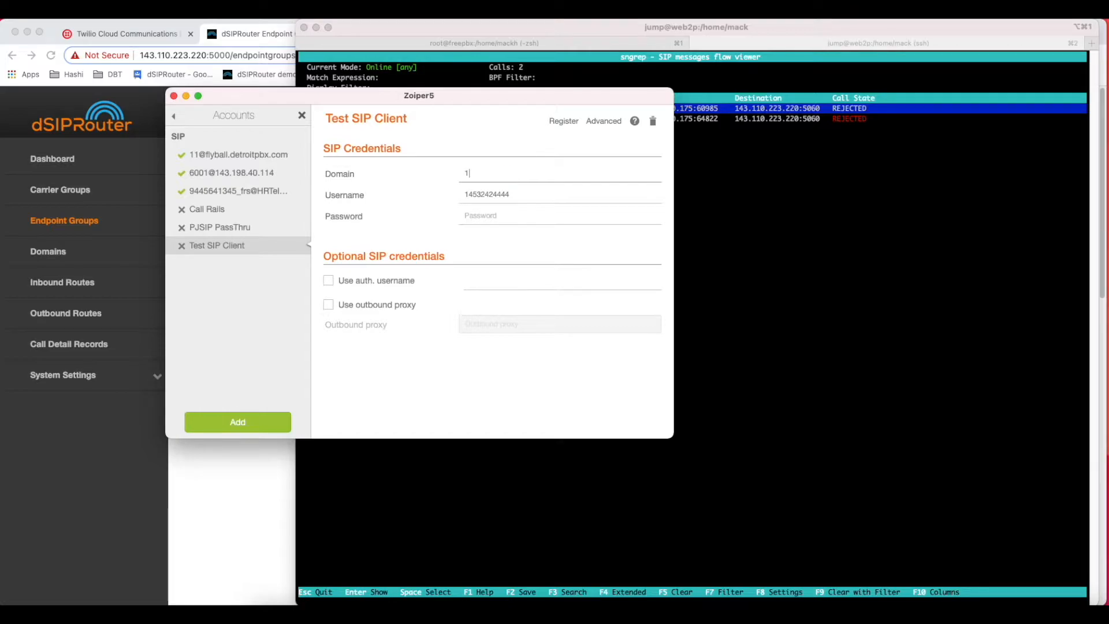
type("43.")
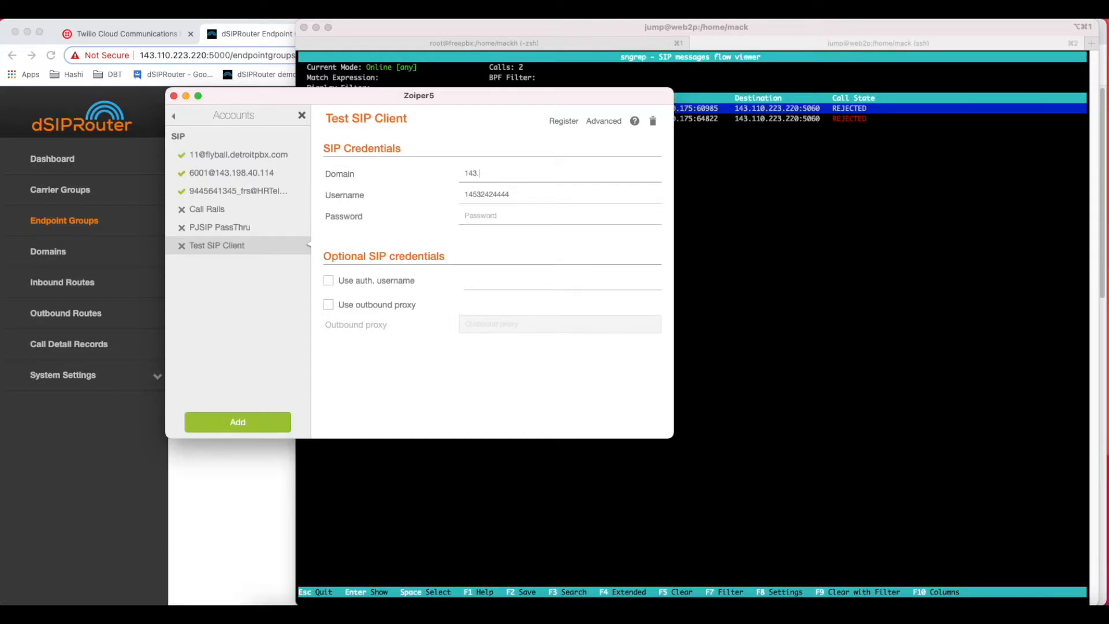
type("110.")
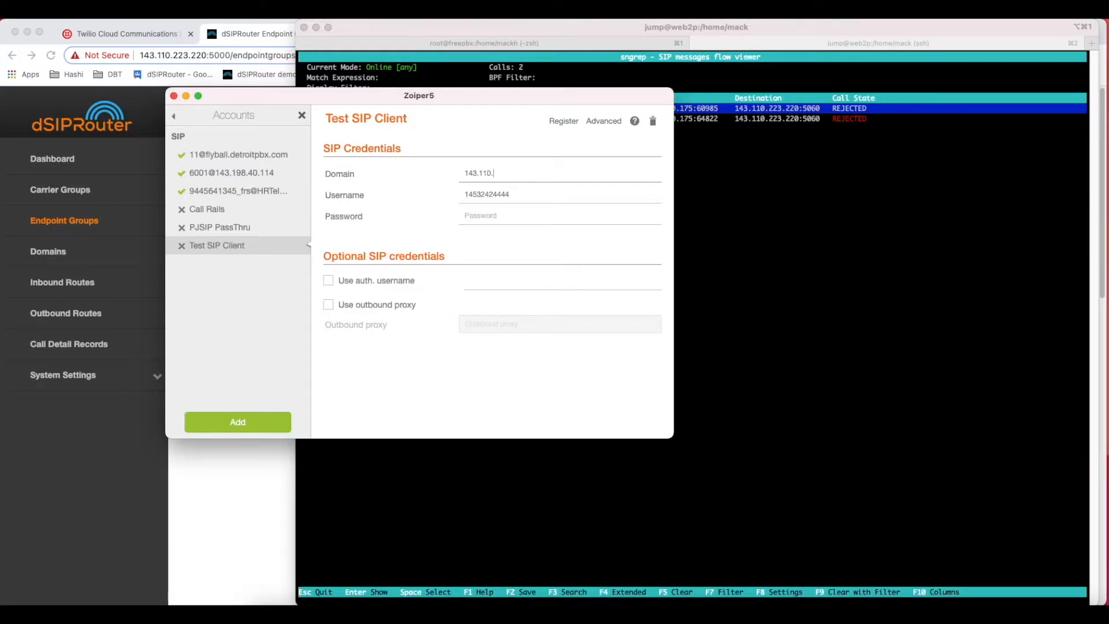
type("223.")
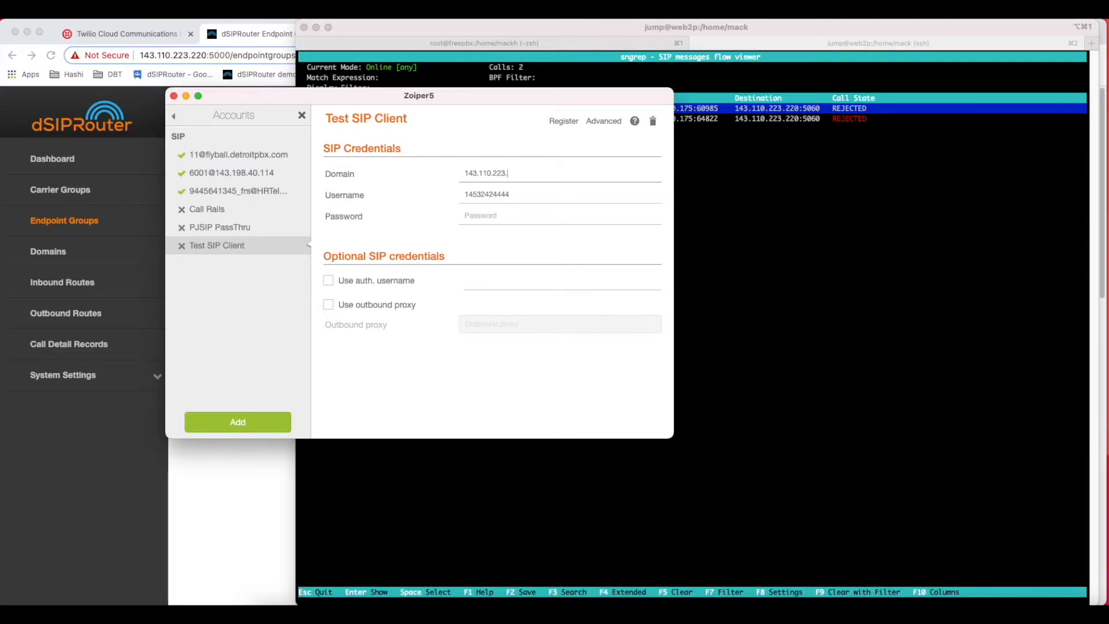
type("220")
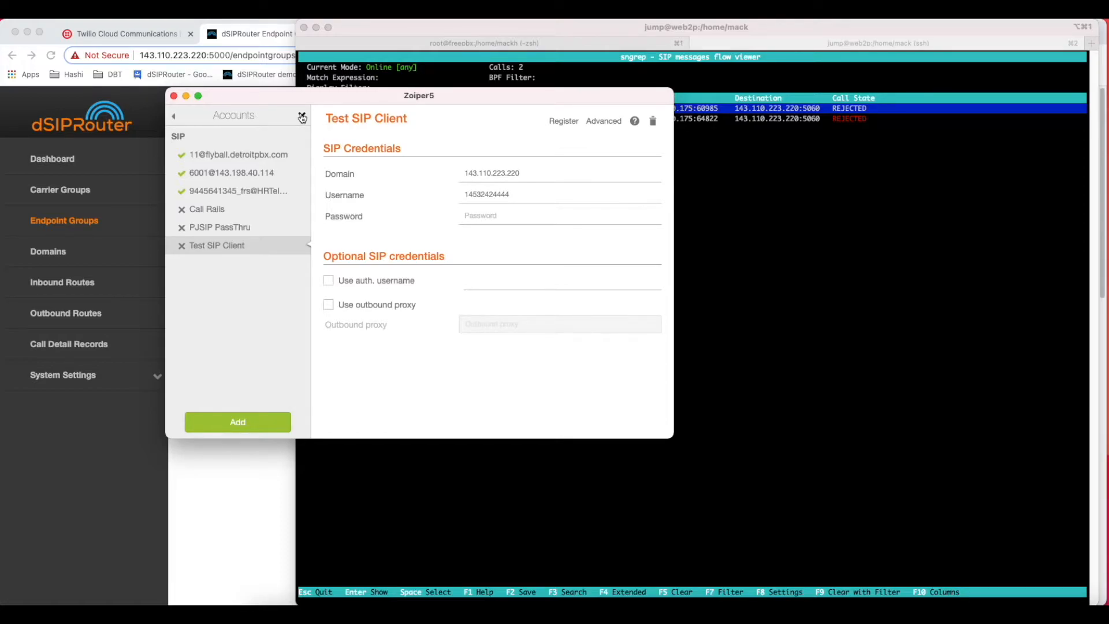
left_click(172, 115)
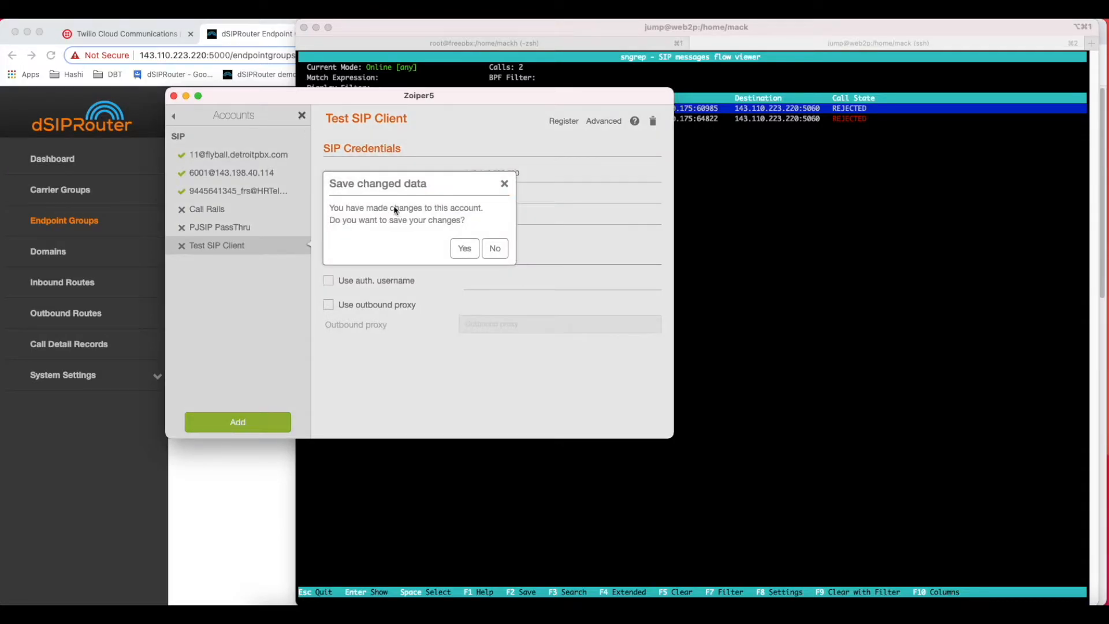
left_click(463, 248)
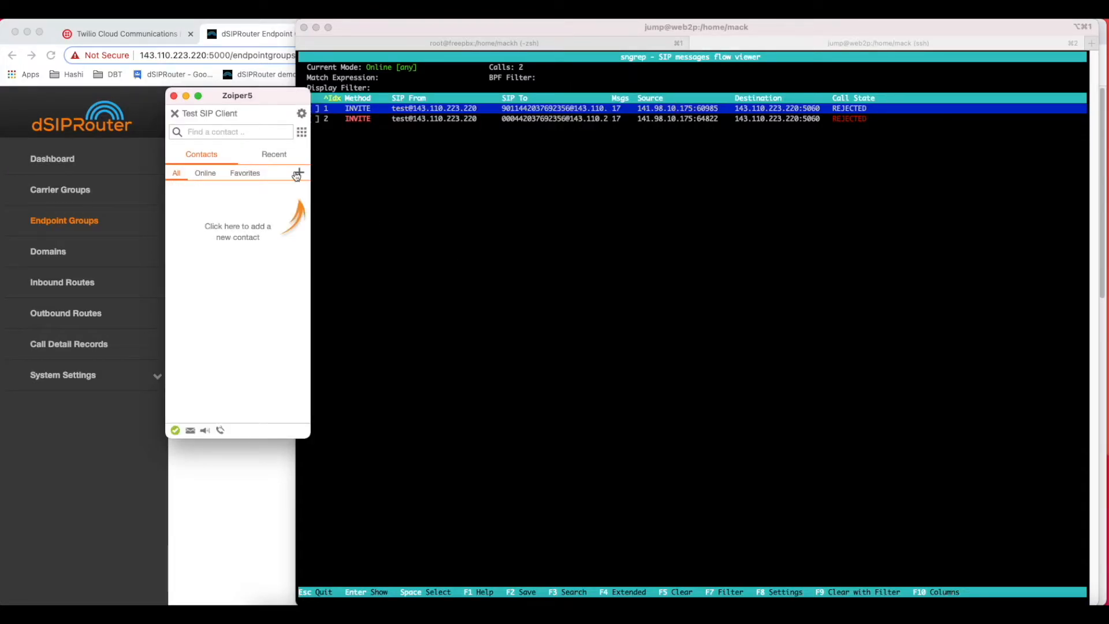
Enter the toll-free +1888 number in Zoiper5's dial field and call it.
left_click(230, 132)
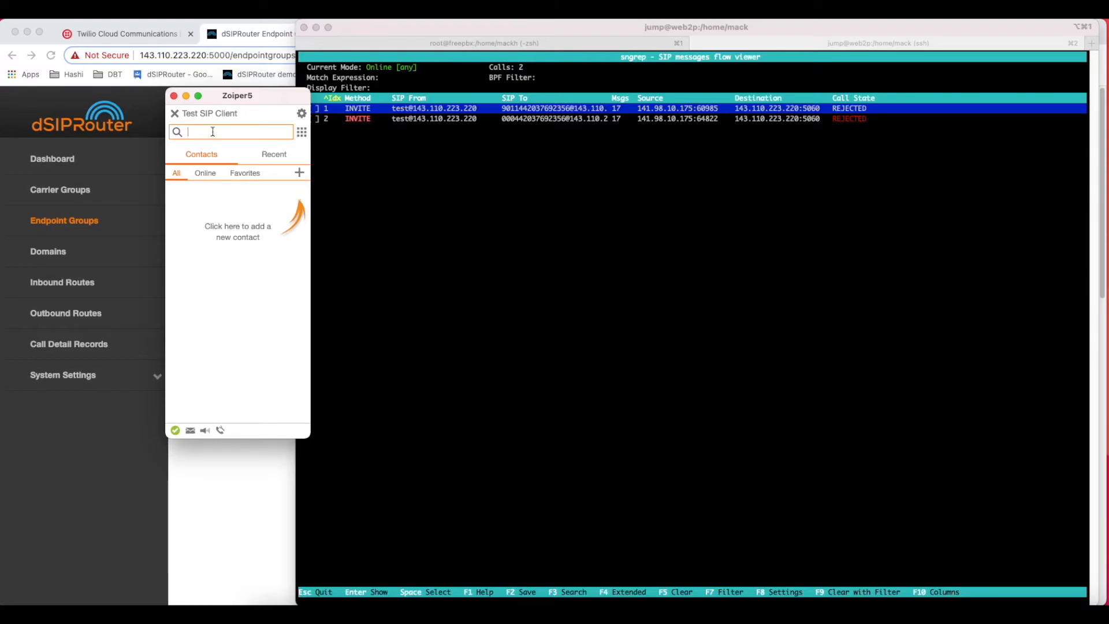
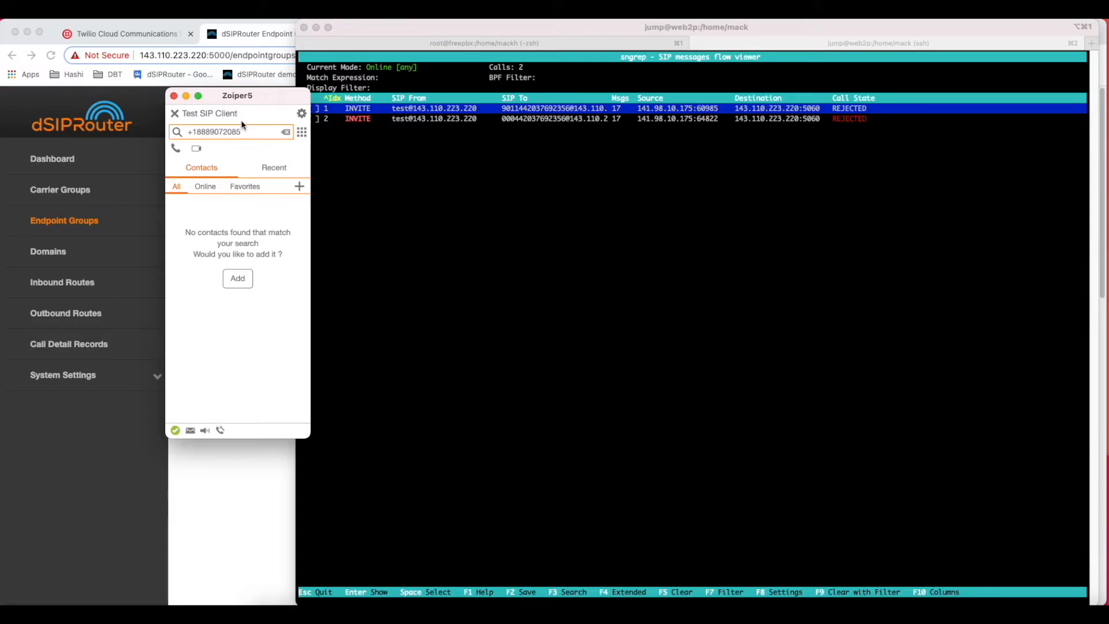
left_click(174, 147)
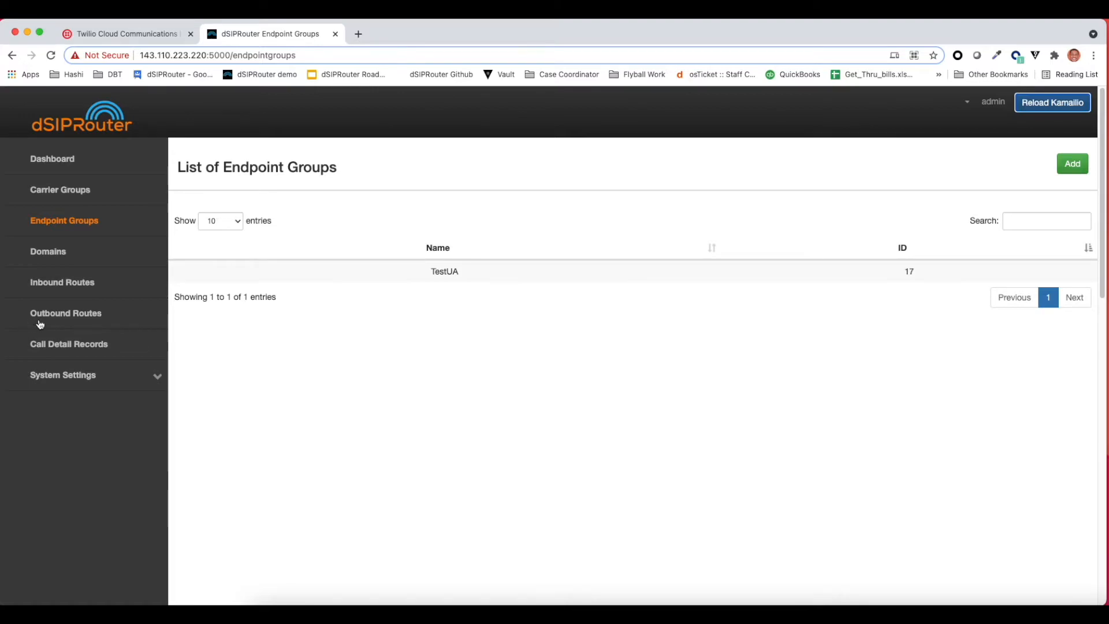
mouse_move(66, 312)
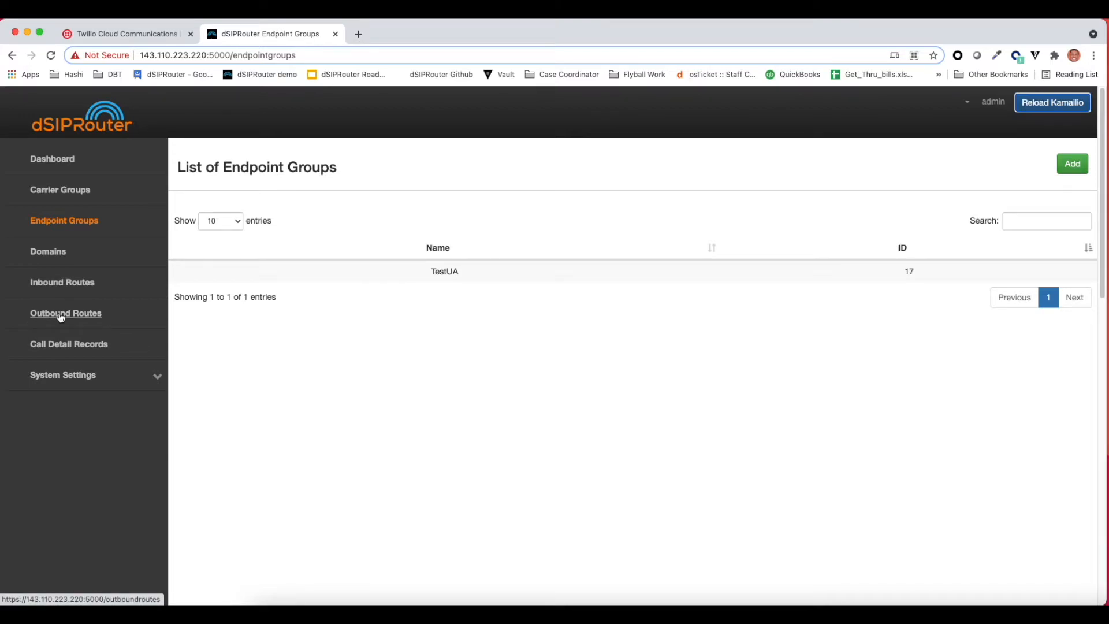
Point the Default Outbound Route at the Twilio Outbound carrier group and reload Kamailio.
left_click(65, 313)
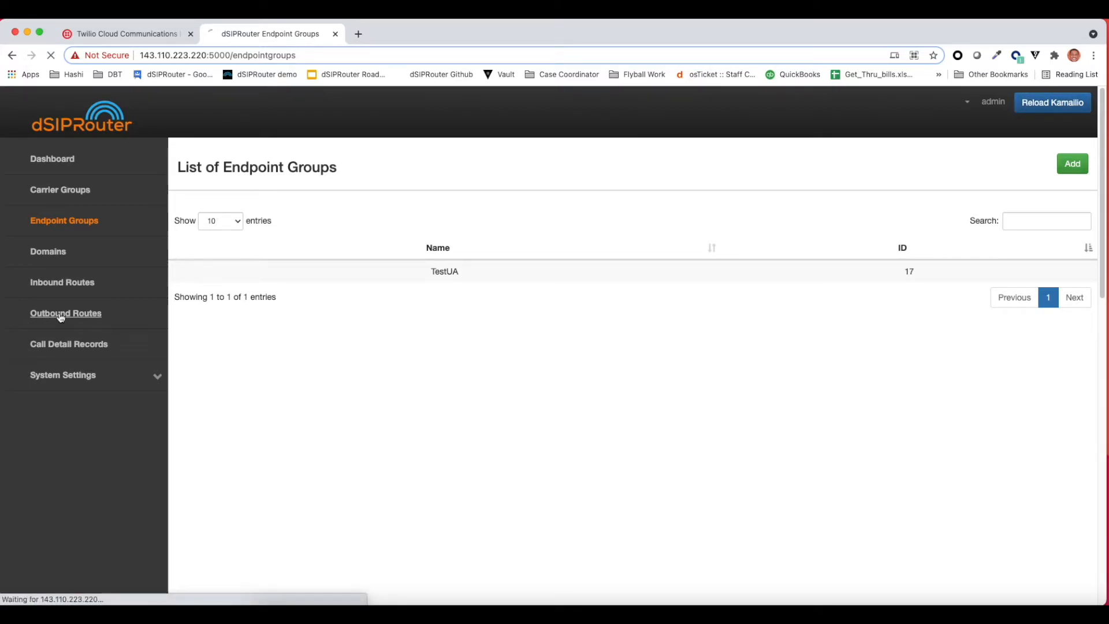
left_click(65, 313)
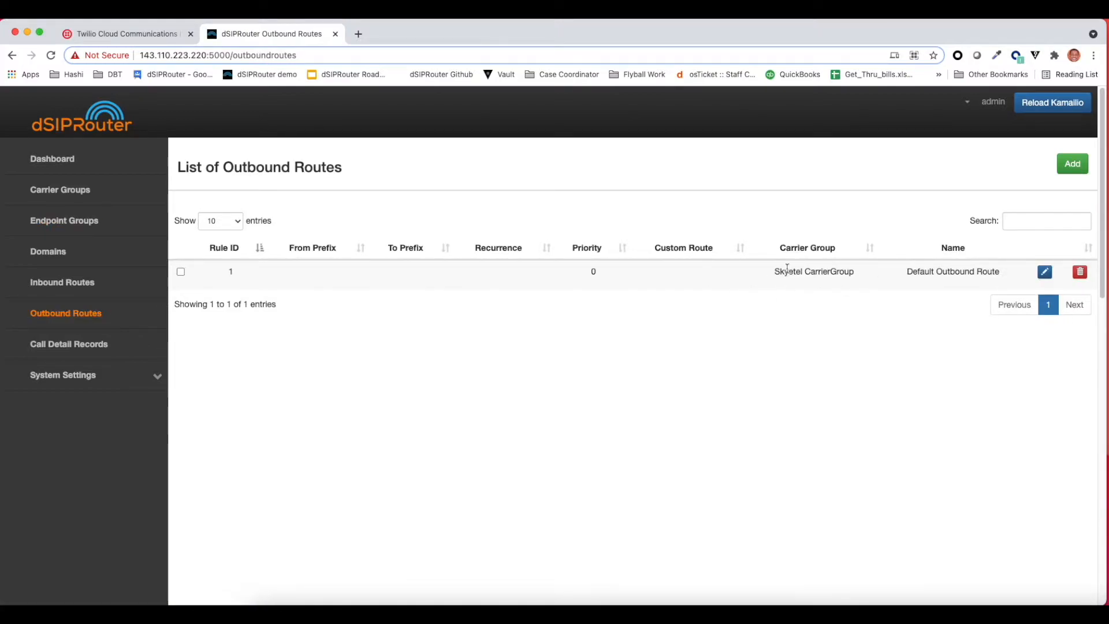
mouse_move(750, 272)
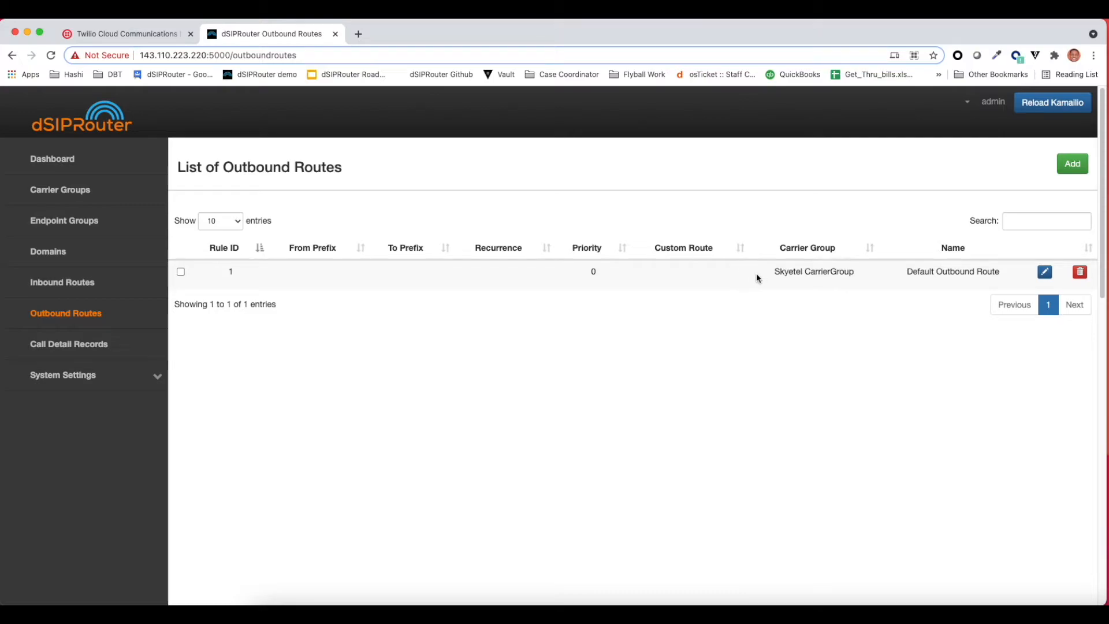
mouse_move(1014, 120)
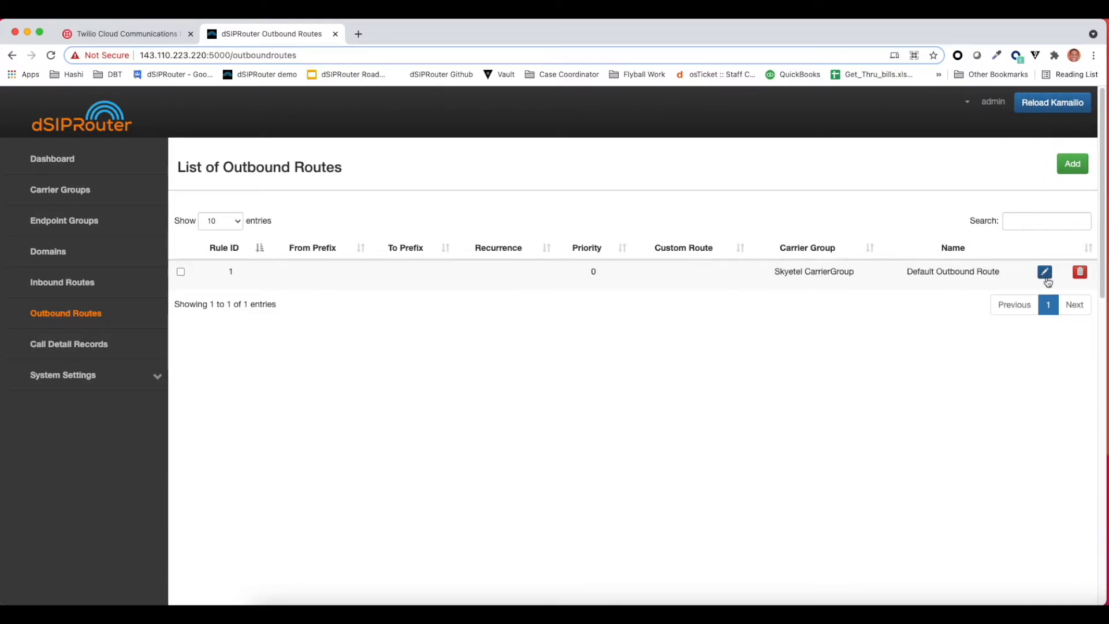
left_click(1045, 271)
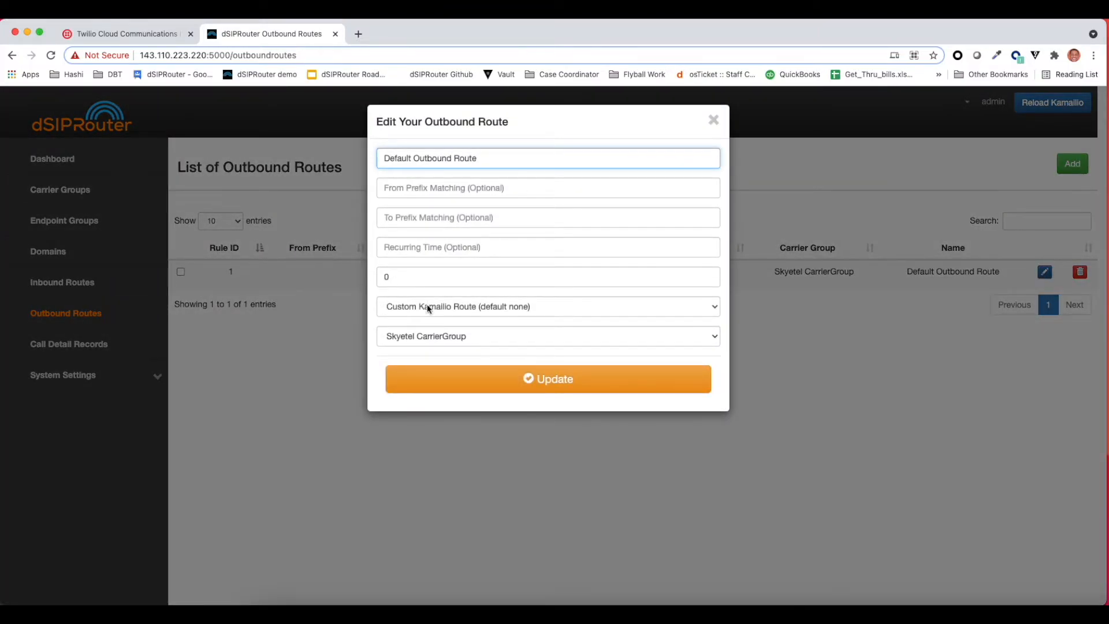
left_click(548, 336)
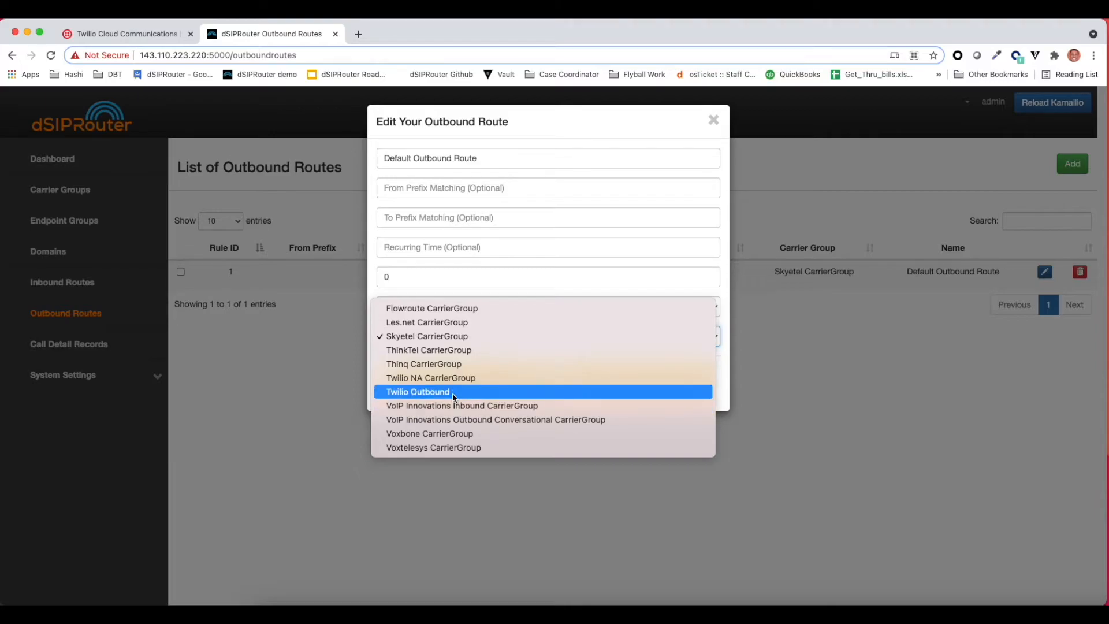
left_click(417, 391)
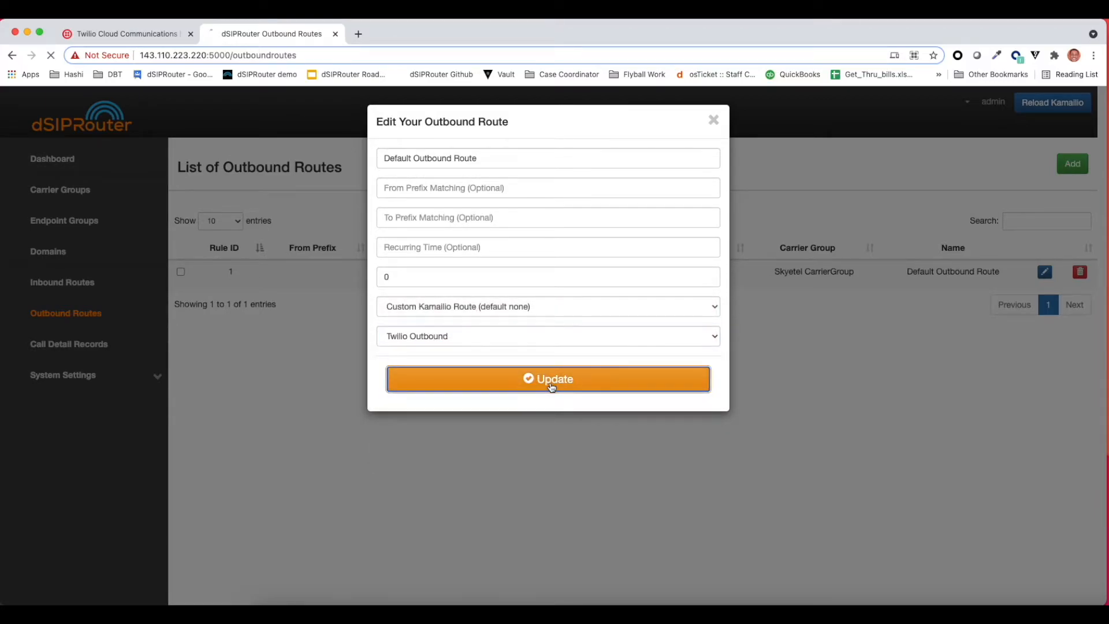
left_click(547, 379)
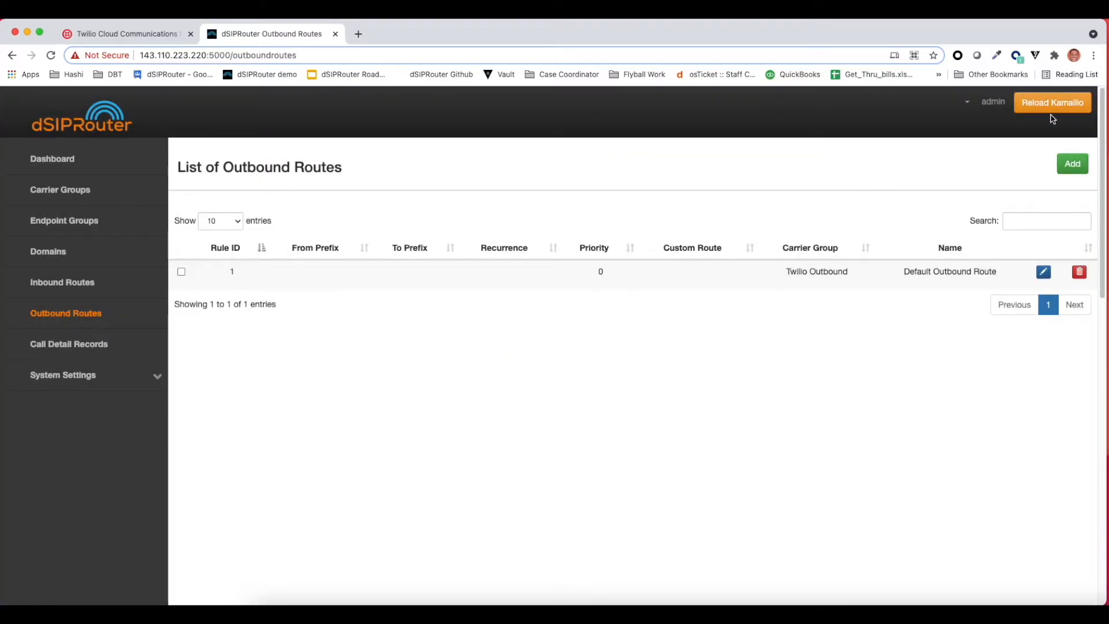
left_click(1051, 103)
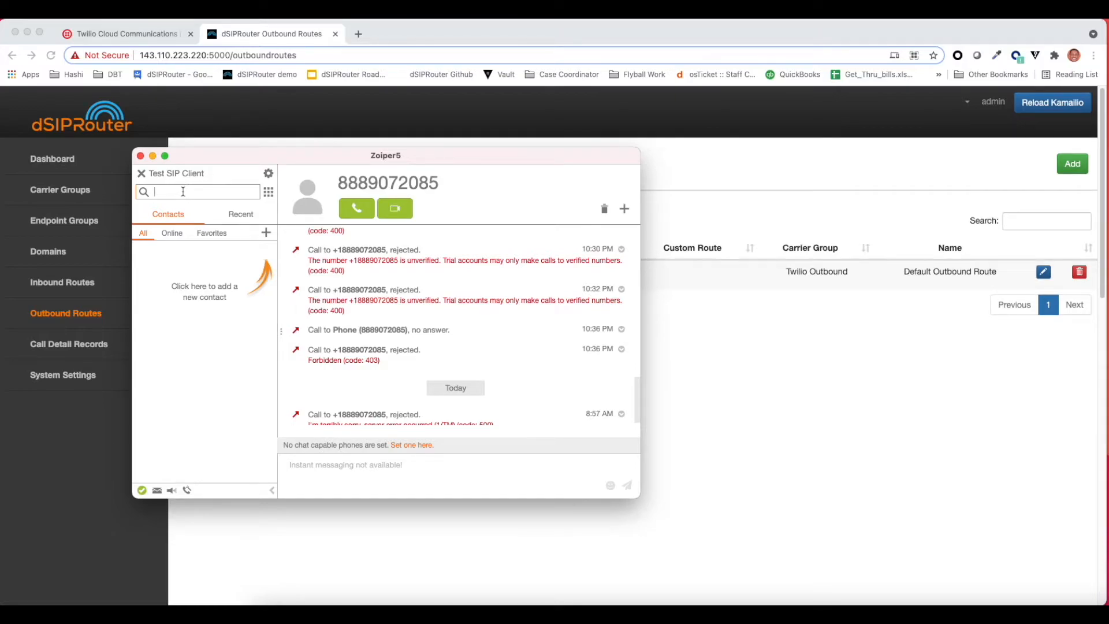
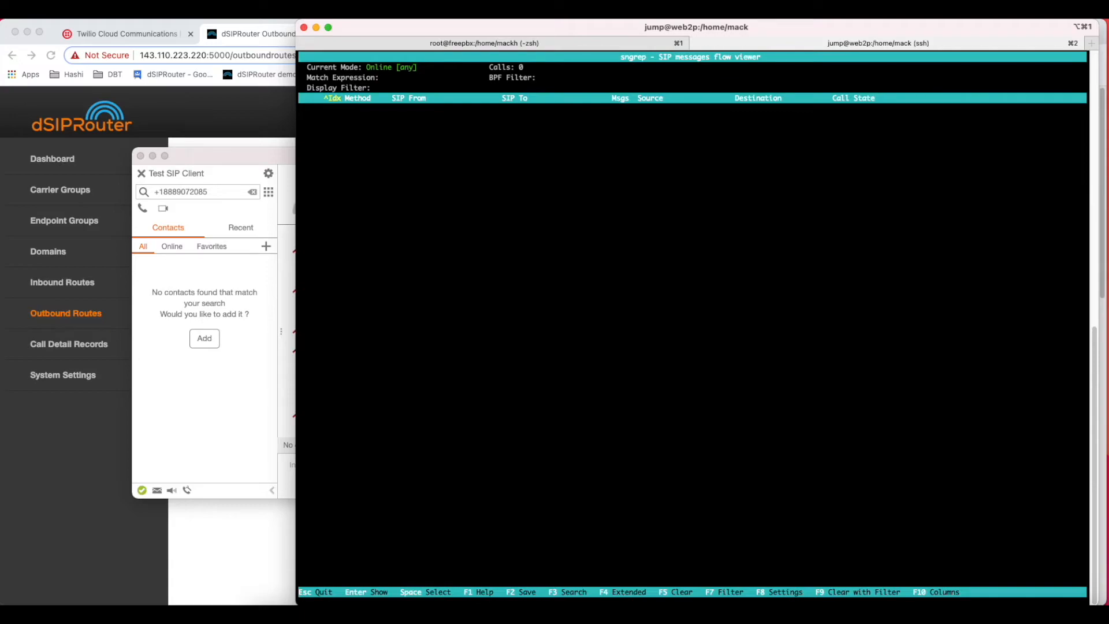
left_click(229, 192)
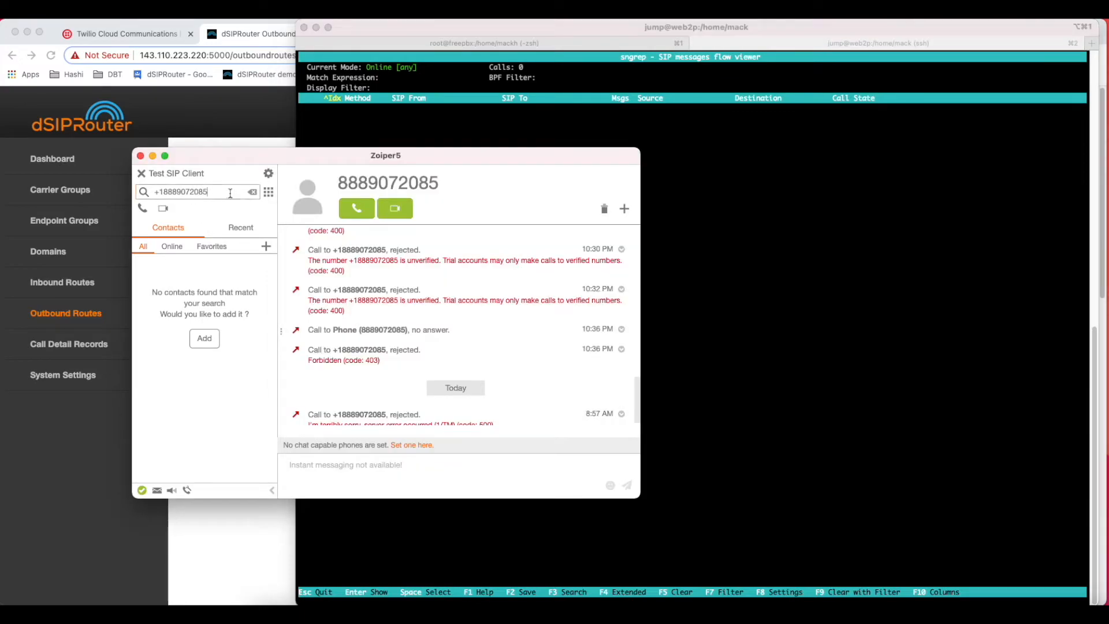
Check Zoiper's audio input setting, keeping the MacBook Pro Microphone selected.
left_click(268, 173)
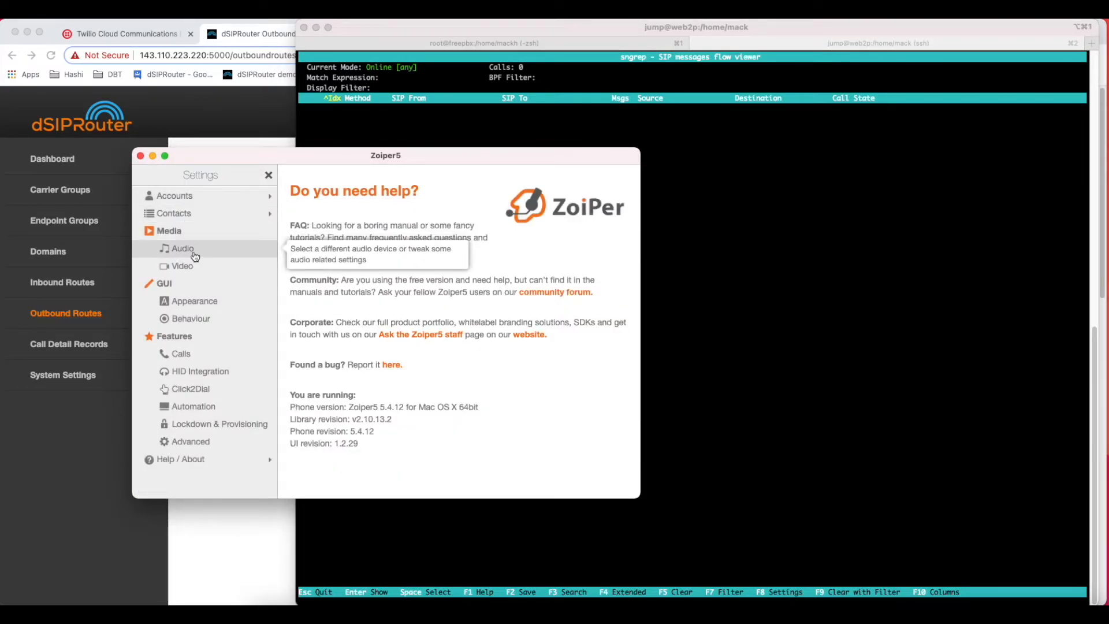
left_click(182, 248)
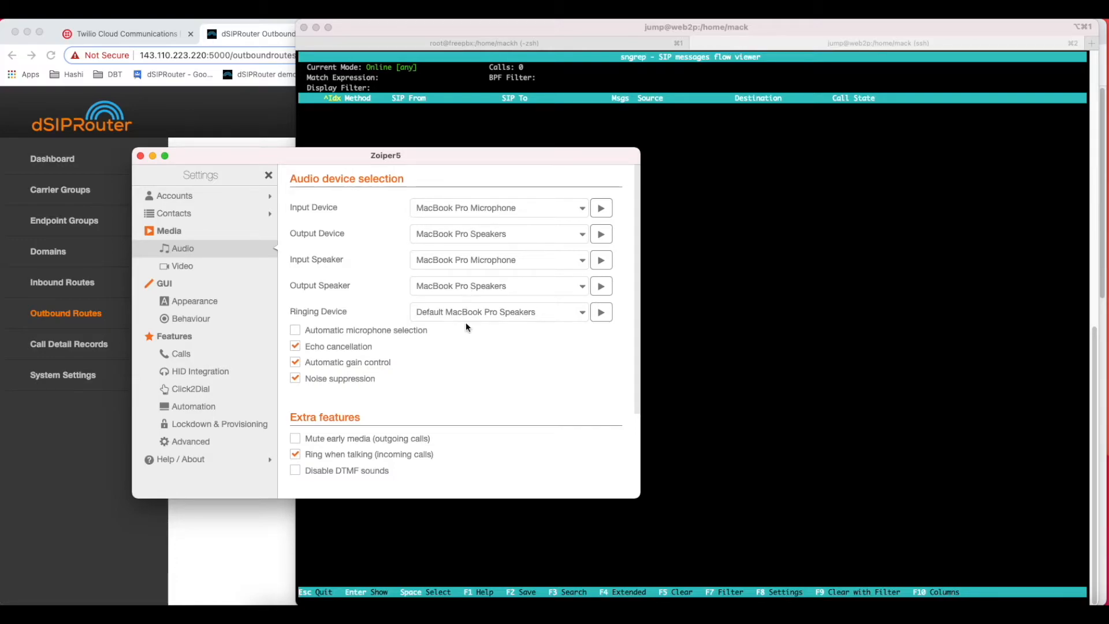
left_click(497, 208)
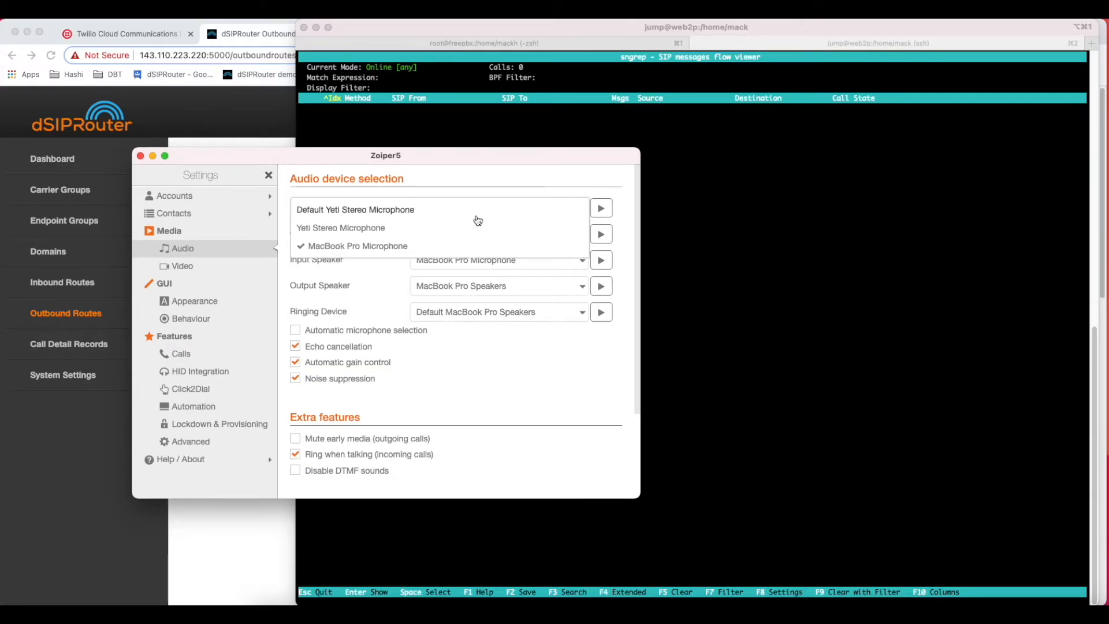
left_click(359, 246)
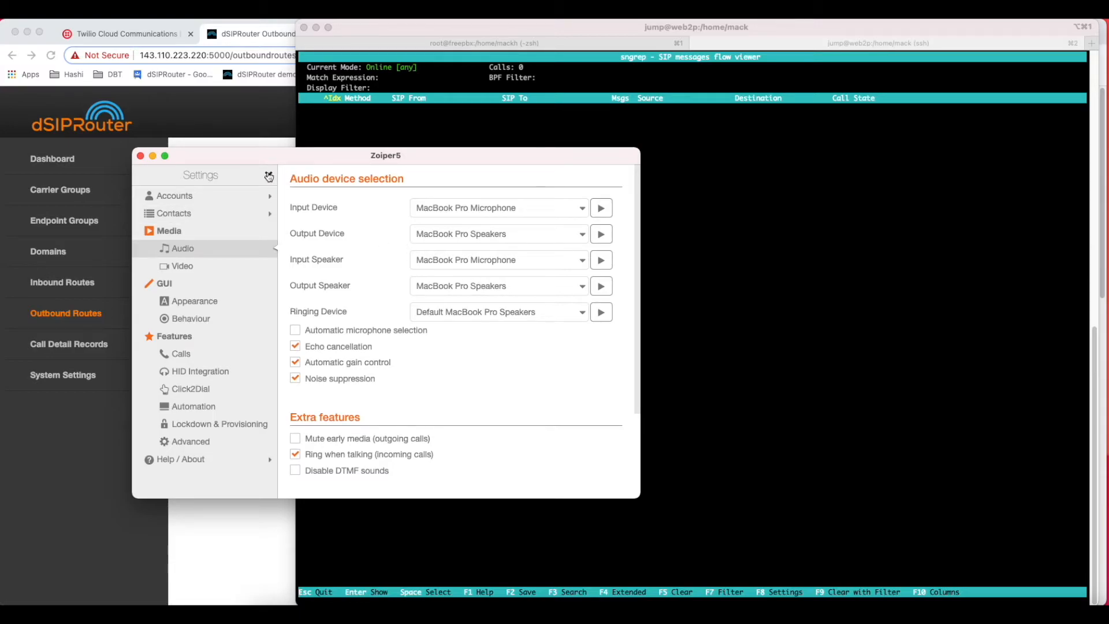
left_click(141, 173)
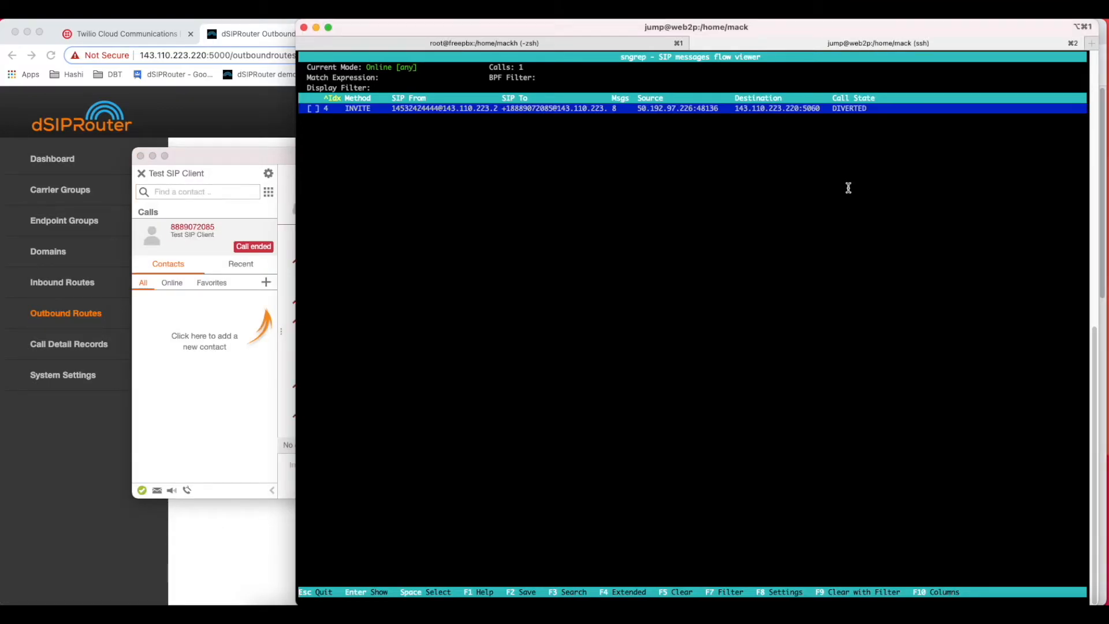
mouse_move(832, 382)
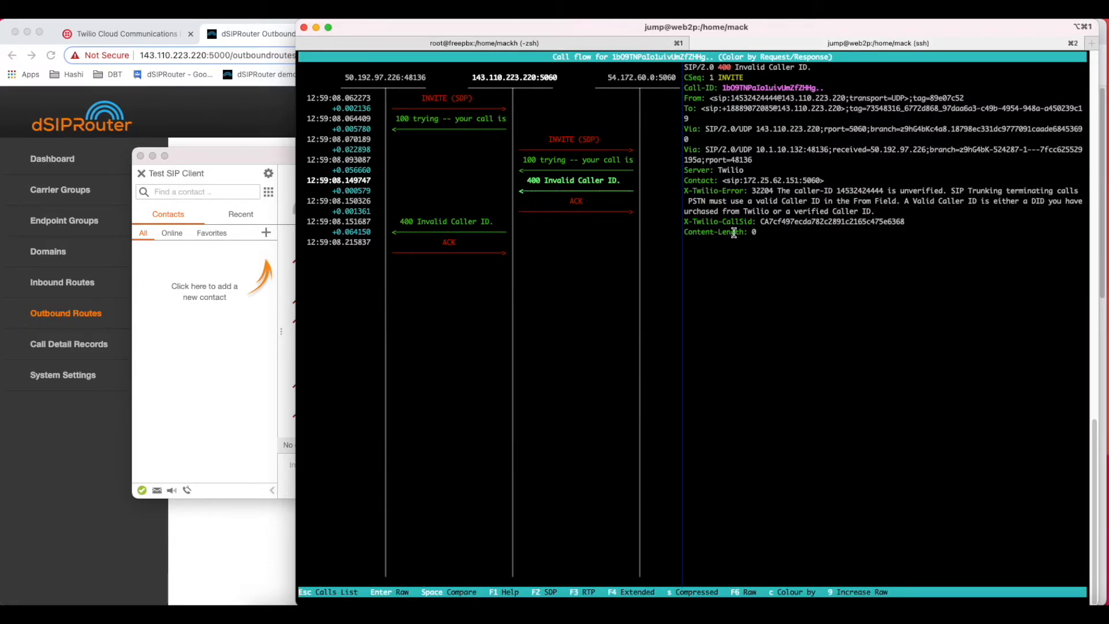
mouse_move(853, 190)
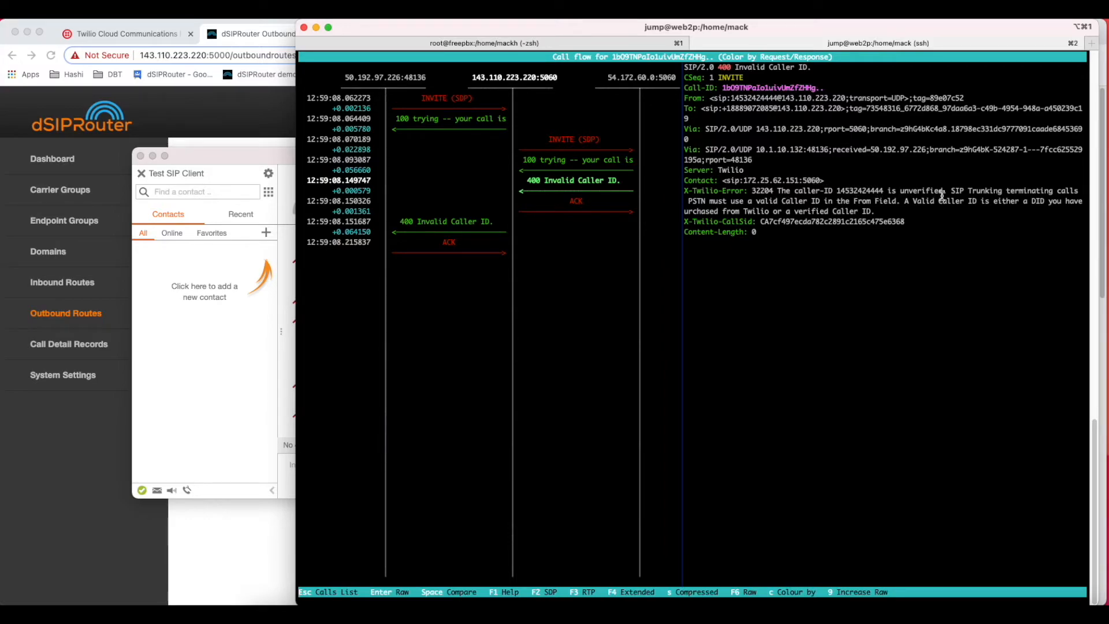
mouse_move(876, 248)
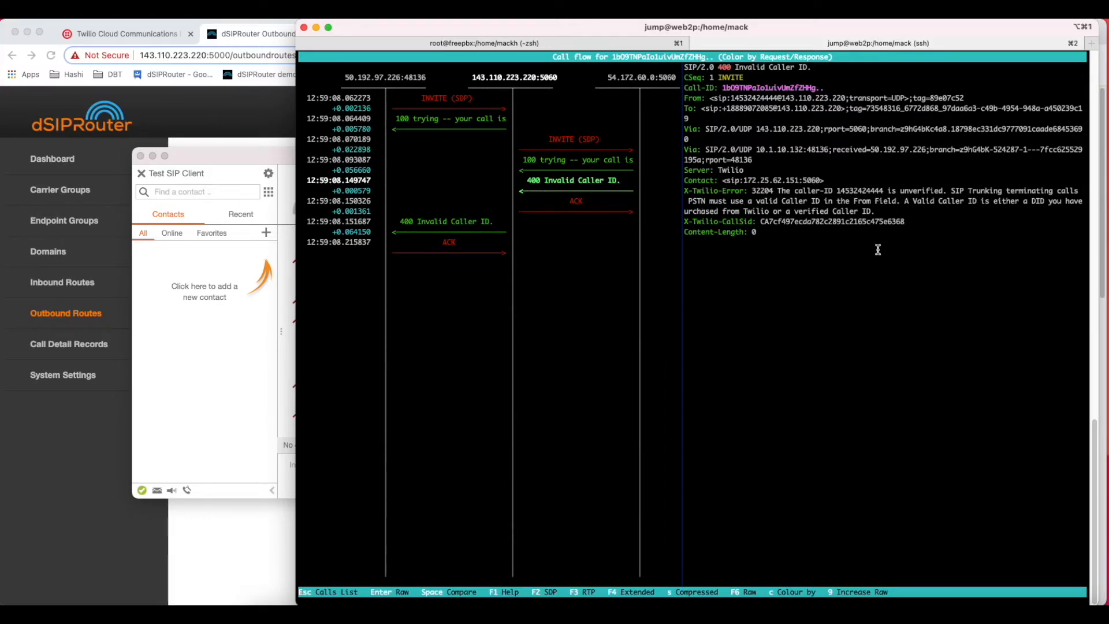
mouse_move(926, 309)
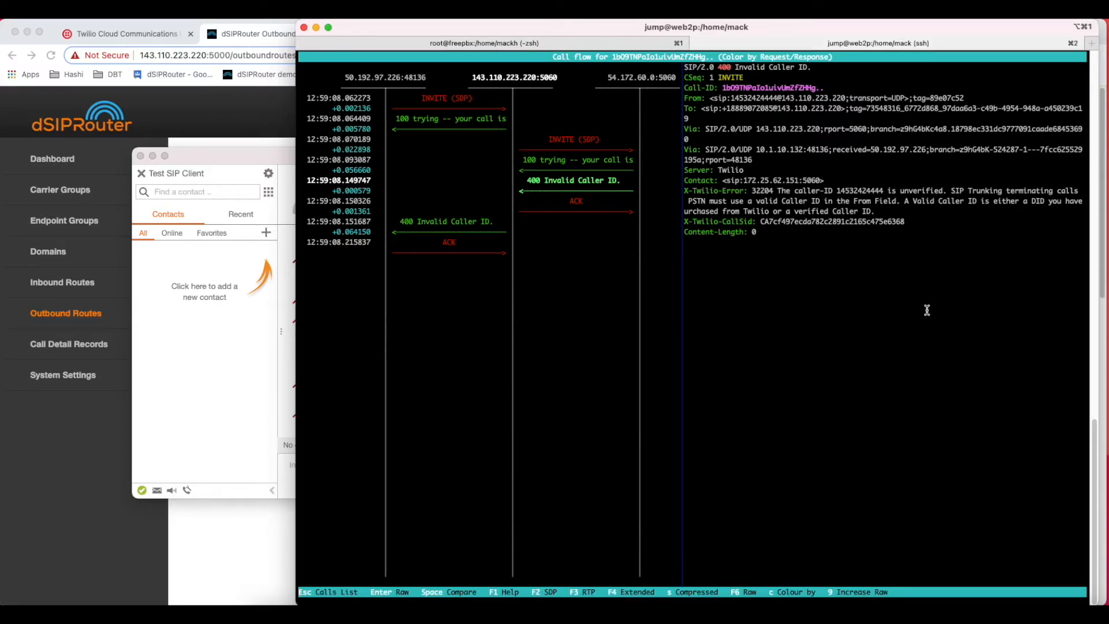
mouse_move(539, 290)
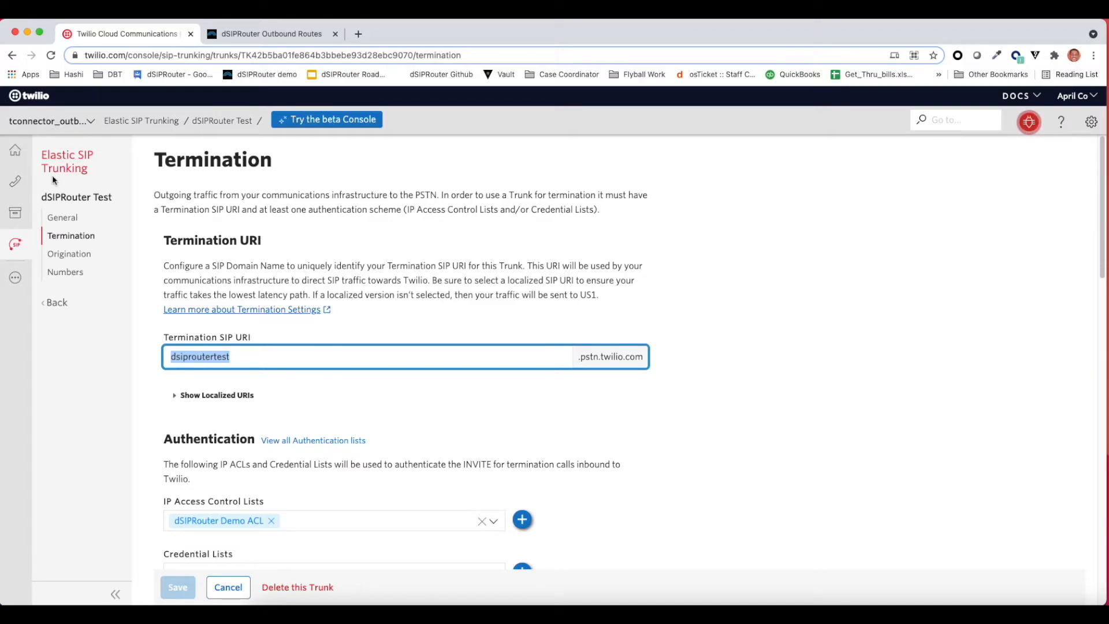
mouse_move(16, 181)
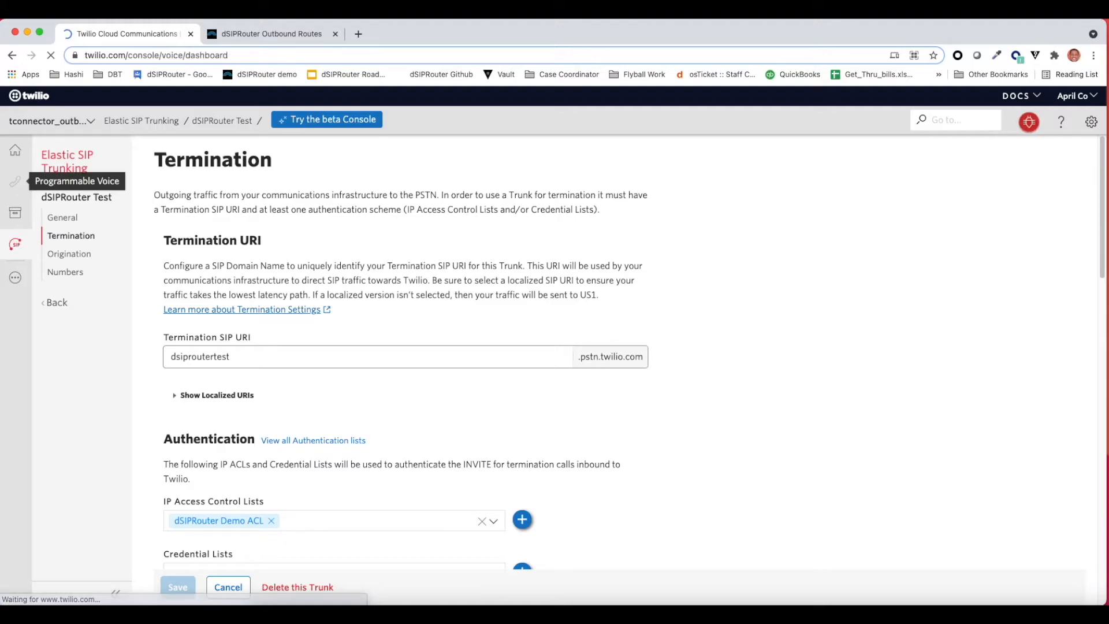
Request a number from Programmable Voice Numbers, then follow the buy-a-phone-number link.
left_click(15, 181)
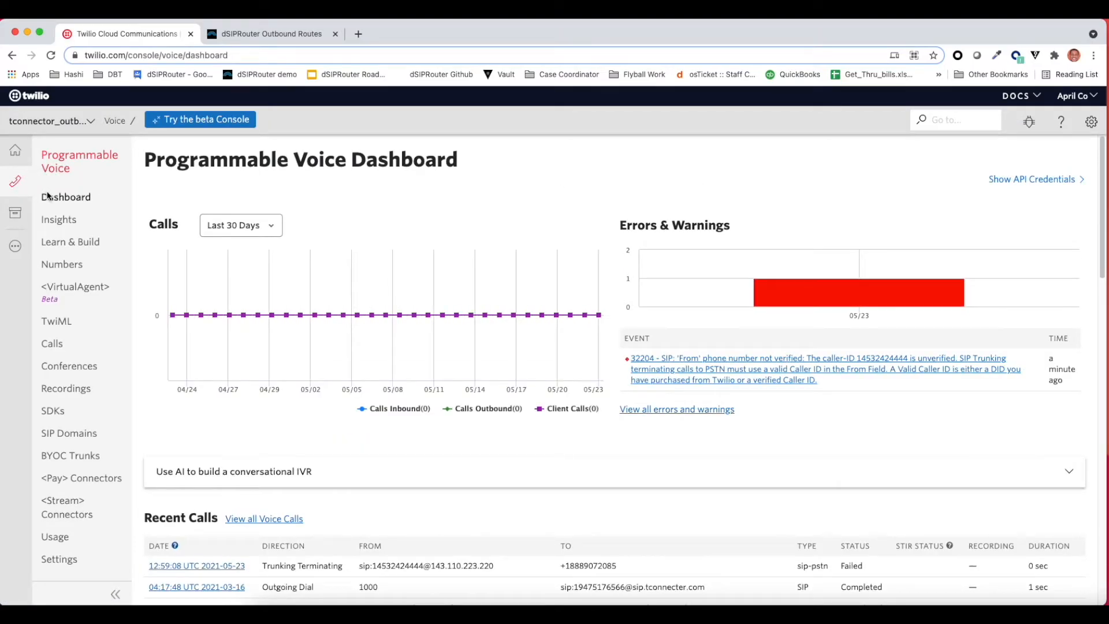
left_click(62, 264)
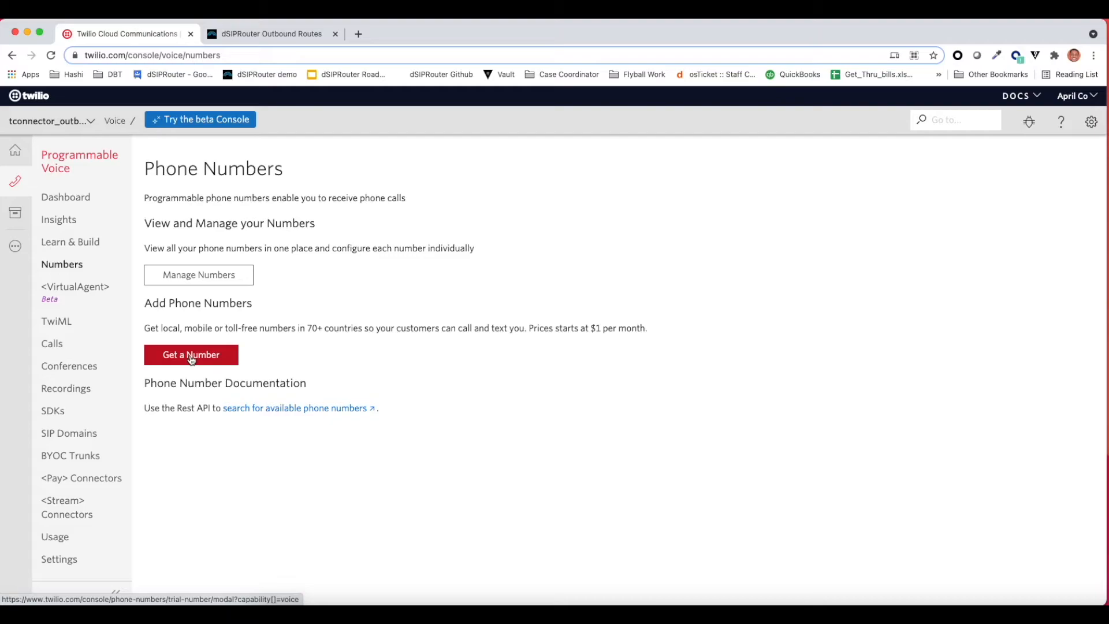
mouse_move(192, 360)
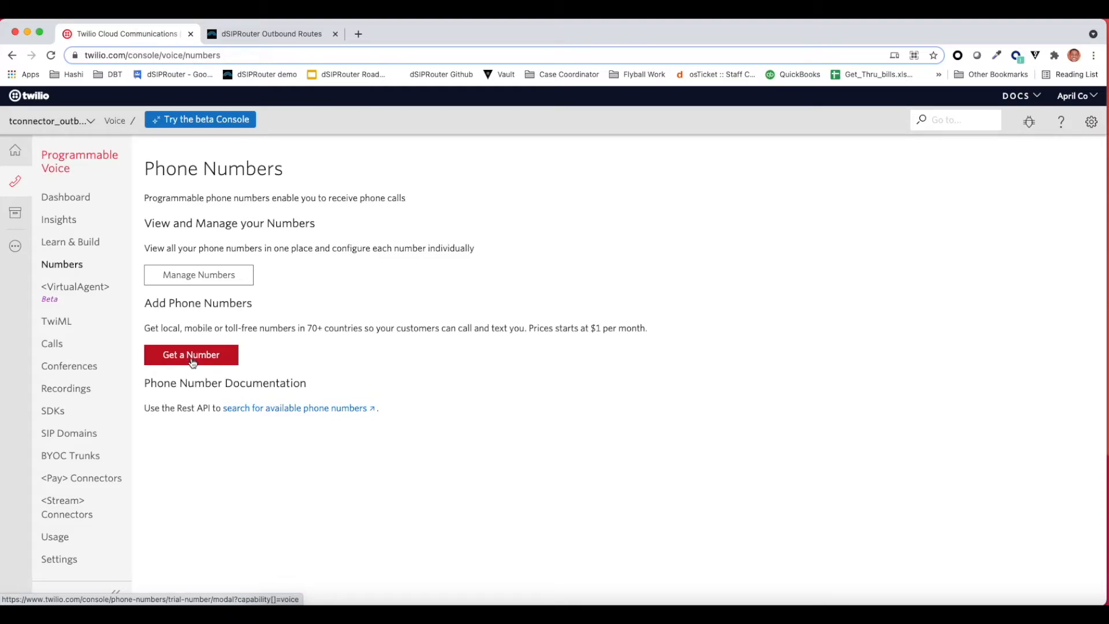
left_click(191, 354)
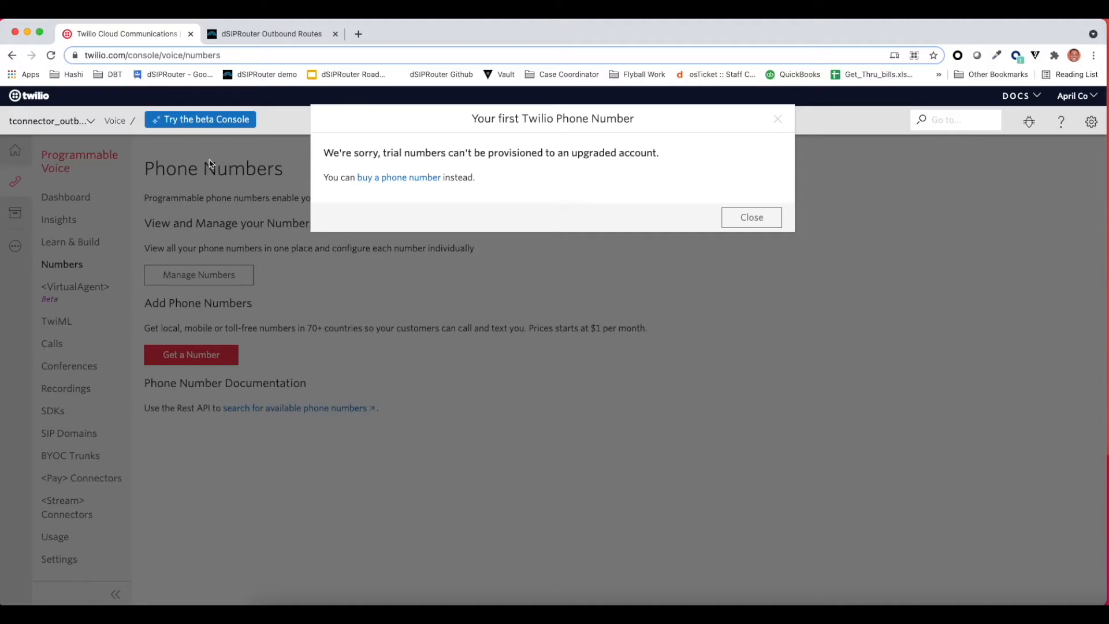
mouse_move(750, 217)
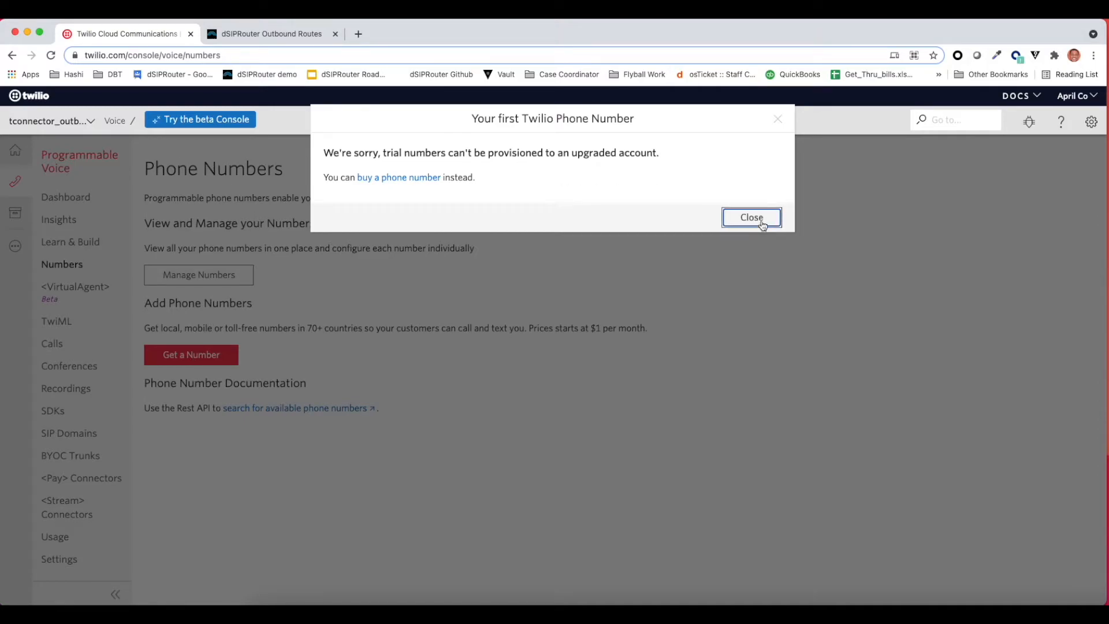
mouse_move(346, 205)
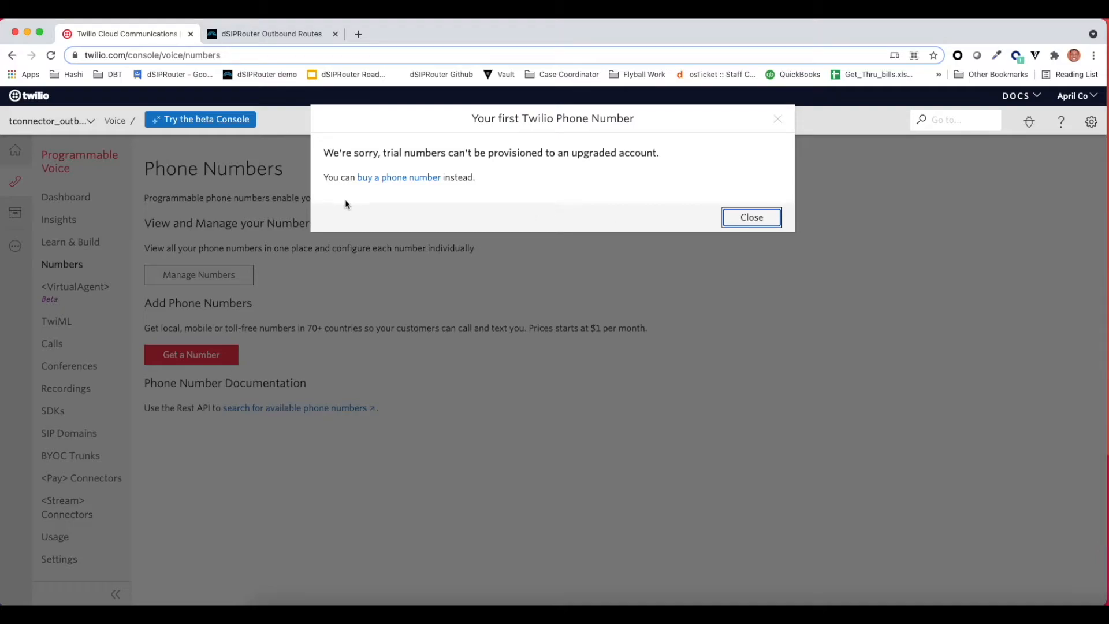
mouse_move(376, 206)
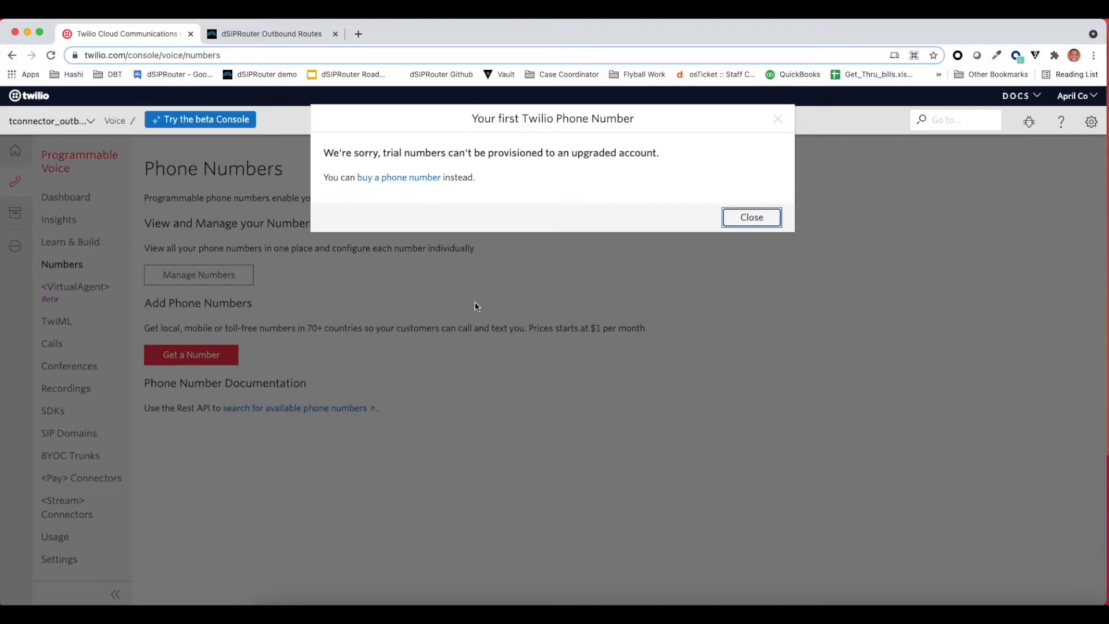
mouse_move(388, 194)
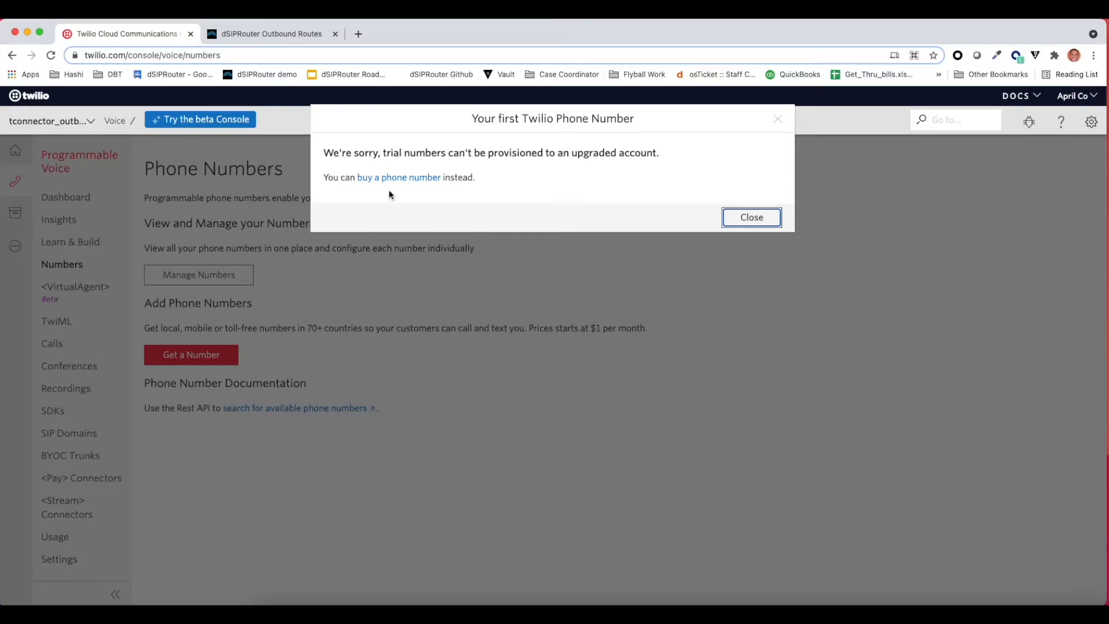
left_click(398, 176)
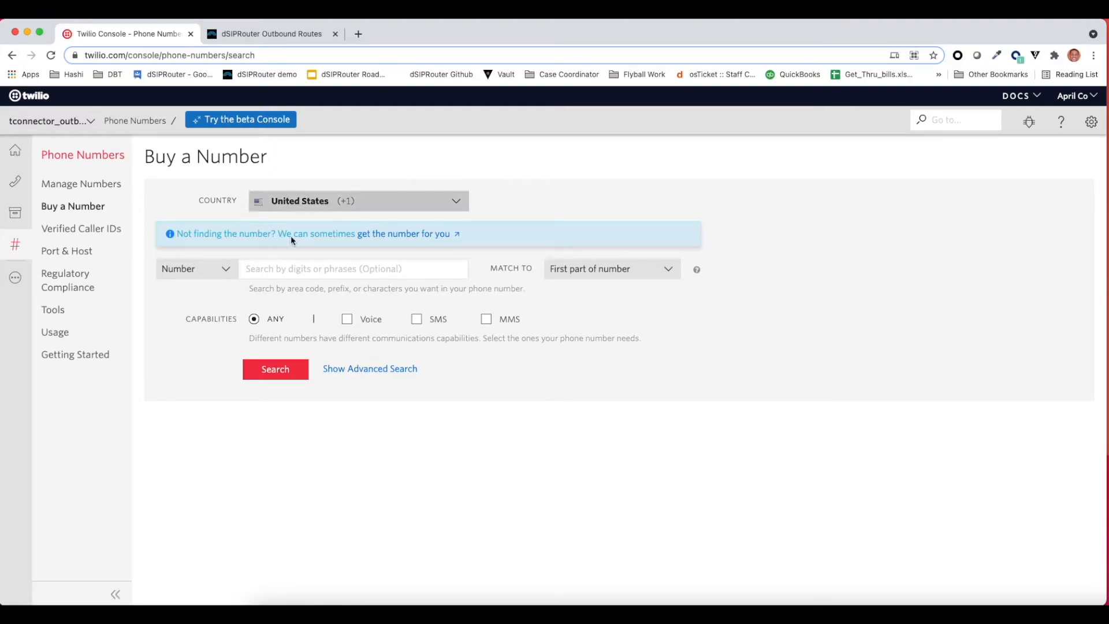
Search available phone numbers starting with 313.
left_click(352, 268)
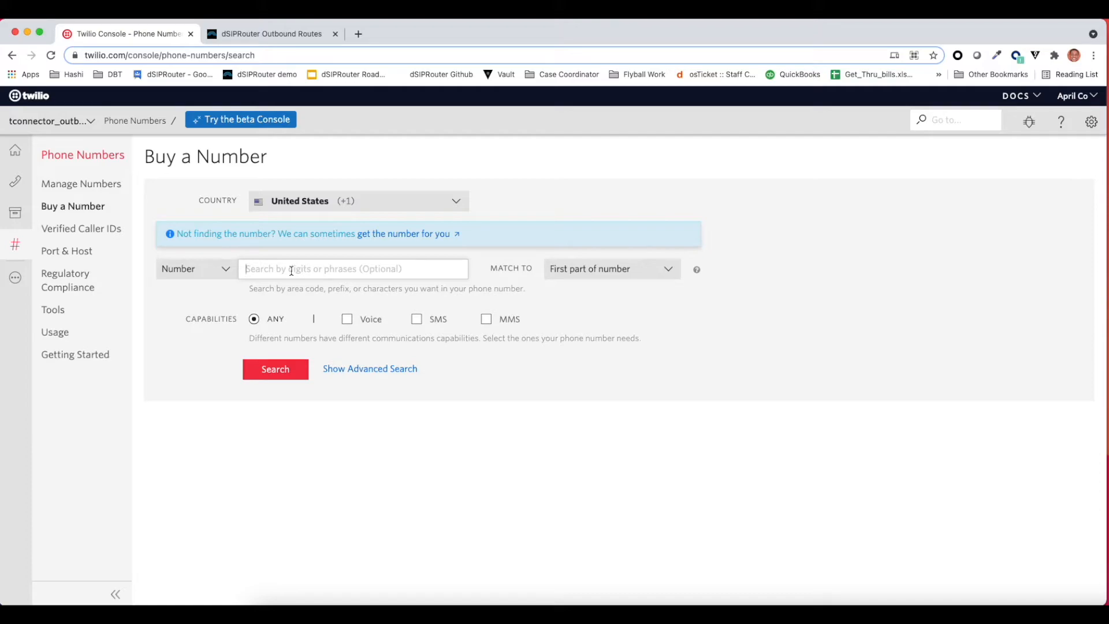
type("313")
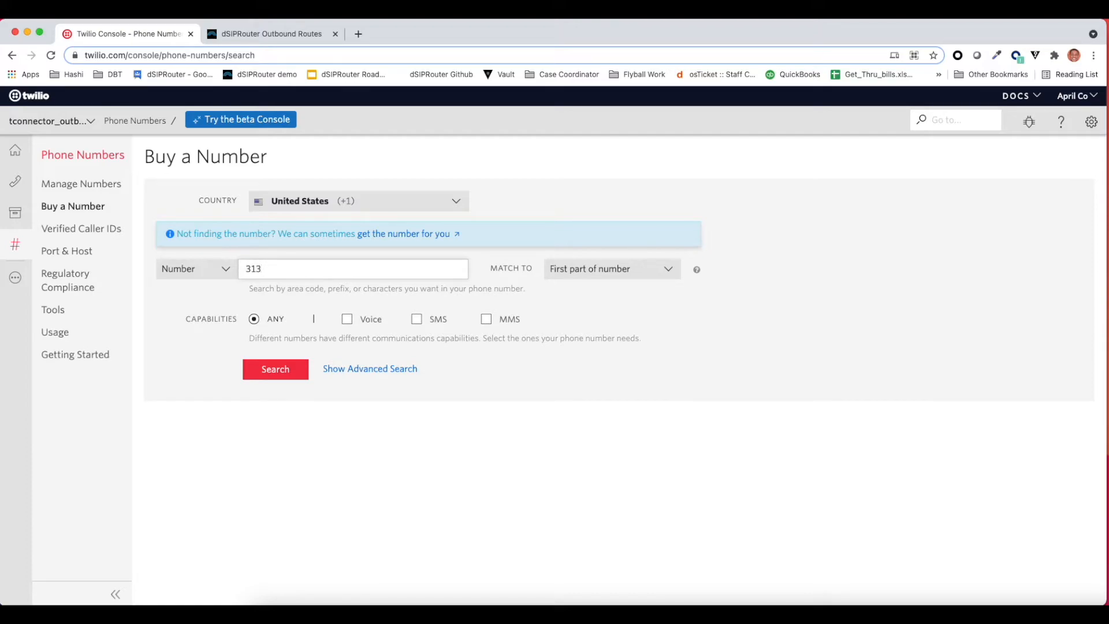
left_click(275, 368)
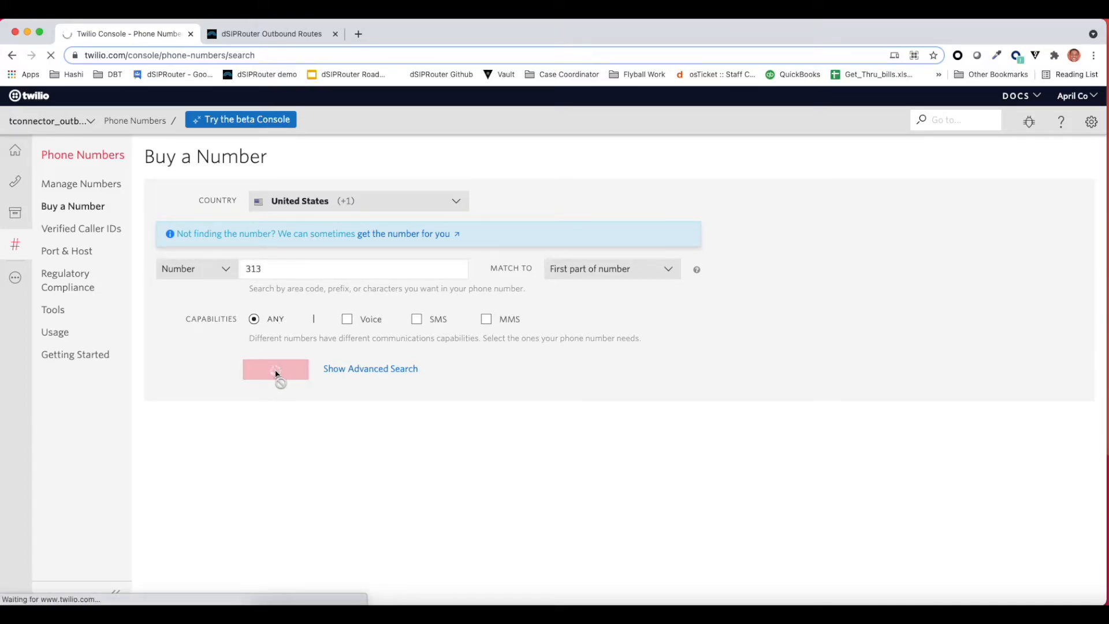
left_click(274, 368)
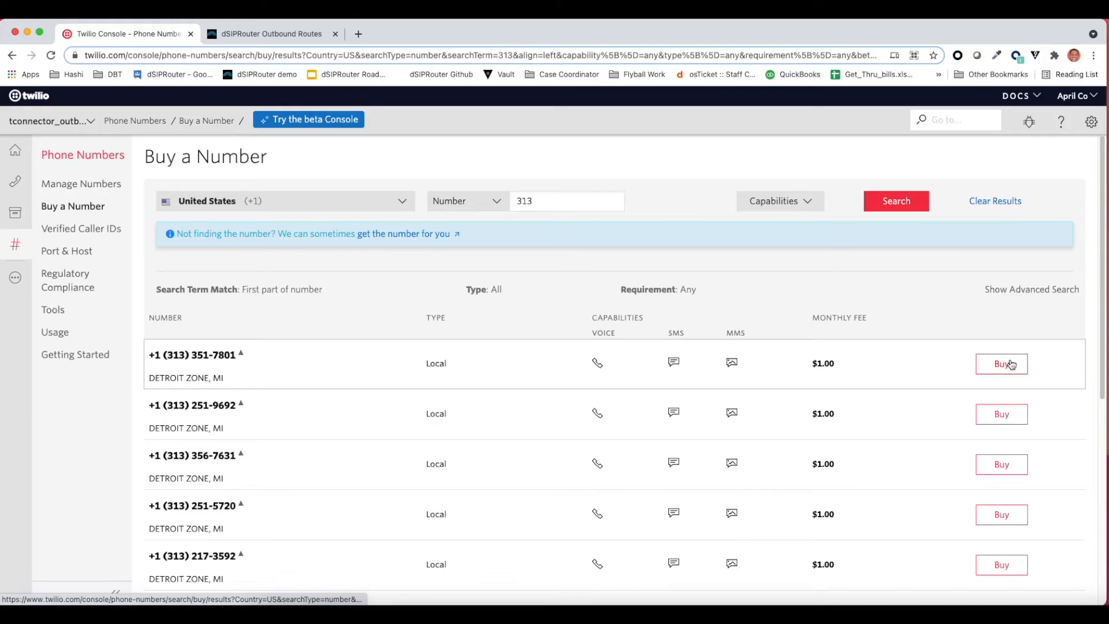
left_click(1001, 363)
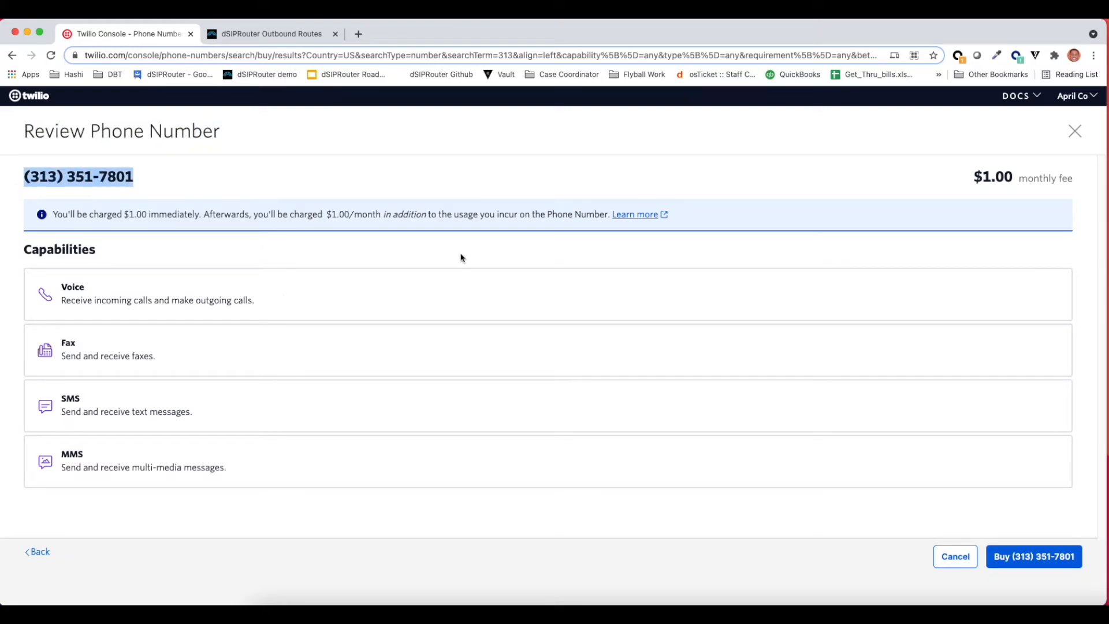
left_click(1033, 557)
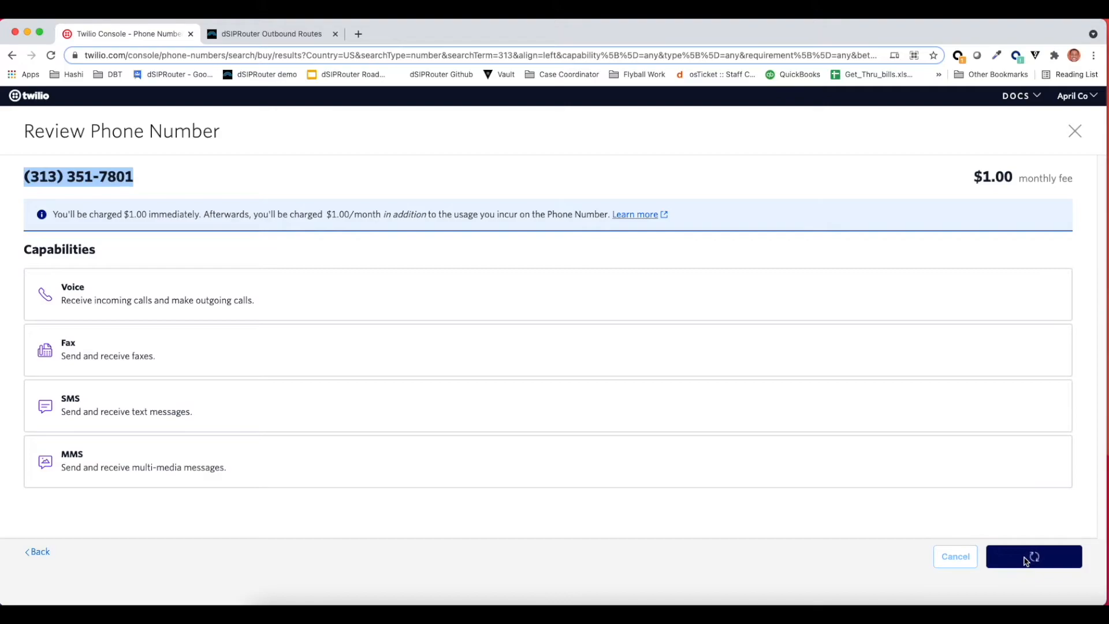
left_click(1033, 555)
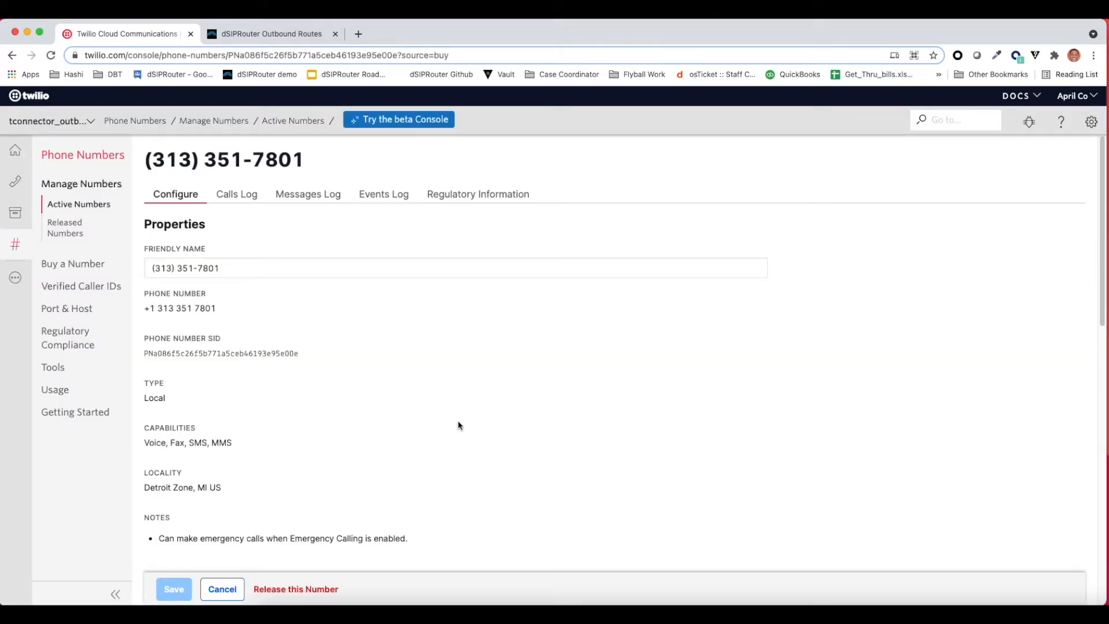
scroll("down", 3)
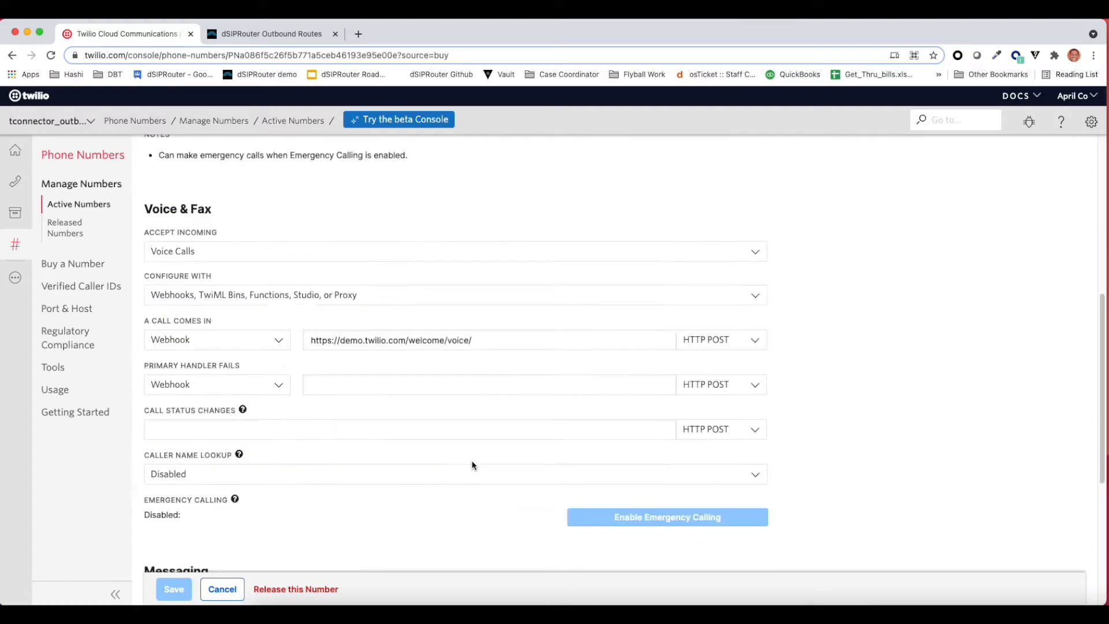
scroll("up", 3)
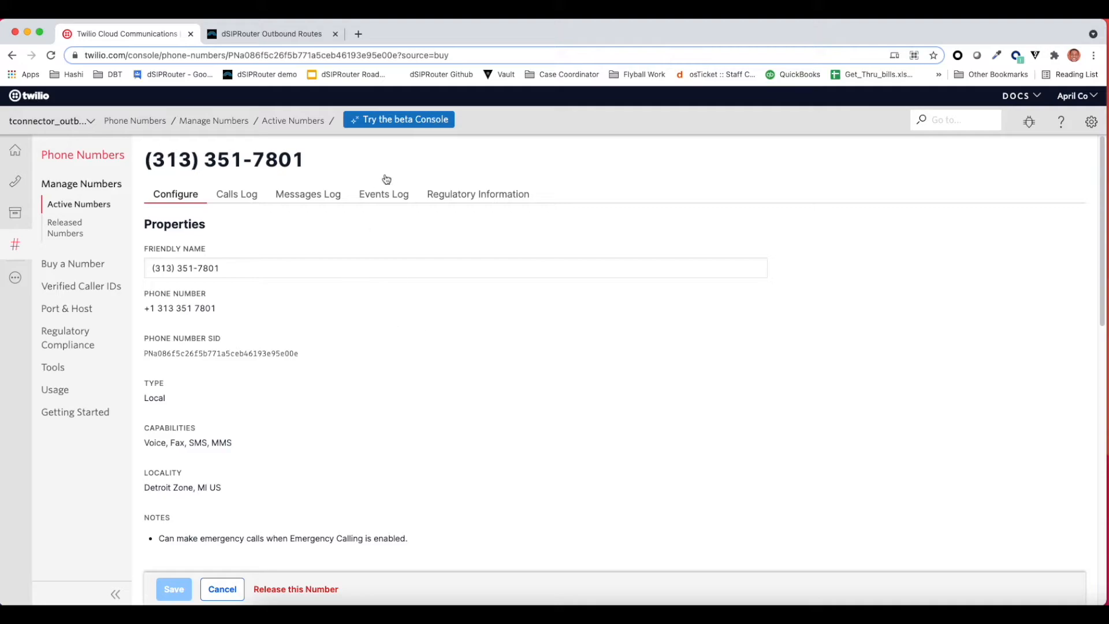
mouse_move(81, 285)
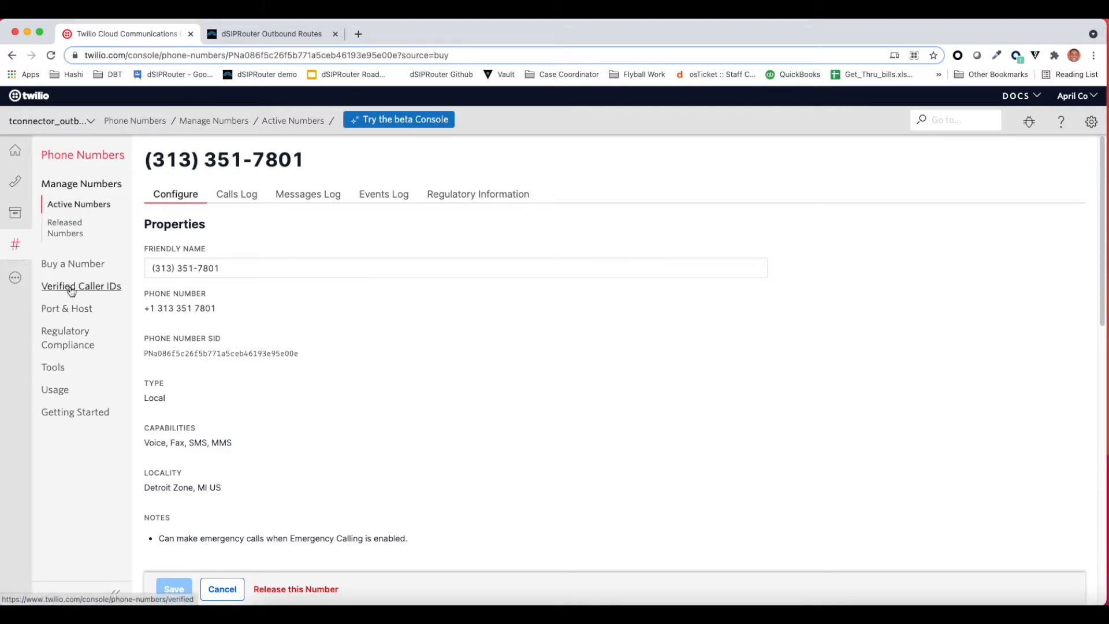
Open the Verified Caller IDs list and begin adding a new caller ID.
left_click(81, 286)
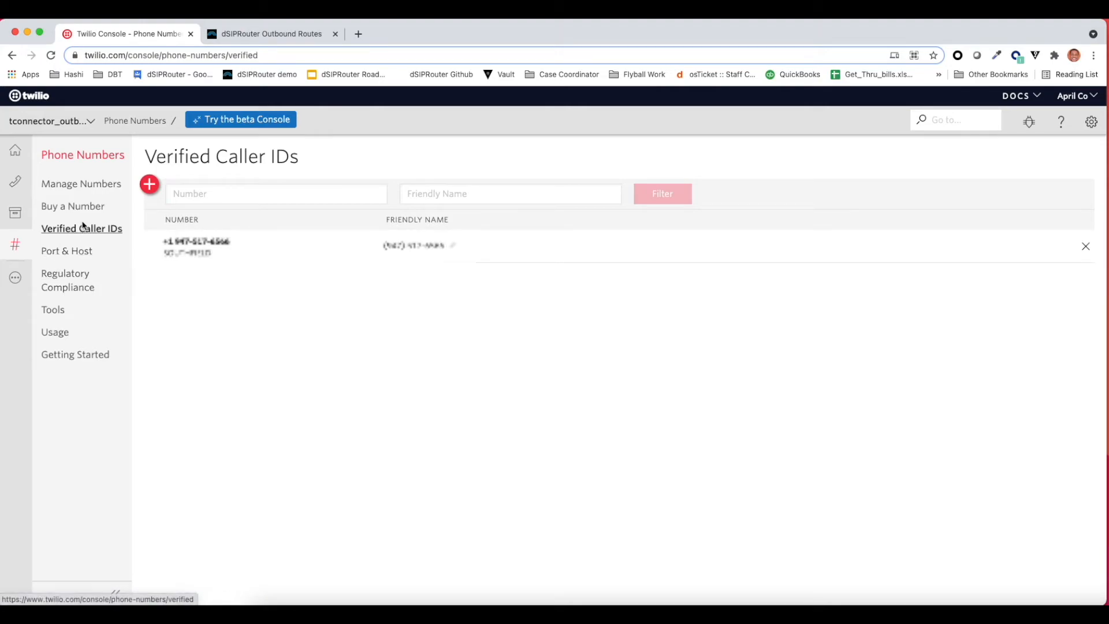
mouse_move(73, 205)
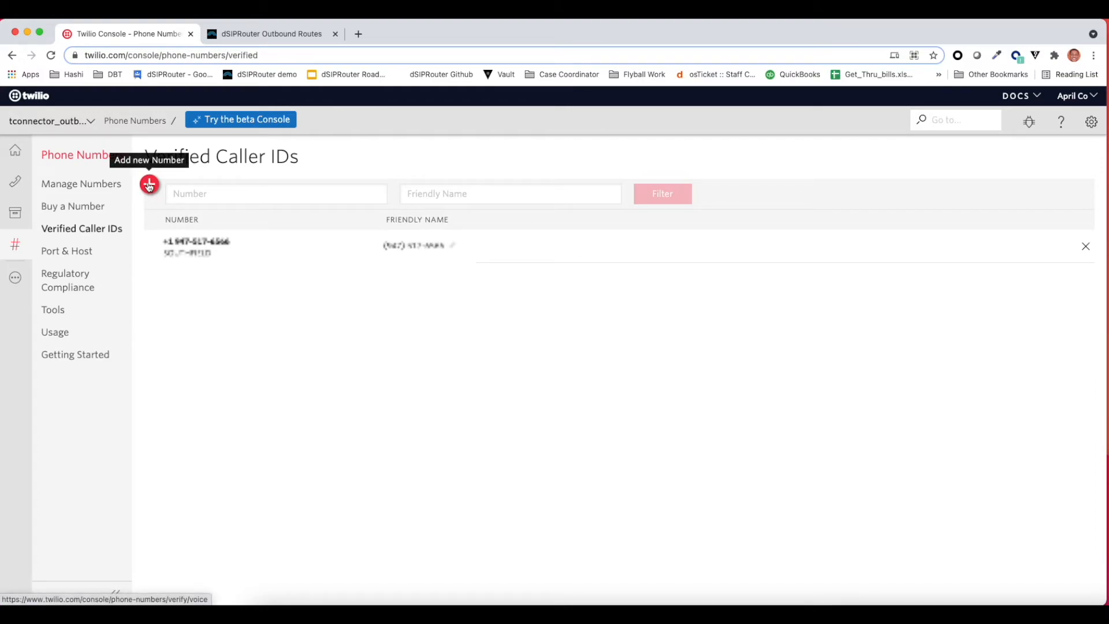
left_click(270, 34)
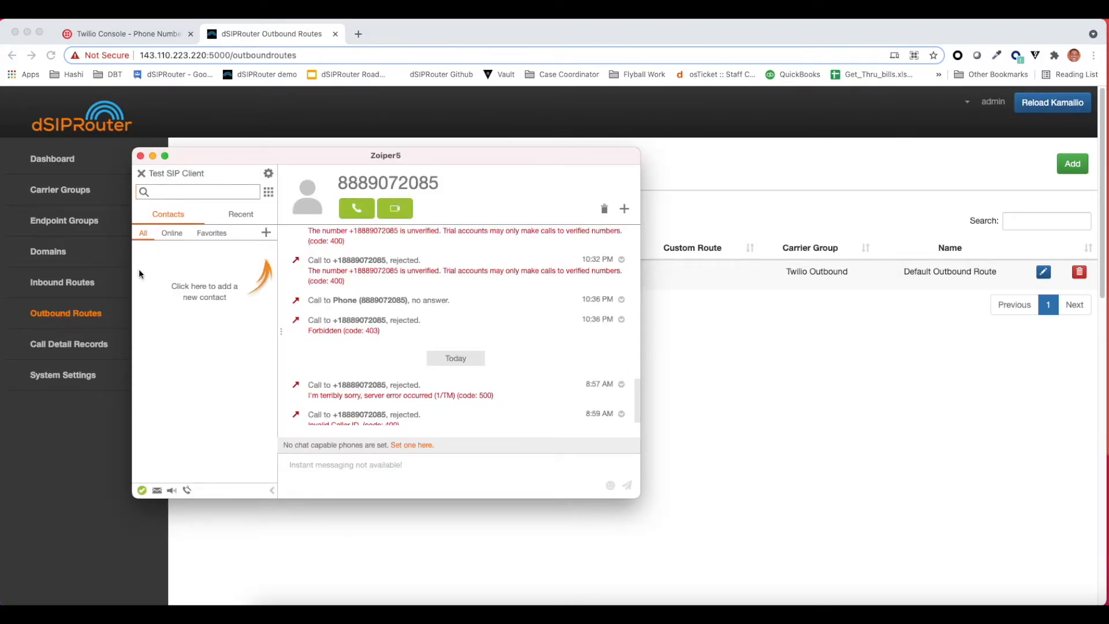
left_click(268, 173)
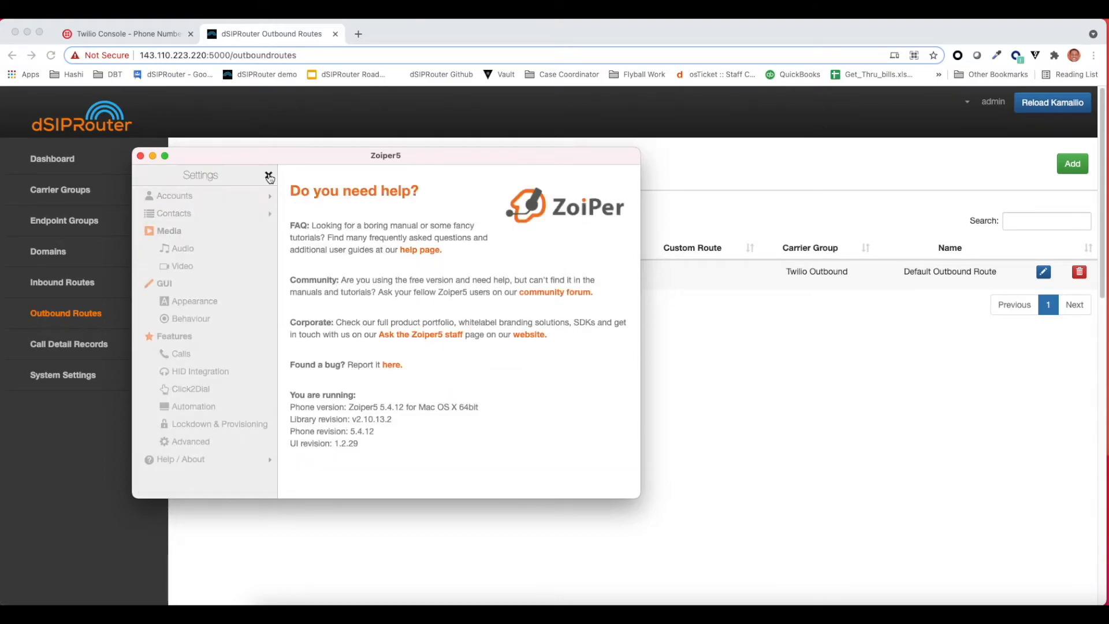
left_click(173, 195)
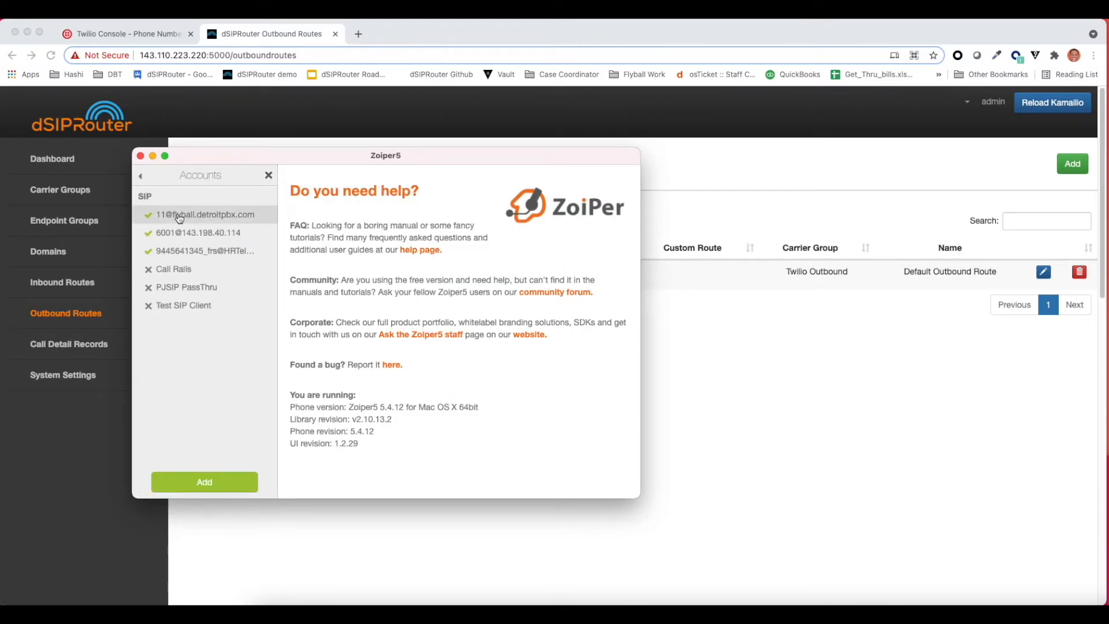
left_click(184, 304)
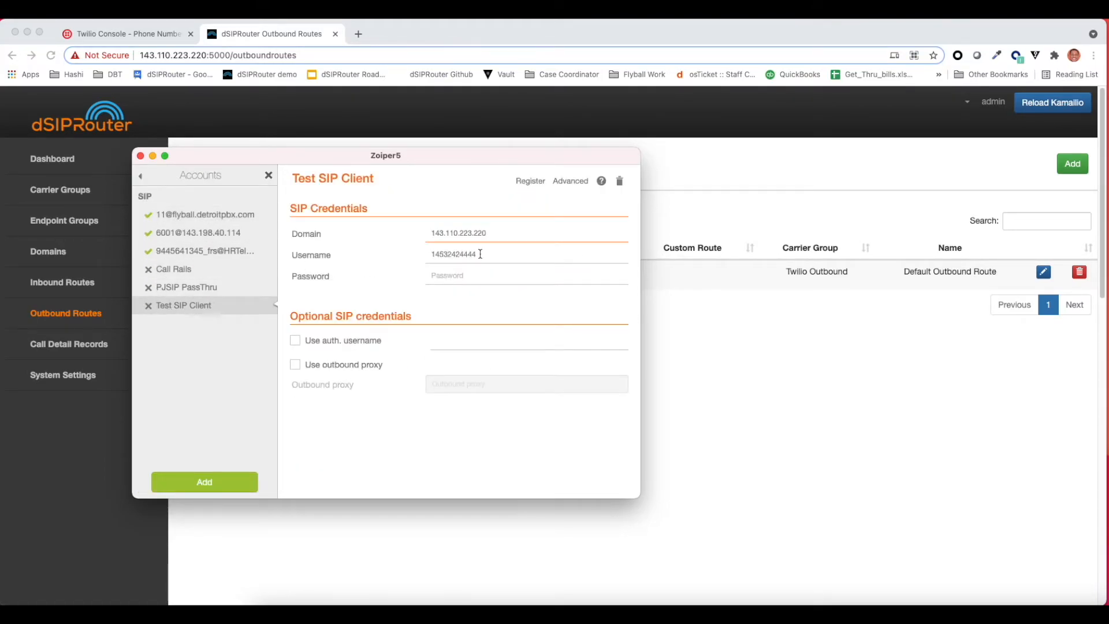
left_click(526, 254)
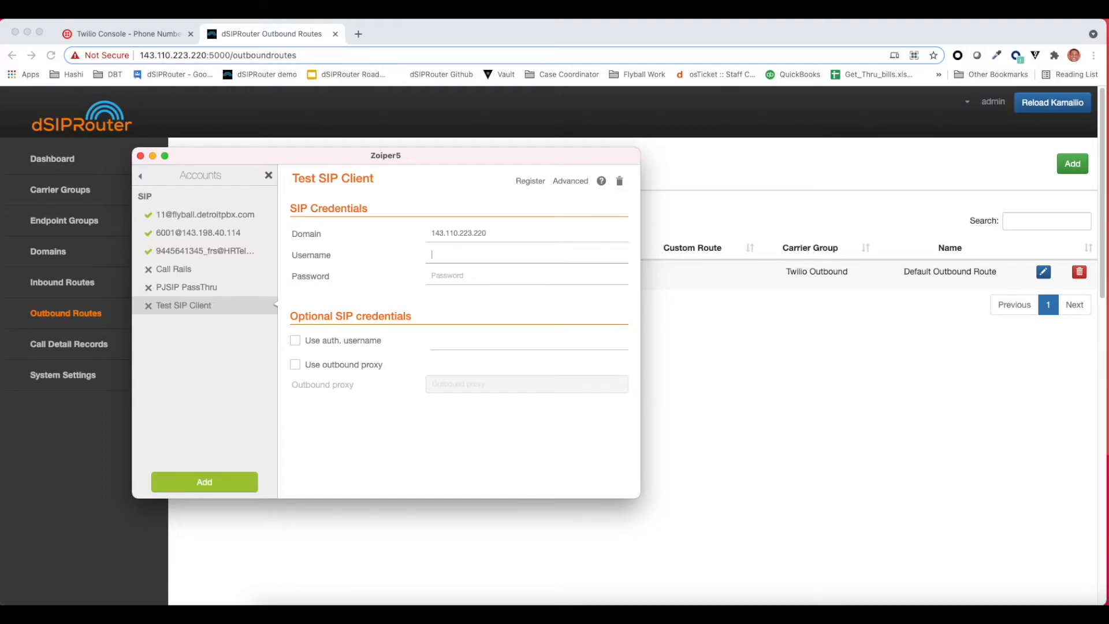
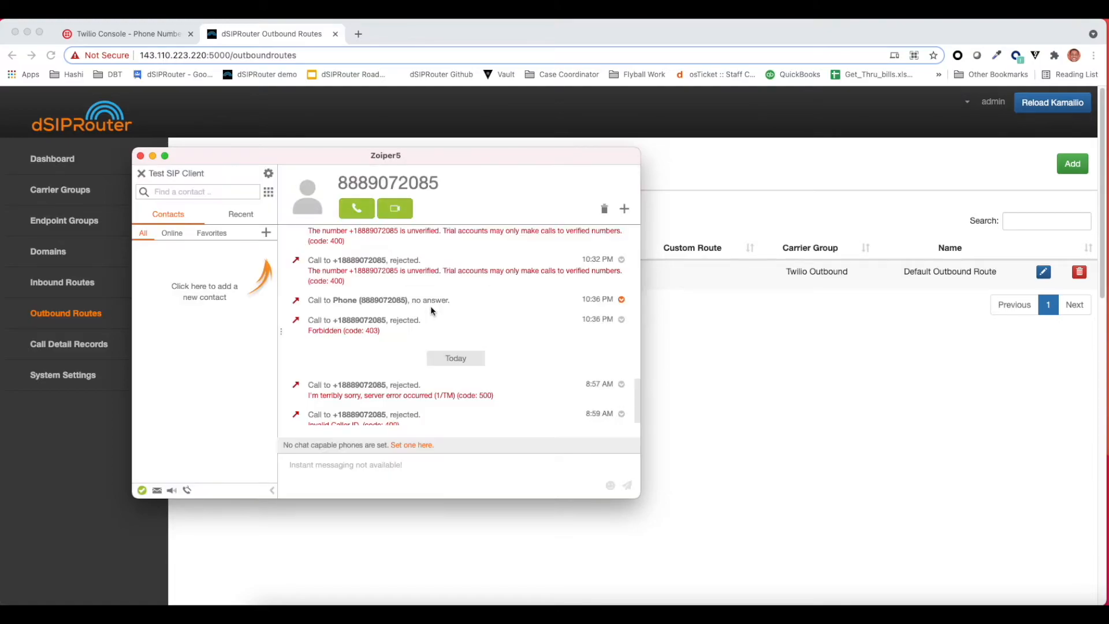
left_click(196, 191)
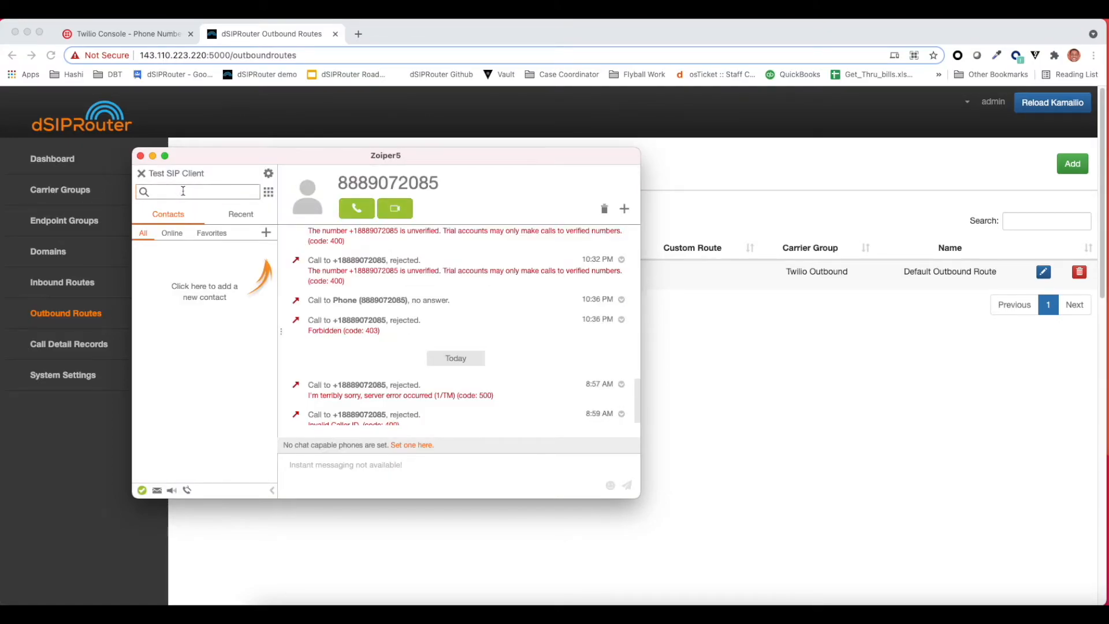
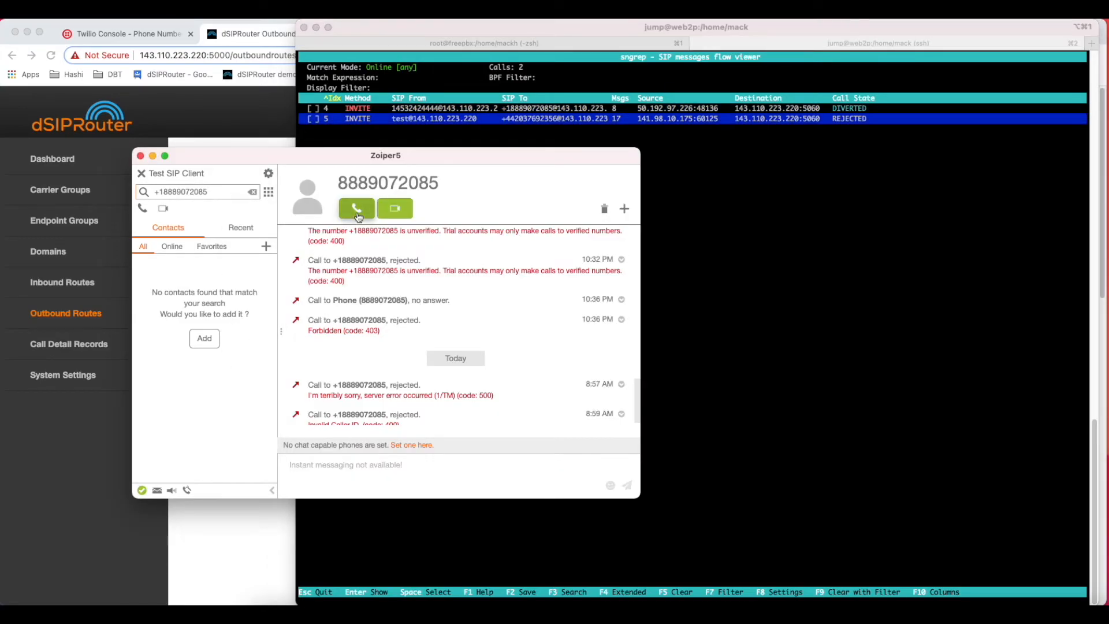
left_click(356, 208)
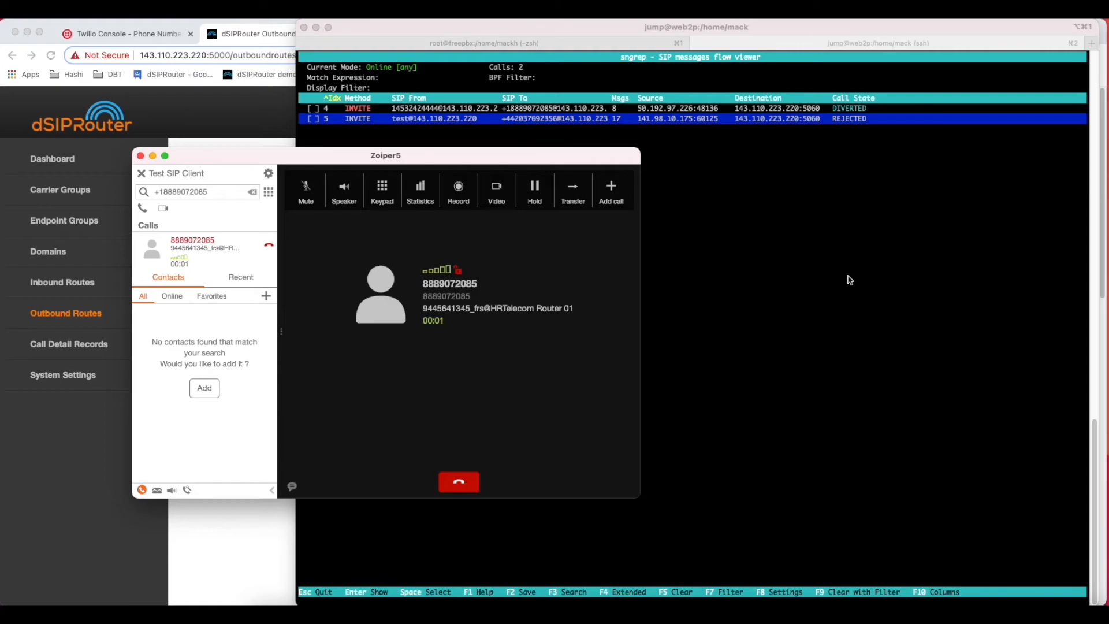
mouse_move(788, 318)
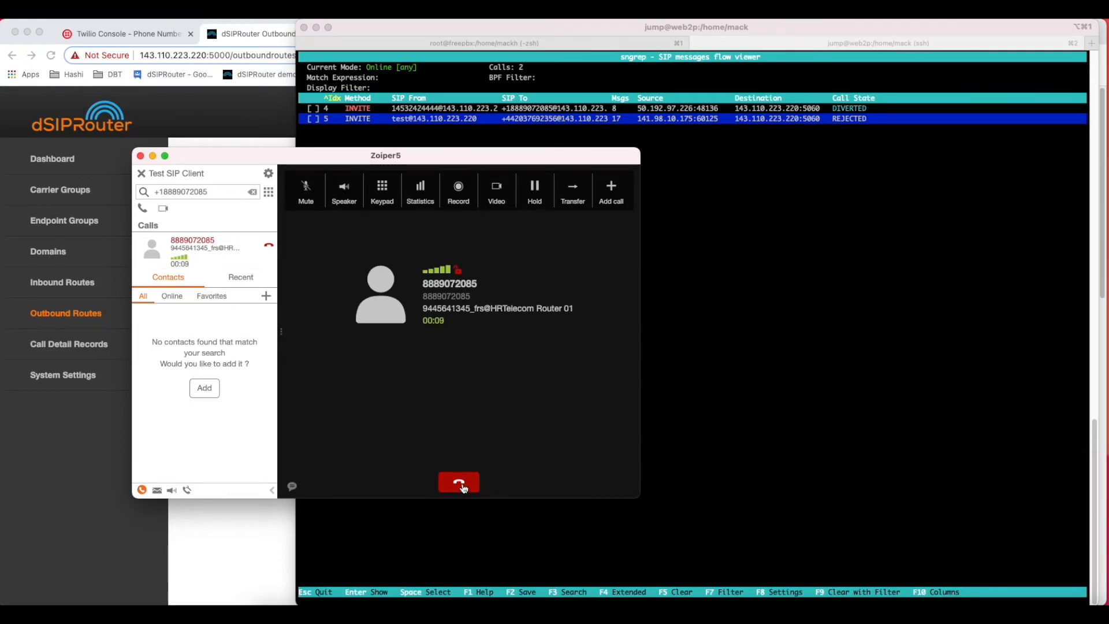
Hang up, call again, and open the newest call's SIP flow in sngrep.
left_click(457, 482)
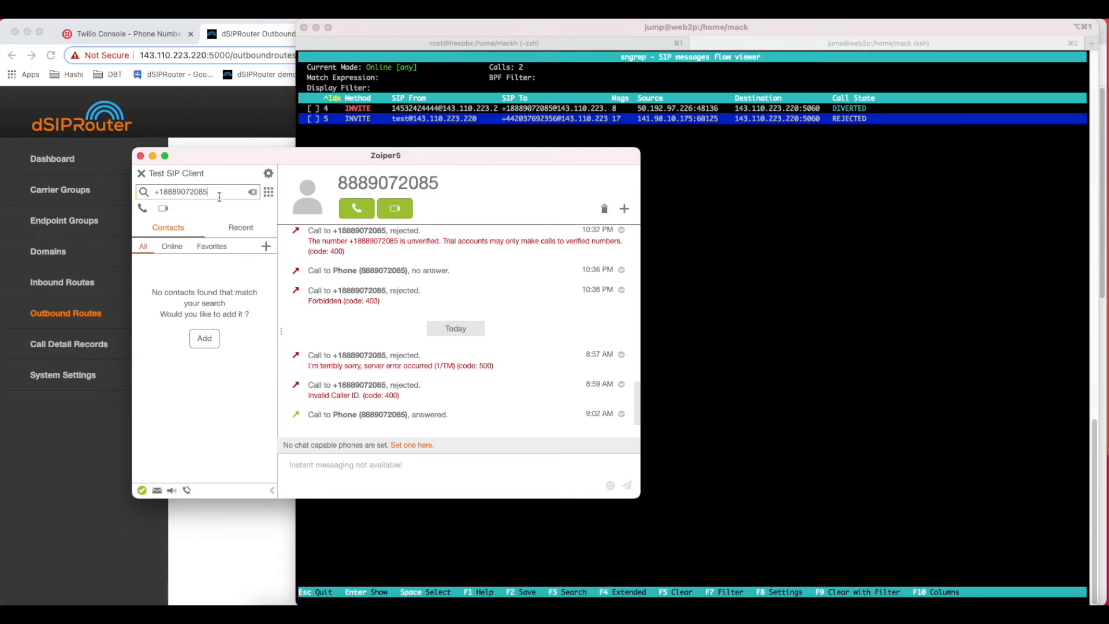
left_click(356, 208)
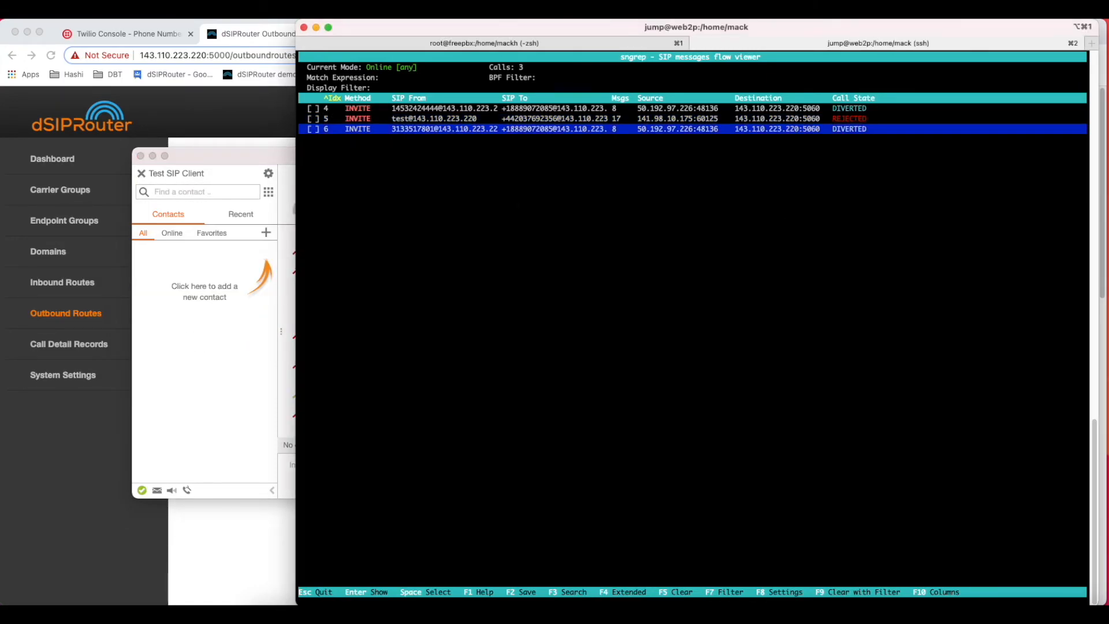
key("Enter")
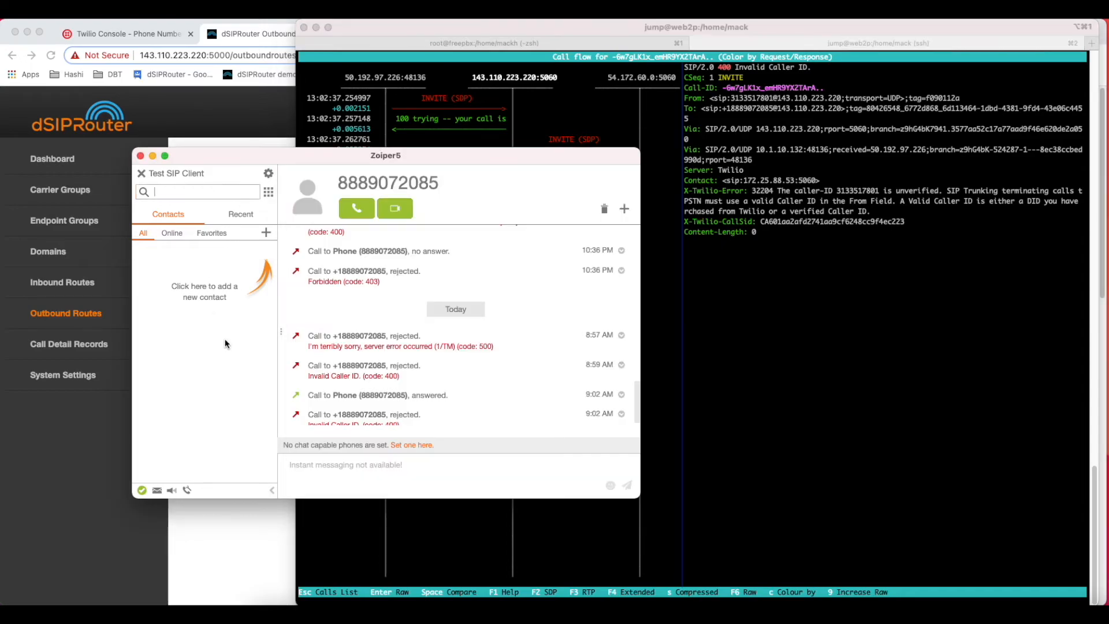
left_click(267, 173)
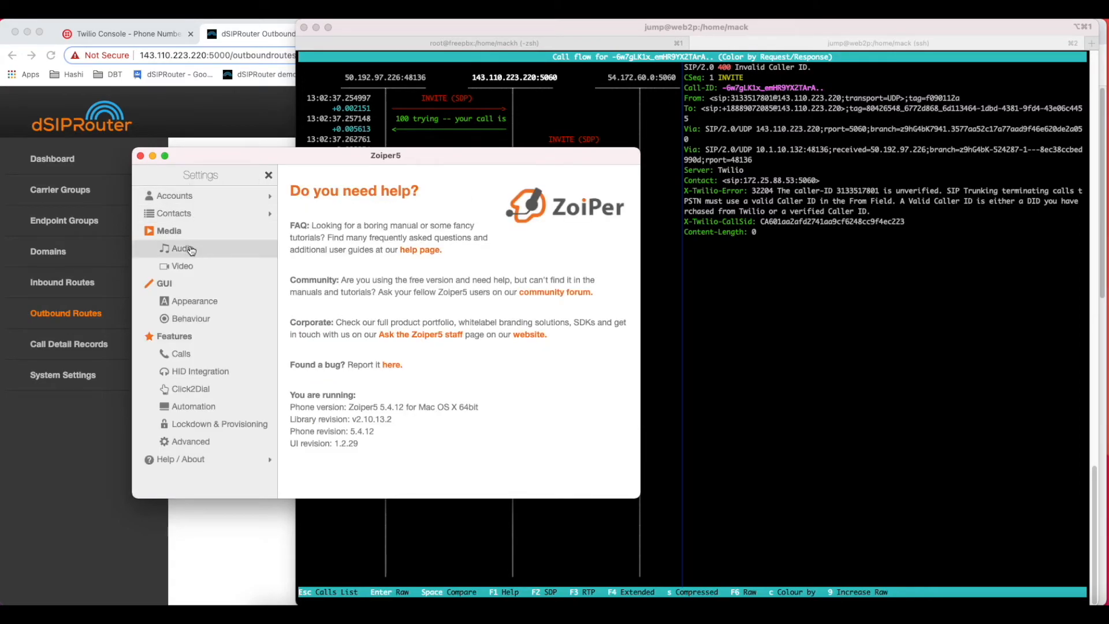
left_click(182, 265)
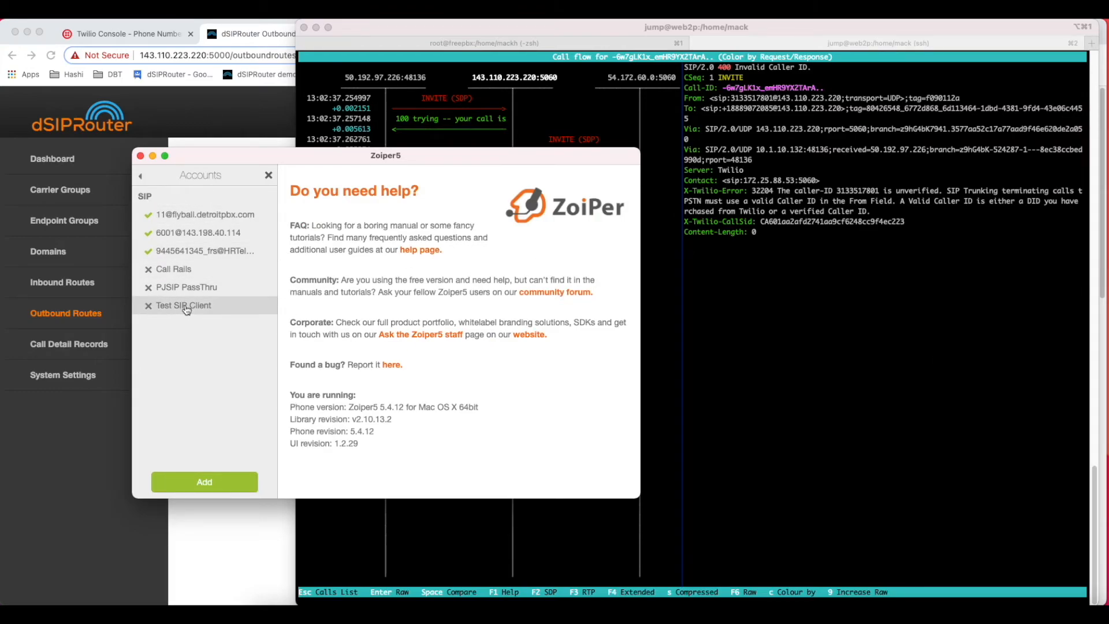
mouse_move(180, 313)
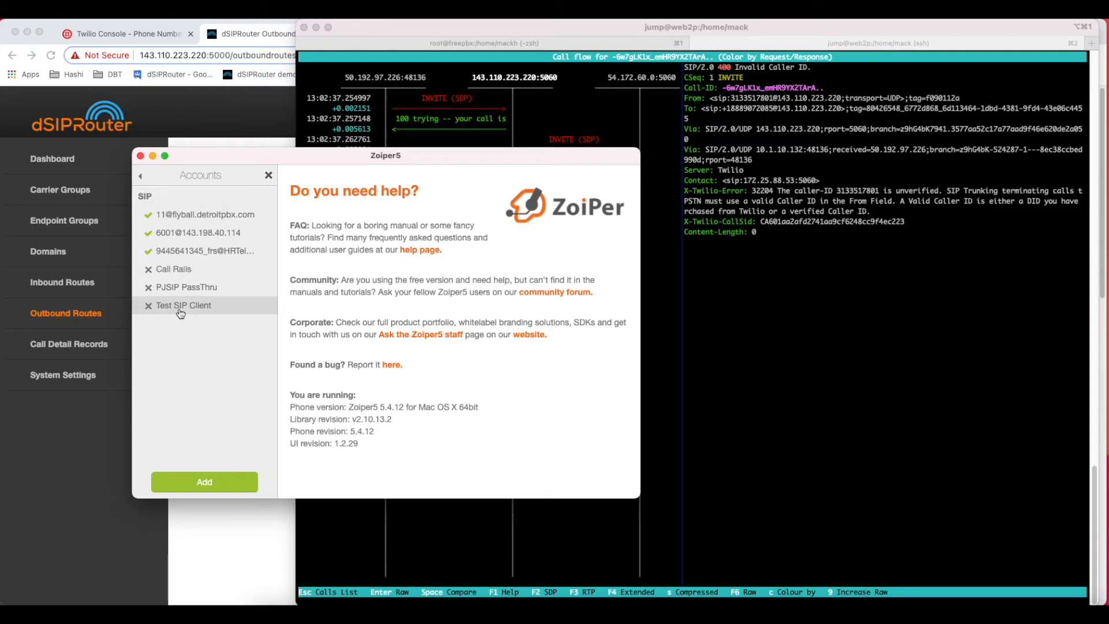
left_click(183, 304)
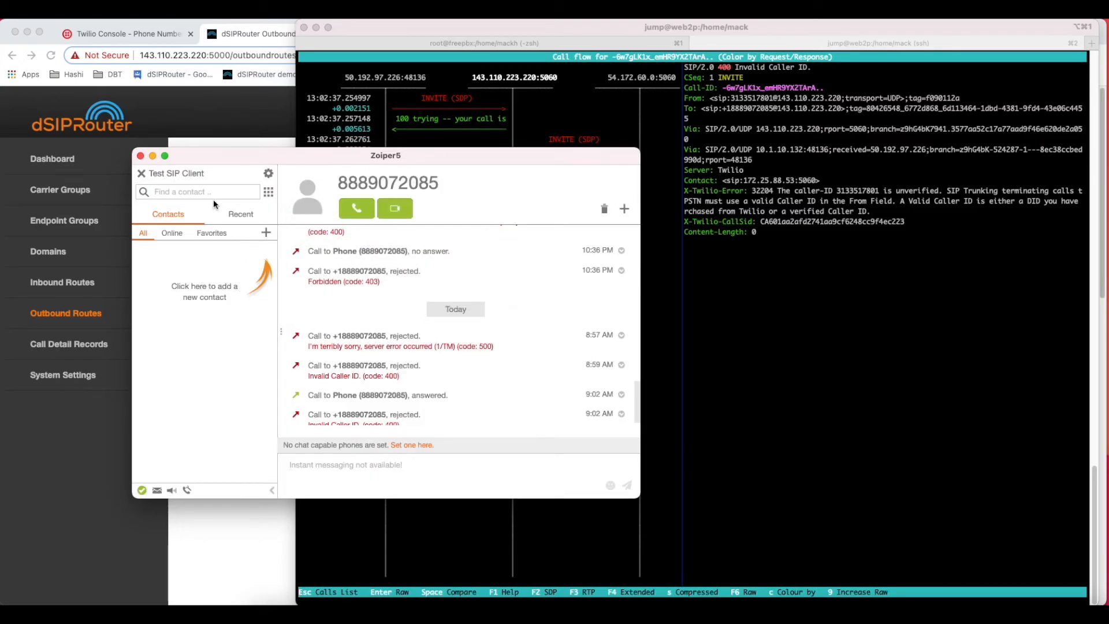
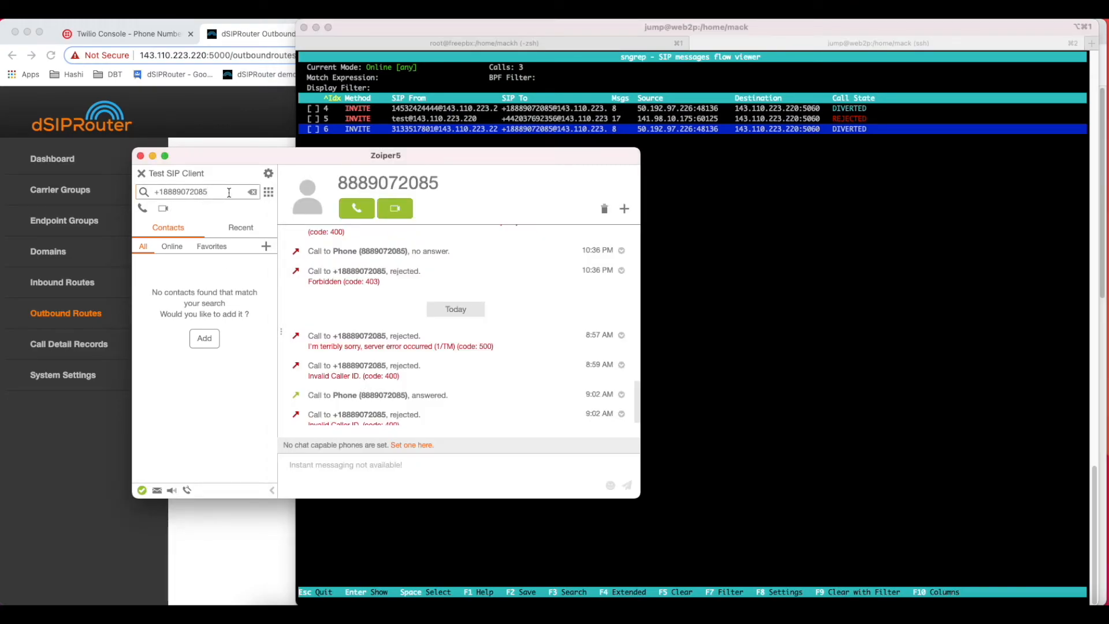
left_click(356, 208)
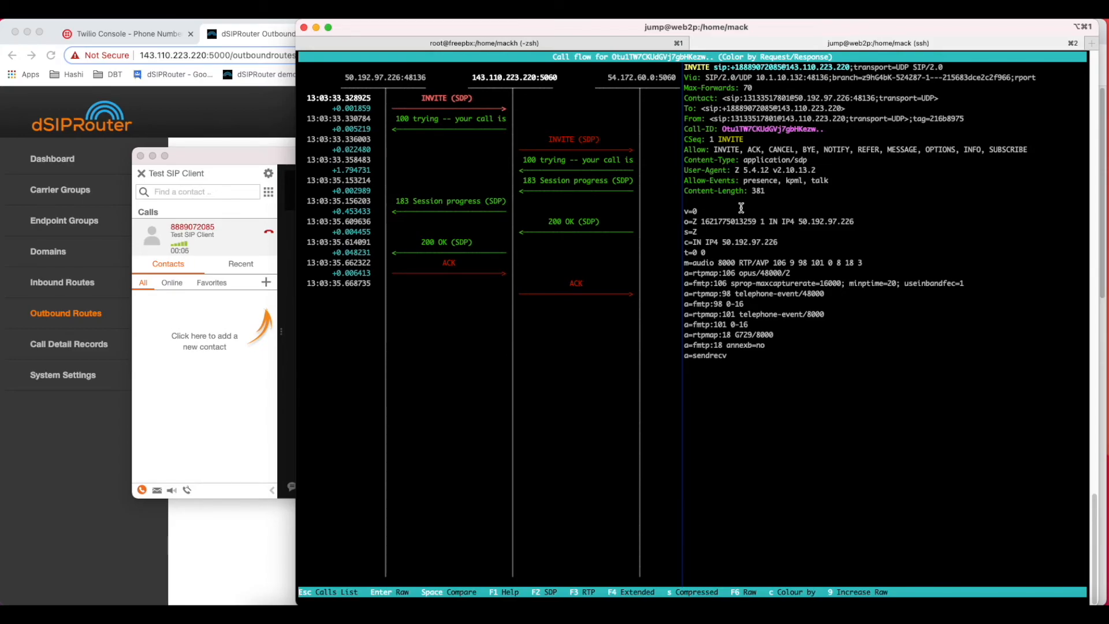
mouse_move(284, 405)
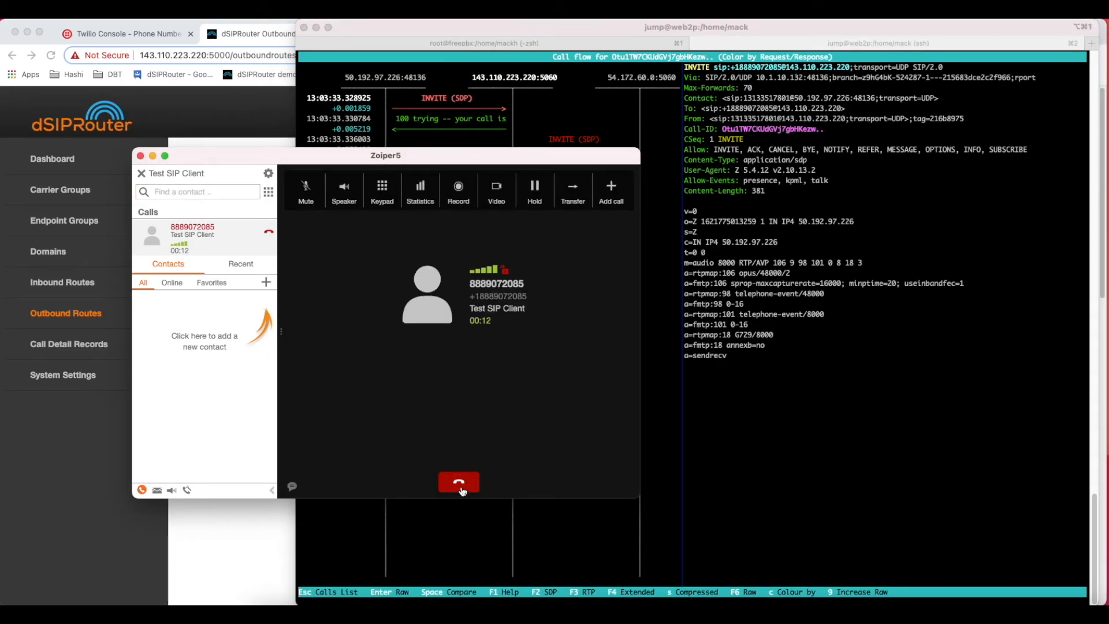
left_click(458, 483)
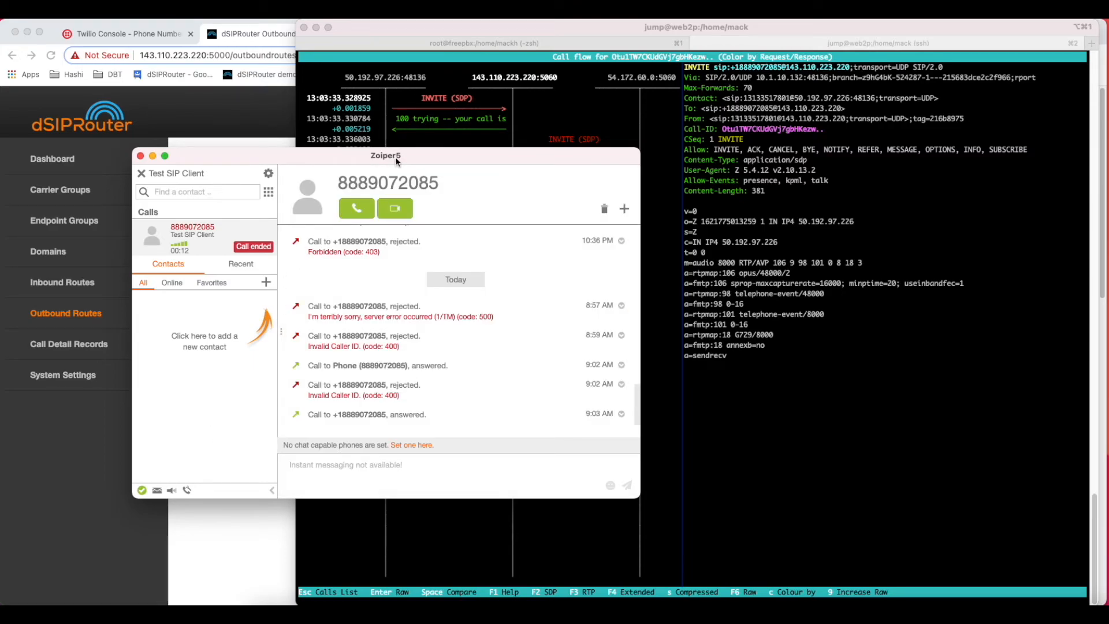
Open the Twilio Outbound carrier group's endpoints on page 2 of Carrier Groups.
left_click_drag(395, 160, 428, 157)
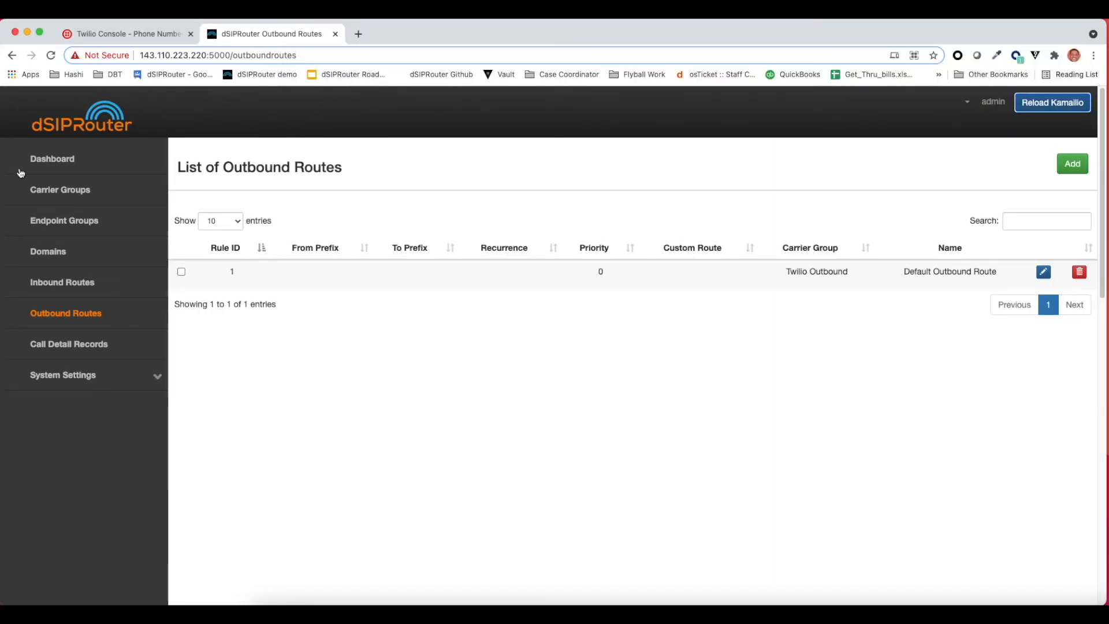
left_click(60, 189)
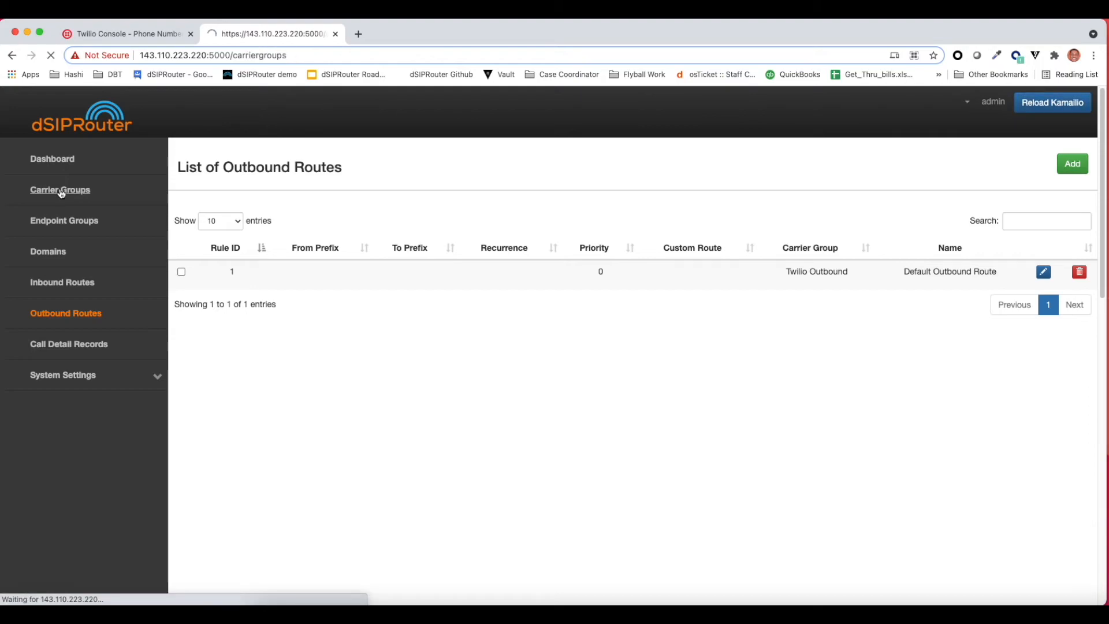
left_click(60, 190)
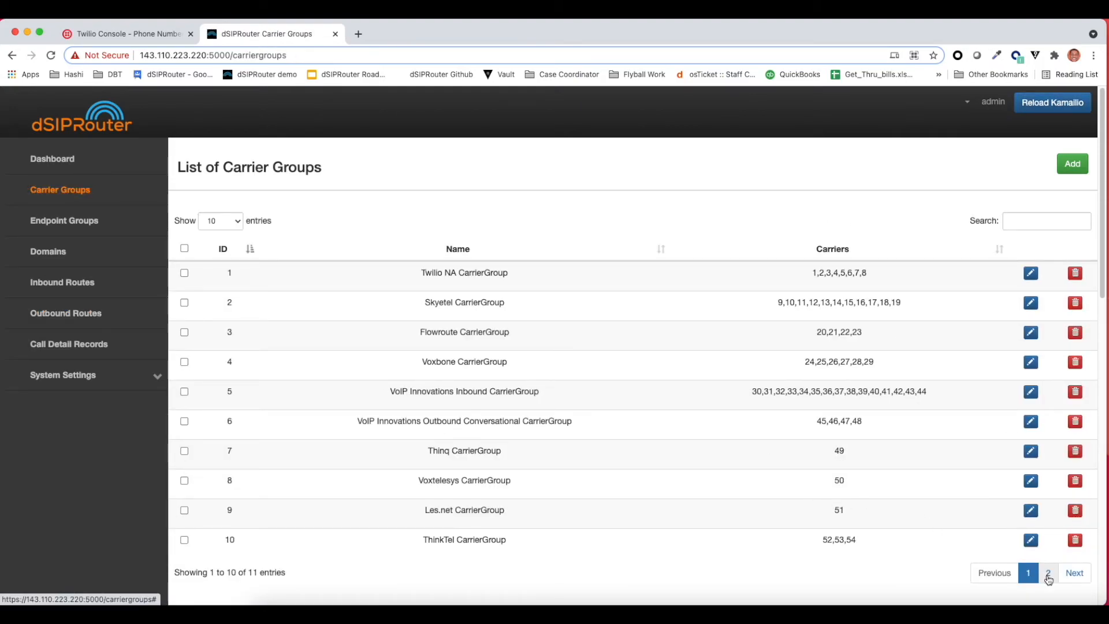
left_click(1047, 573)
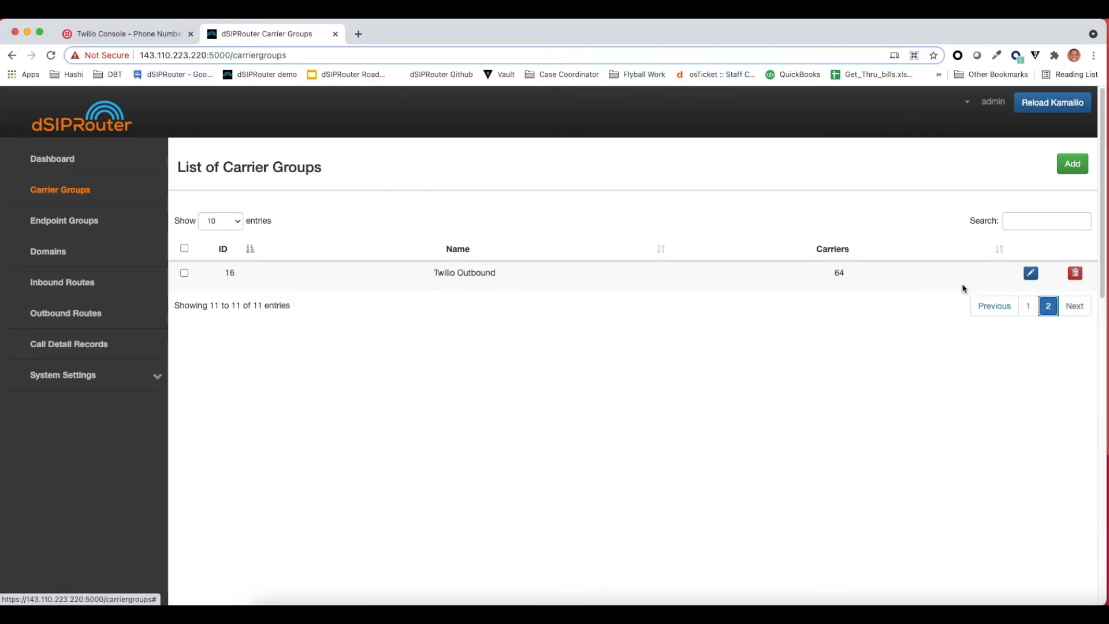
left_click(1030, 272)
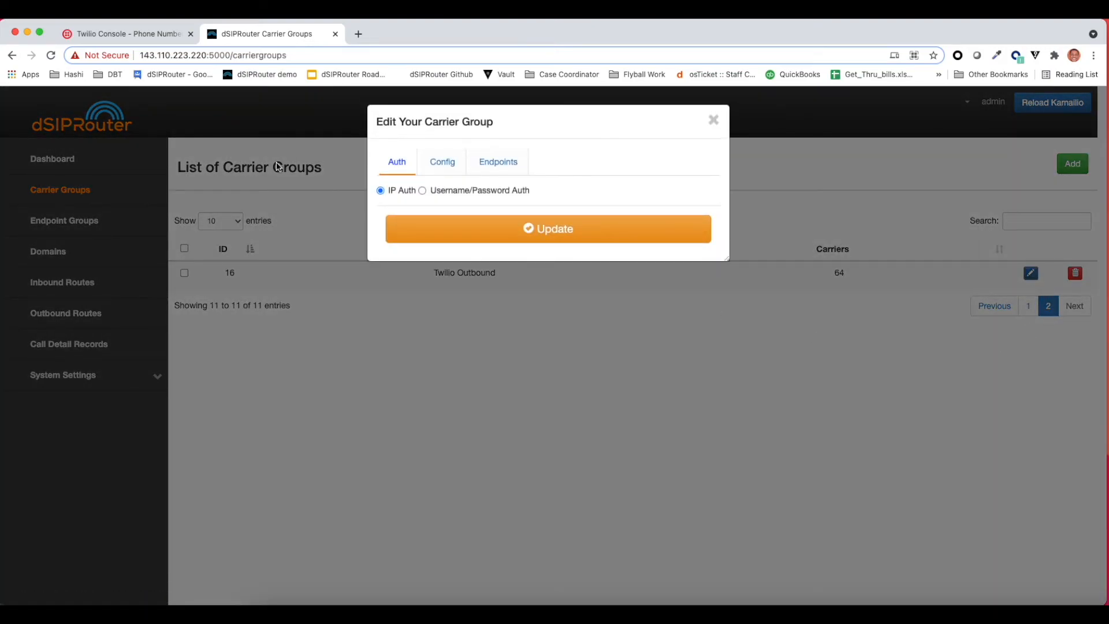
left_click(497, 161)
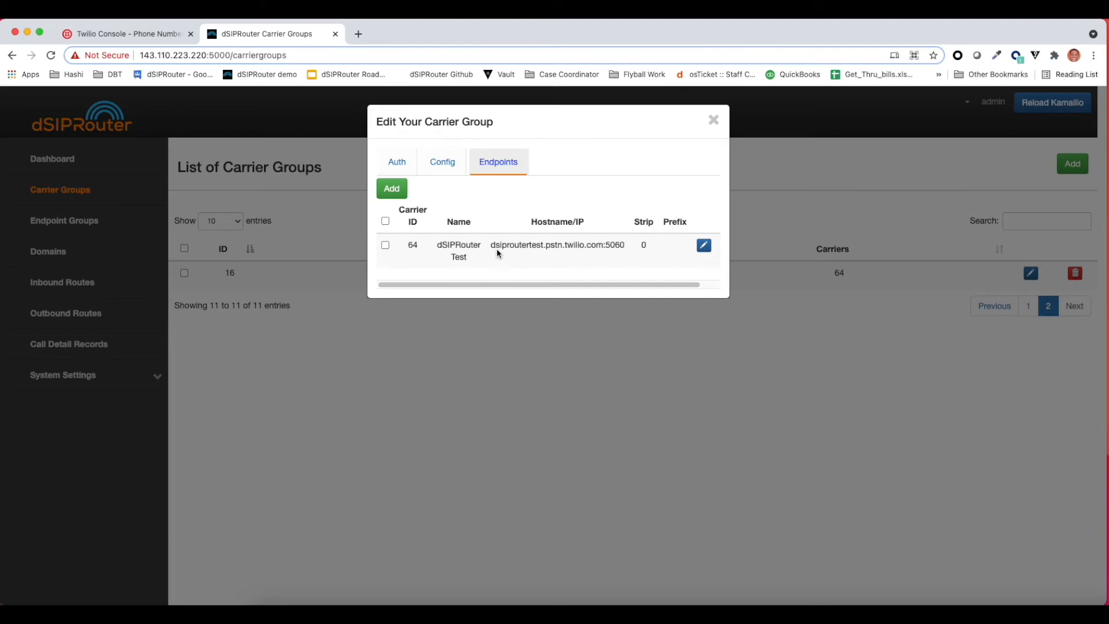
mouse_move(491, 248)
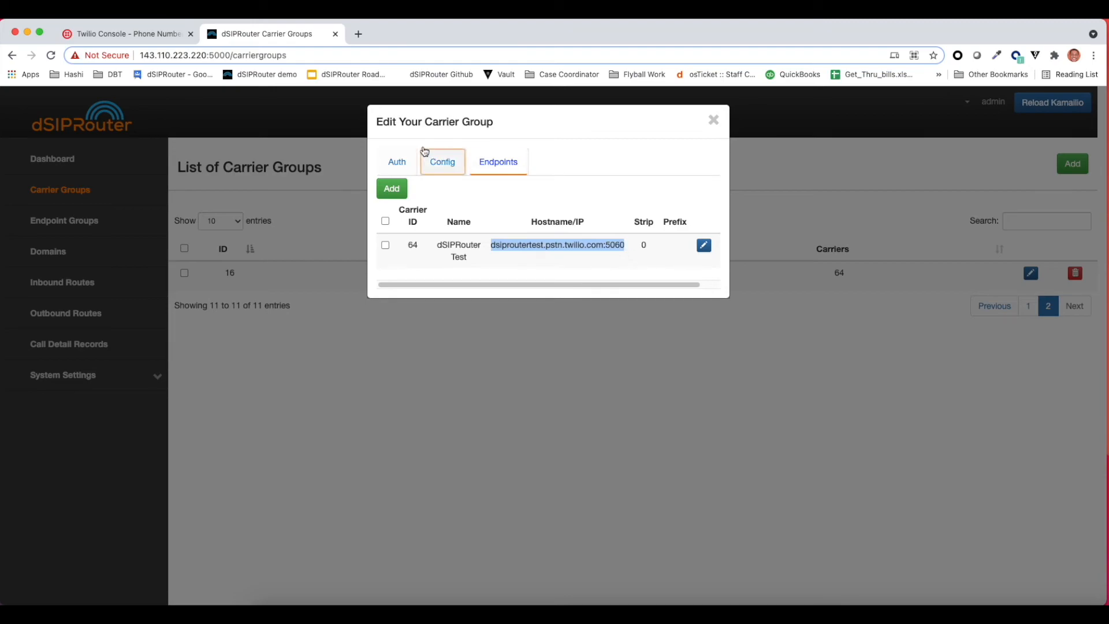
Open the dSIPRouter Test trunk's Termination page under Elastic SIP Trunking.
left_click(127, 33)
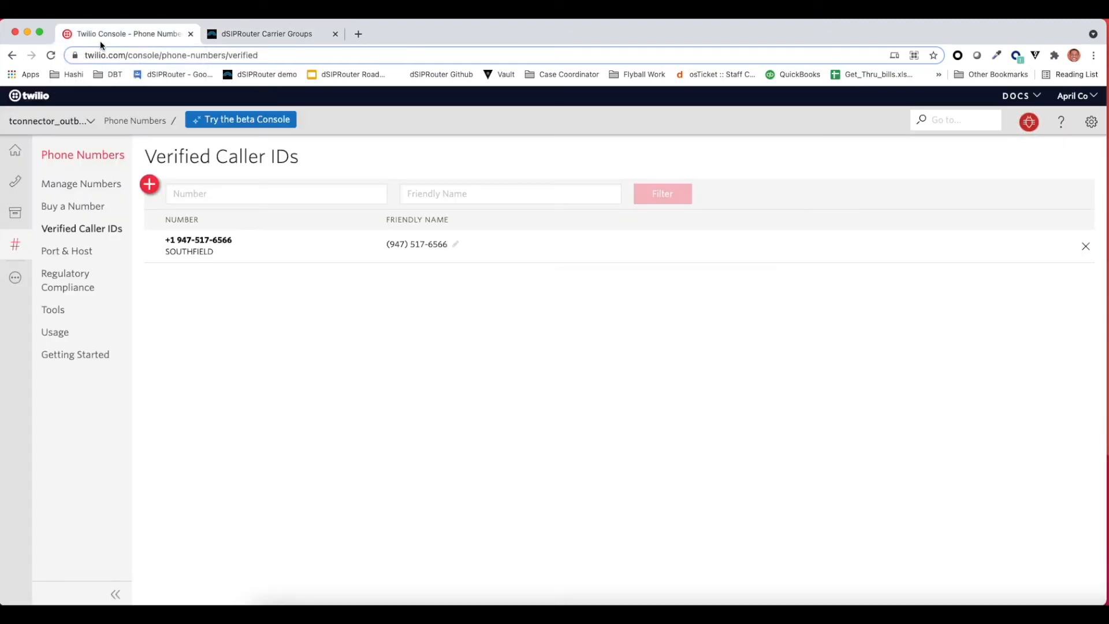
mouse_move(15, 243)
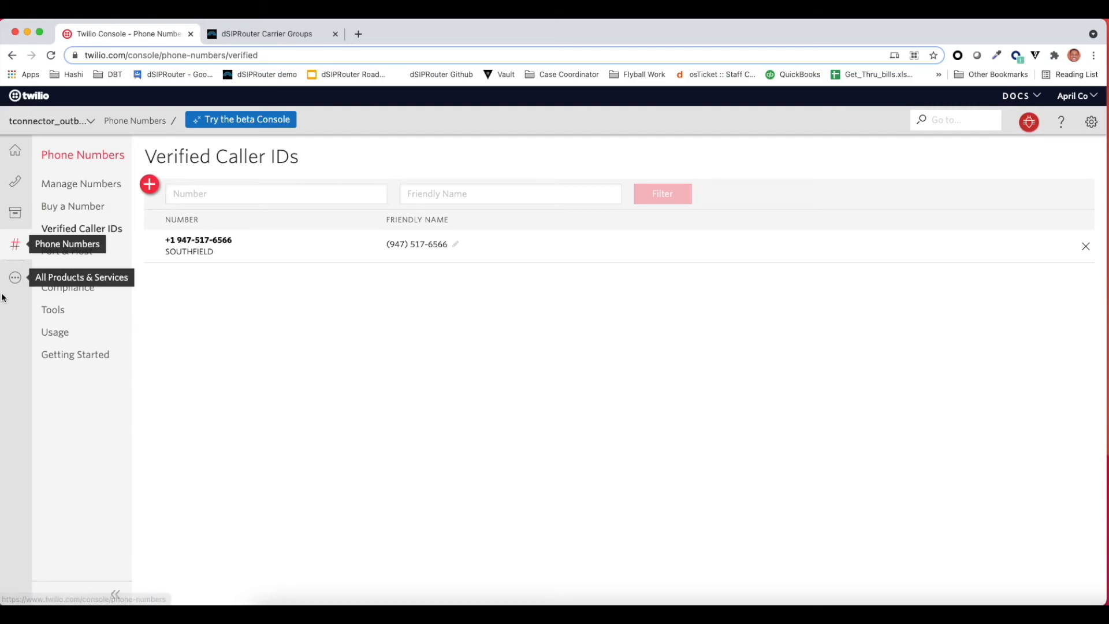
left_click(15, 277)
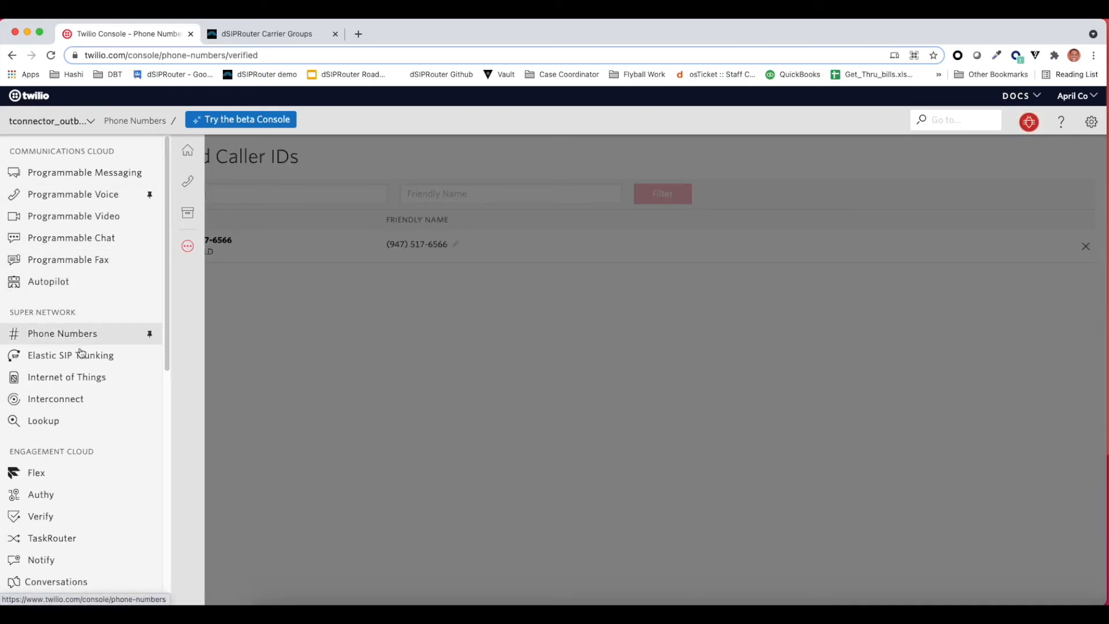
left_click(70, 355)
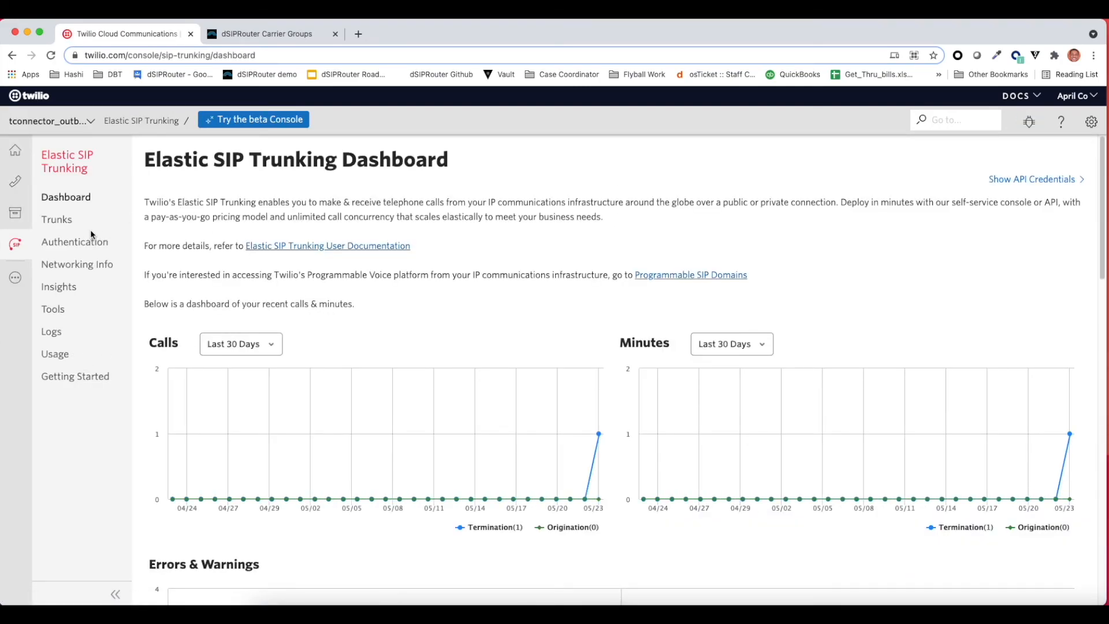
left_click(56, 219)
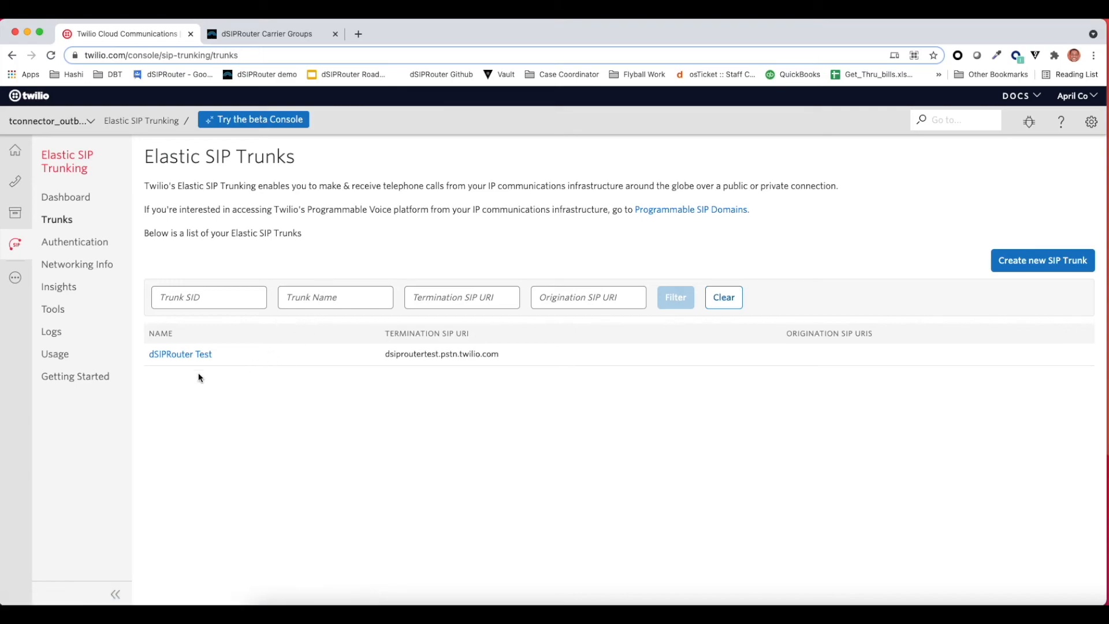
left_click(180, 353)
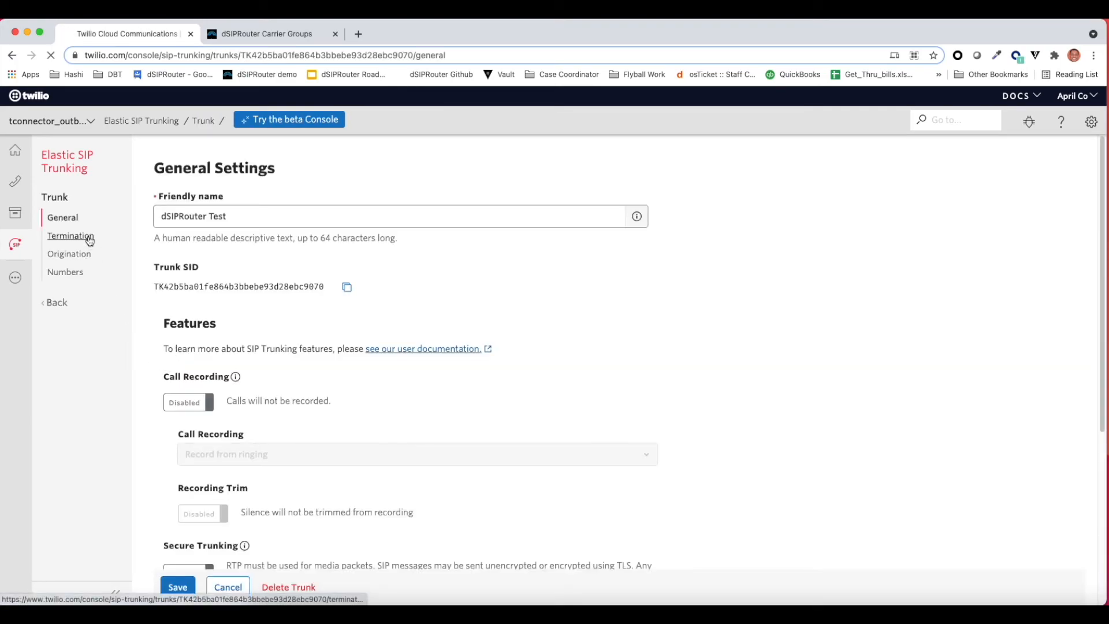
left_click(70, 235)
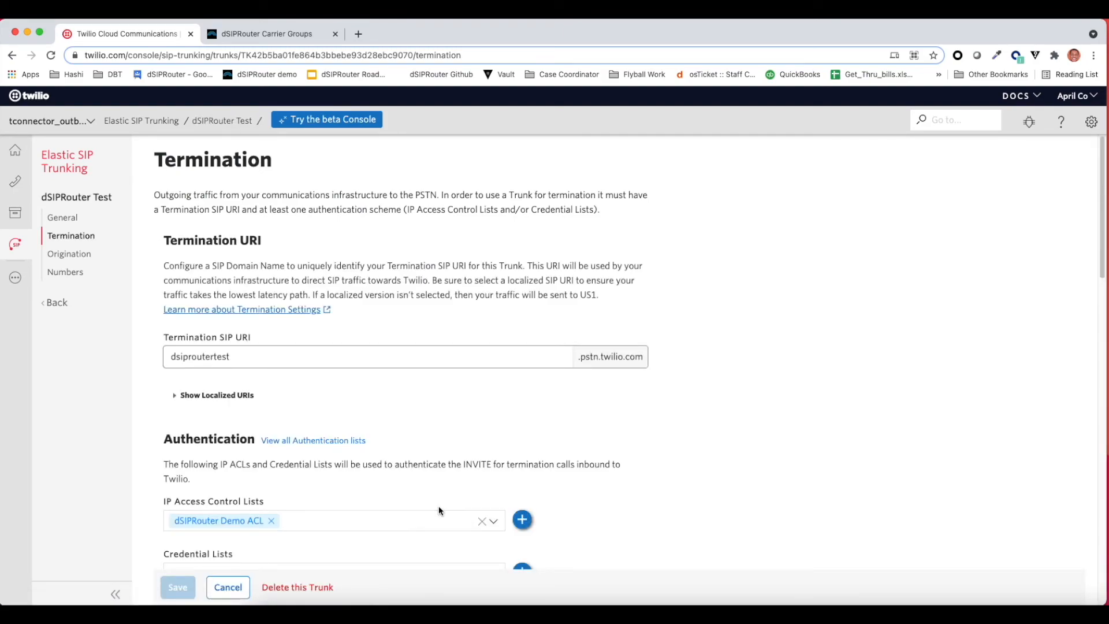
scroll("down", 3)
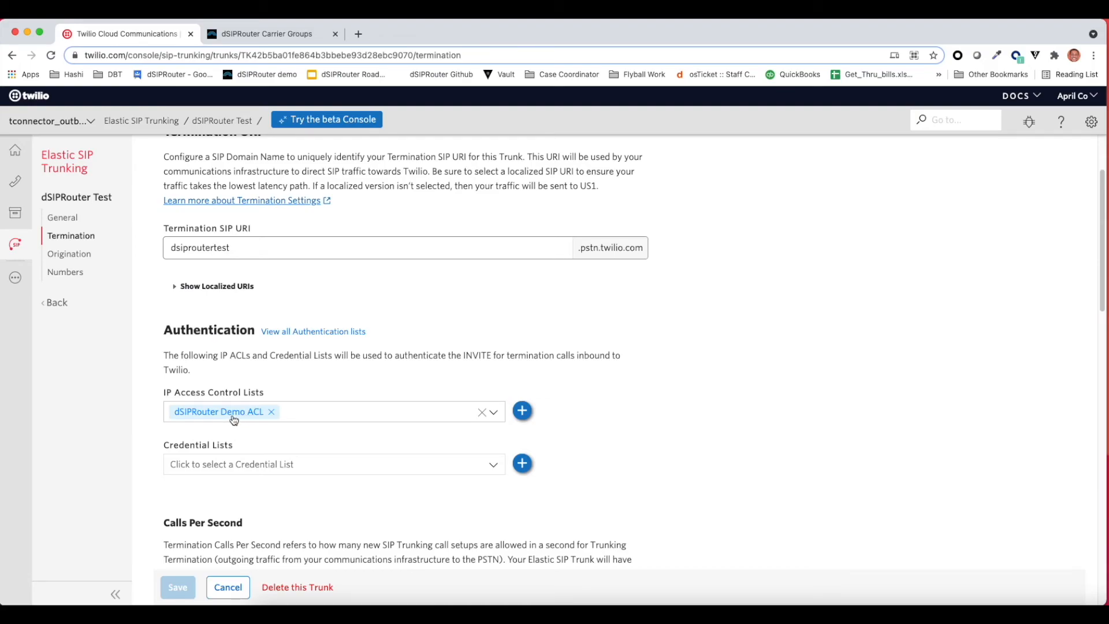
mouse_move(302, 415)
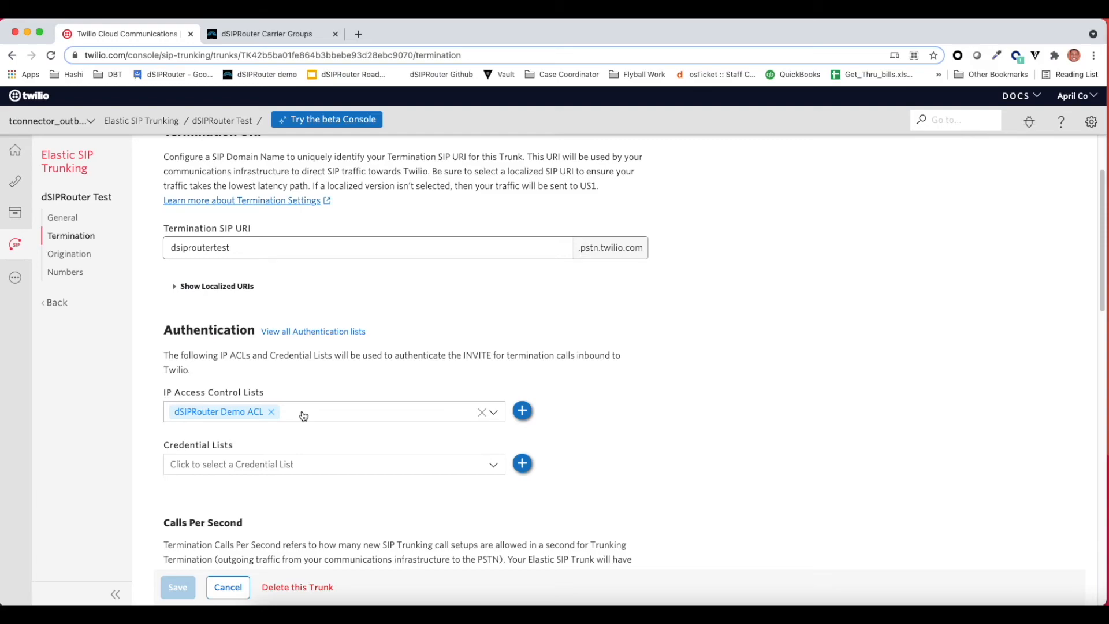
mouse_move(303, 415)
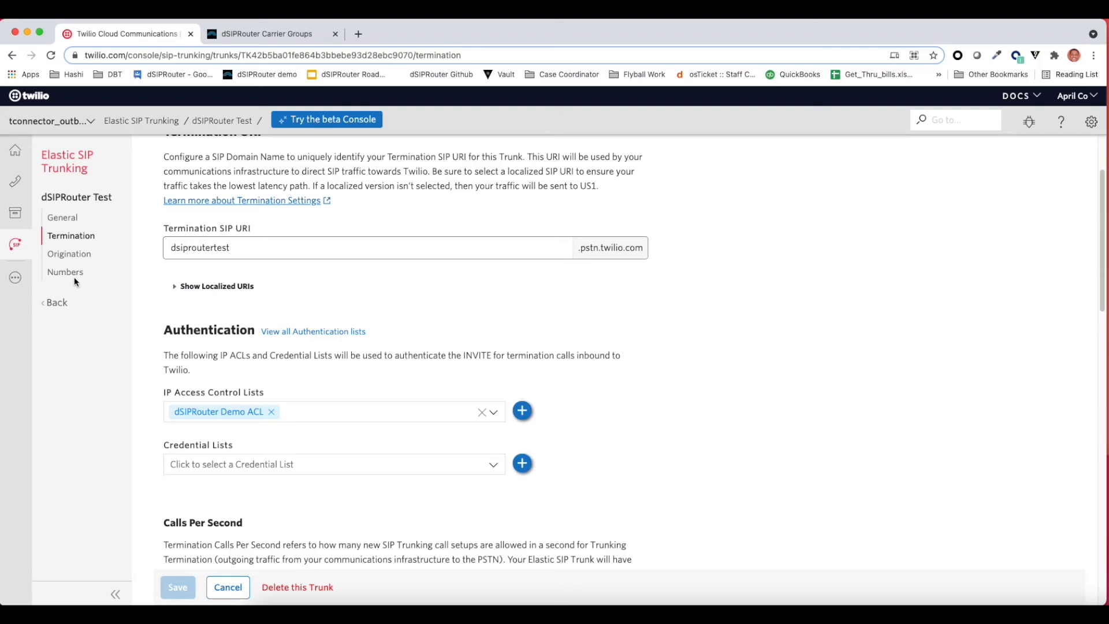
mouse_move(15, 185)
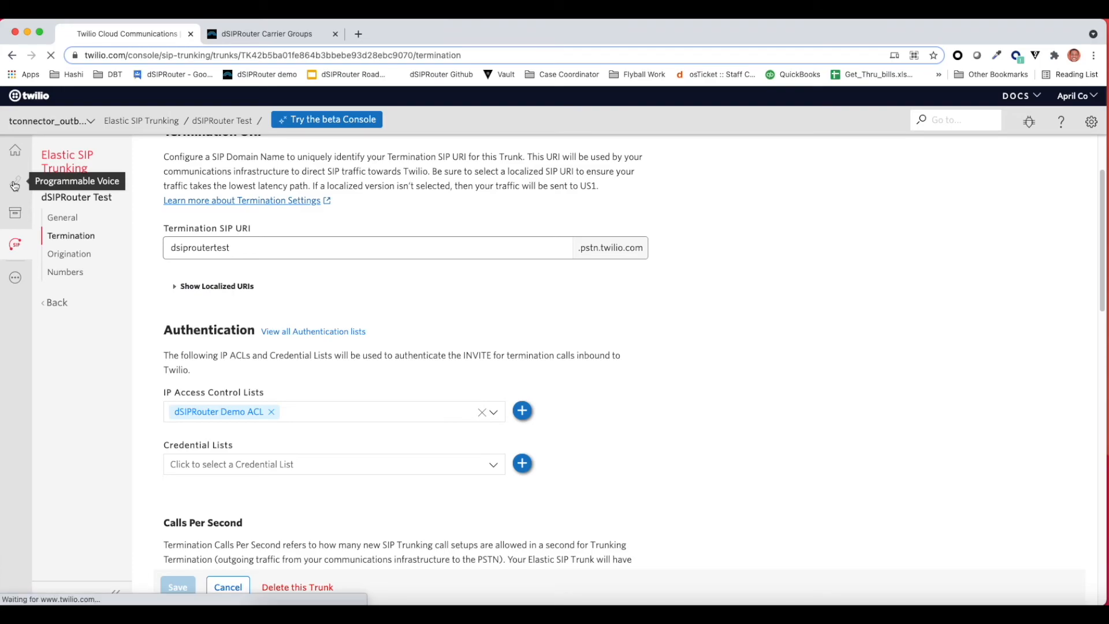
Go from Programmable Voice to Numbers and open Manage Numbers.
left_click(15, 182)
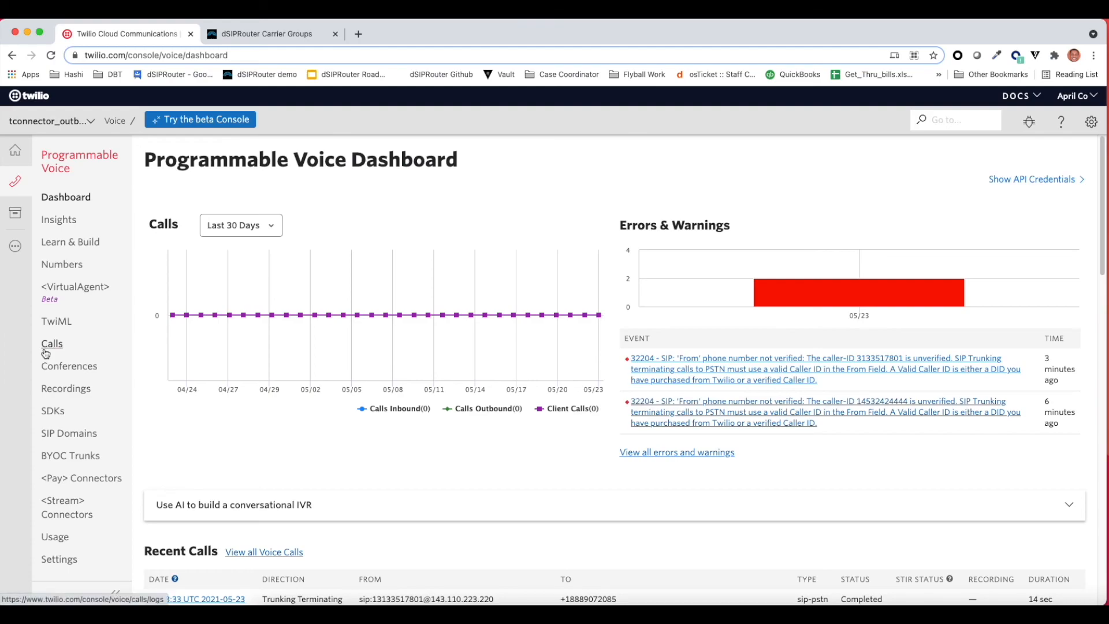
left_click(62, 264)
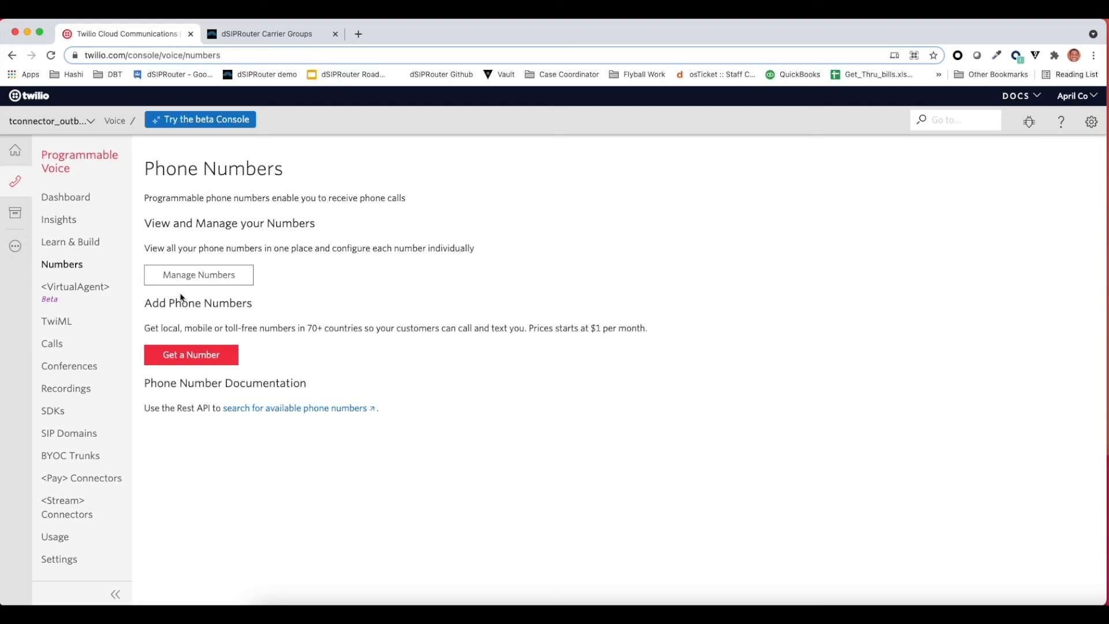
left_click(198, 275)
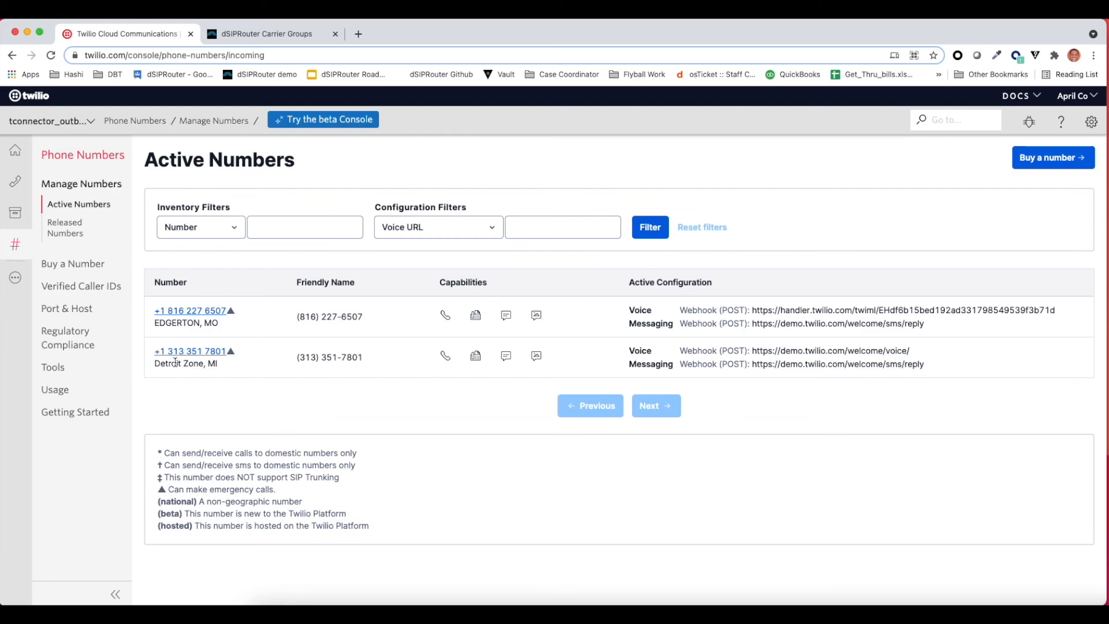
mouse_move(176, 363)
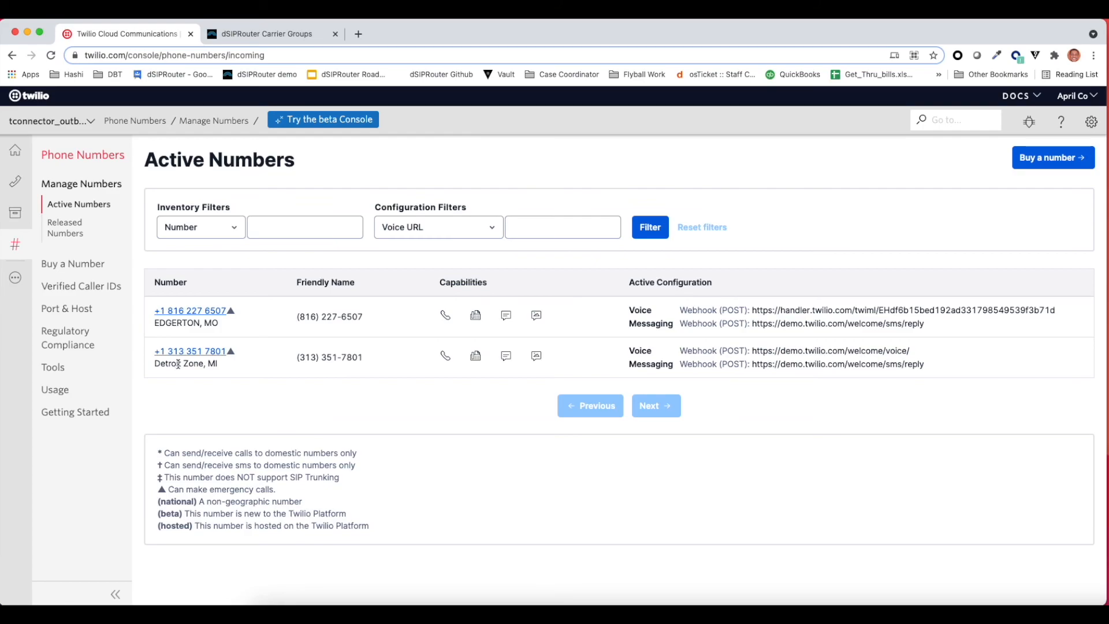
mouse_move(110, 300)
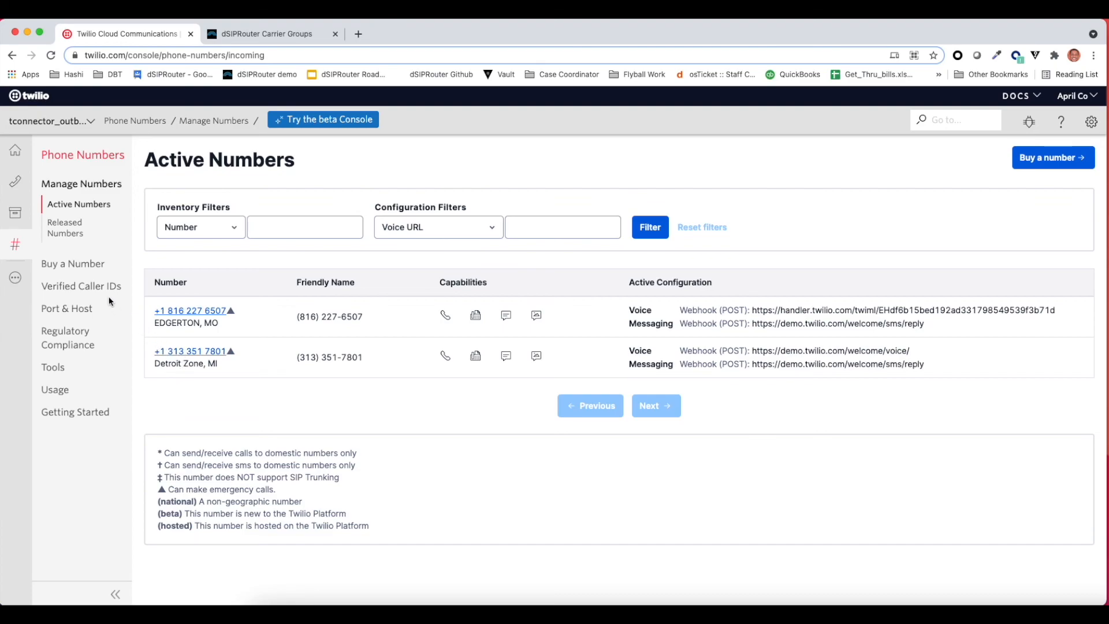
mouse_move(81, 286)
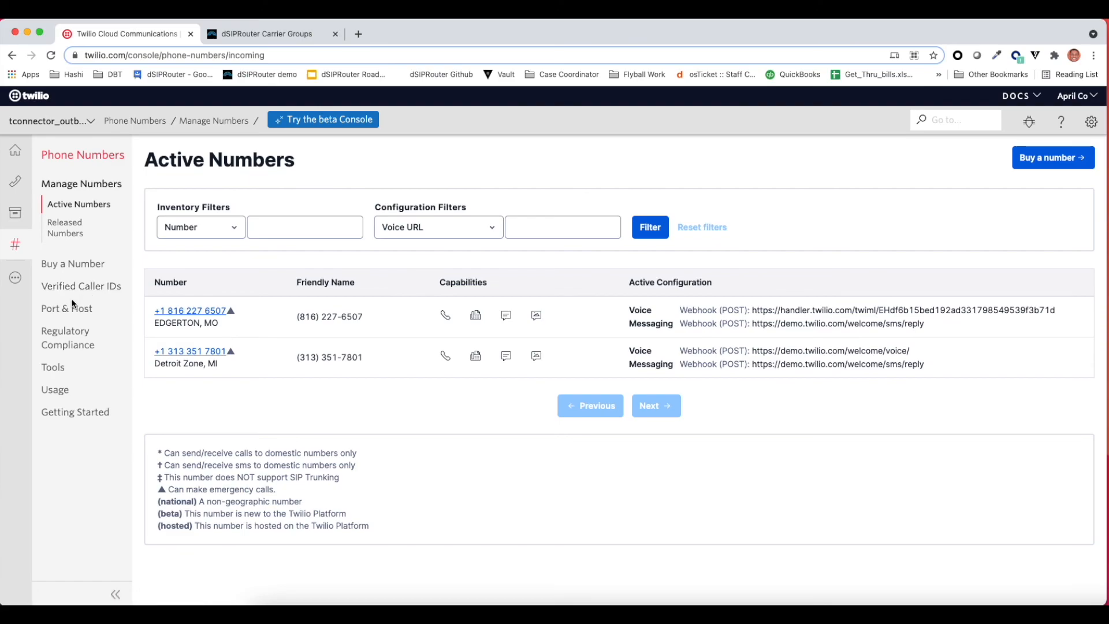
mouse_move(73, 304)
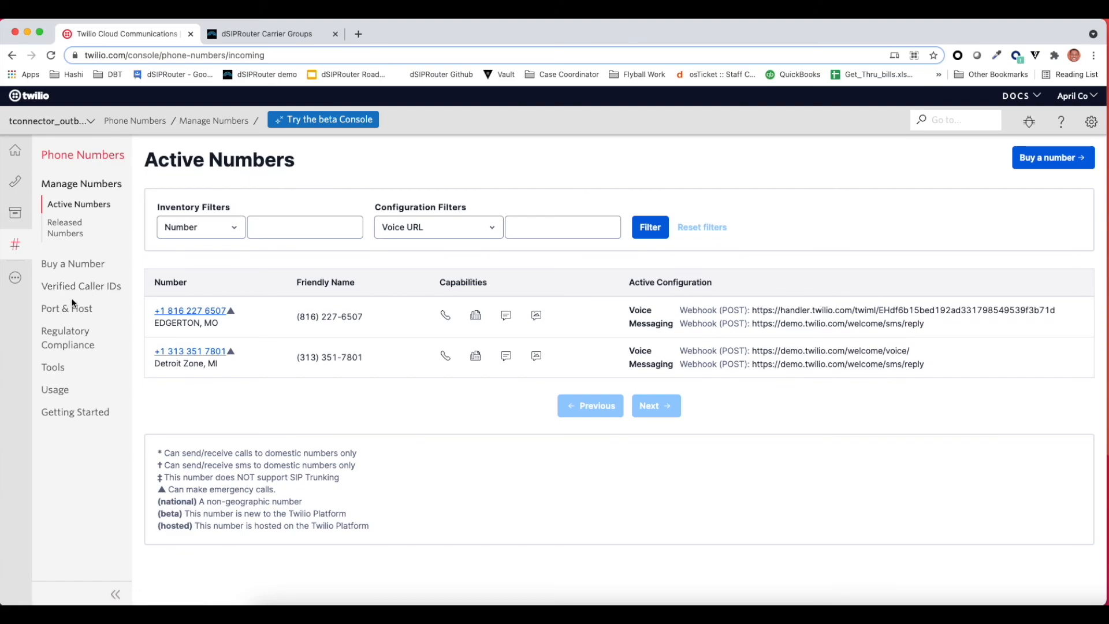
mouse_move(437, 37)
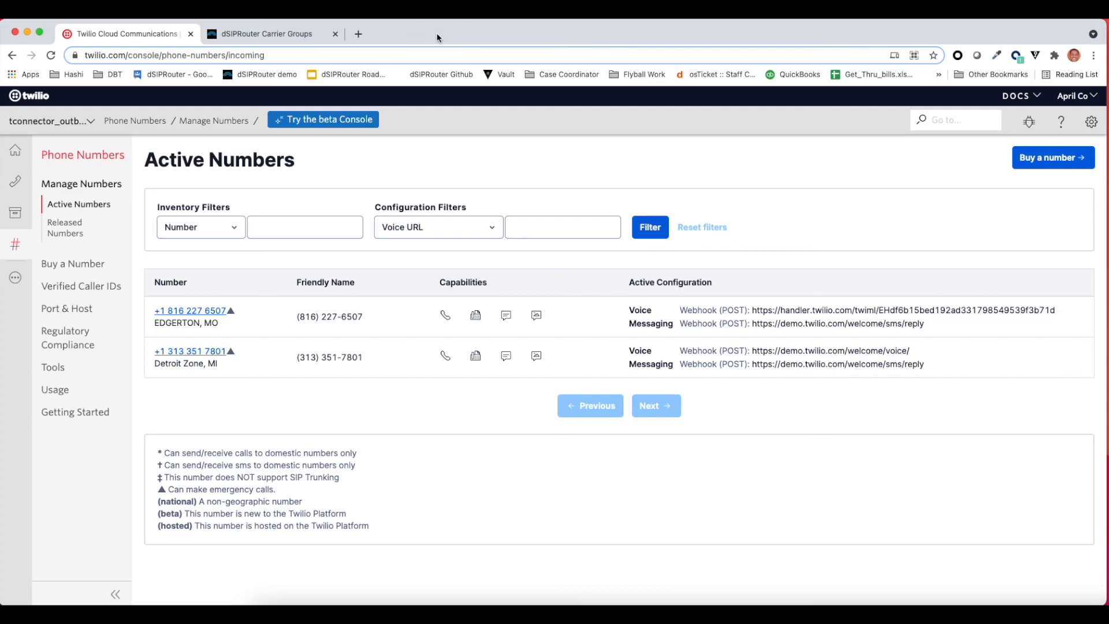